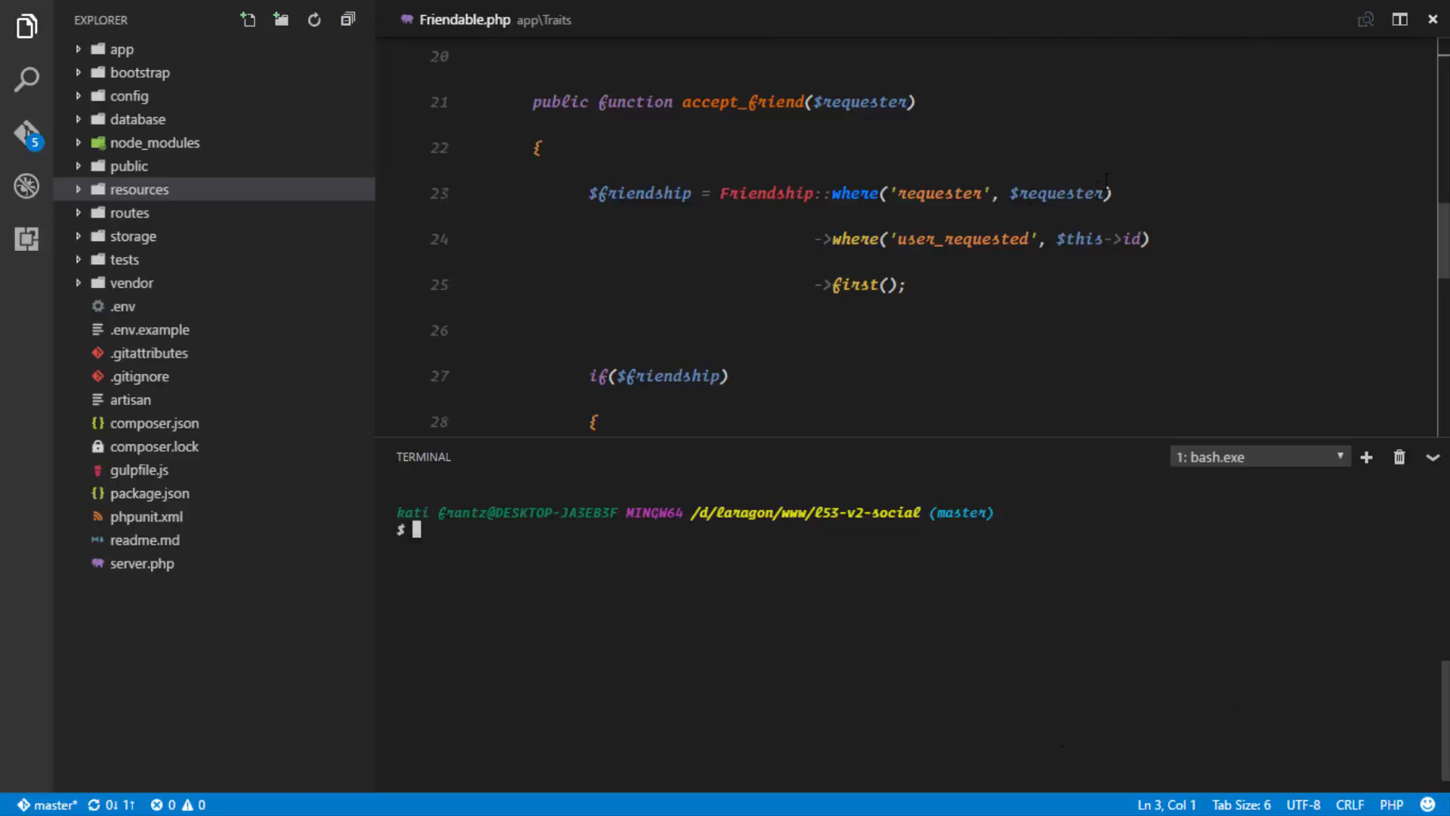
# Step: Open ModelFactory.php by searching 'modefa' in quick open
pyautogui.write('modefa')
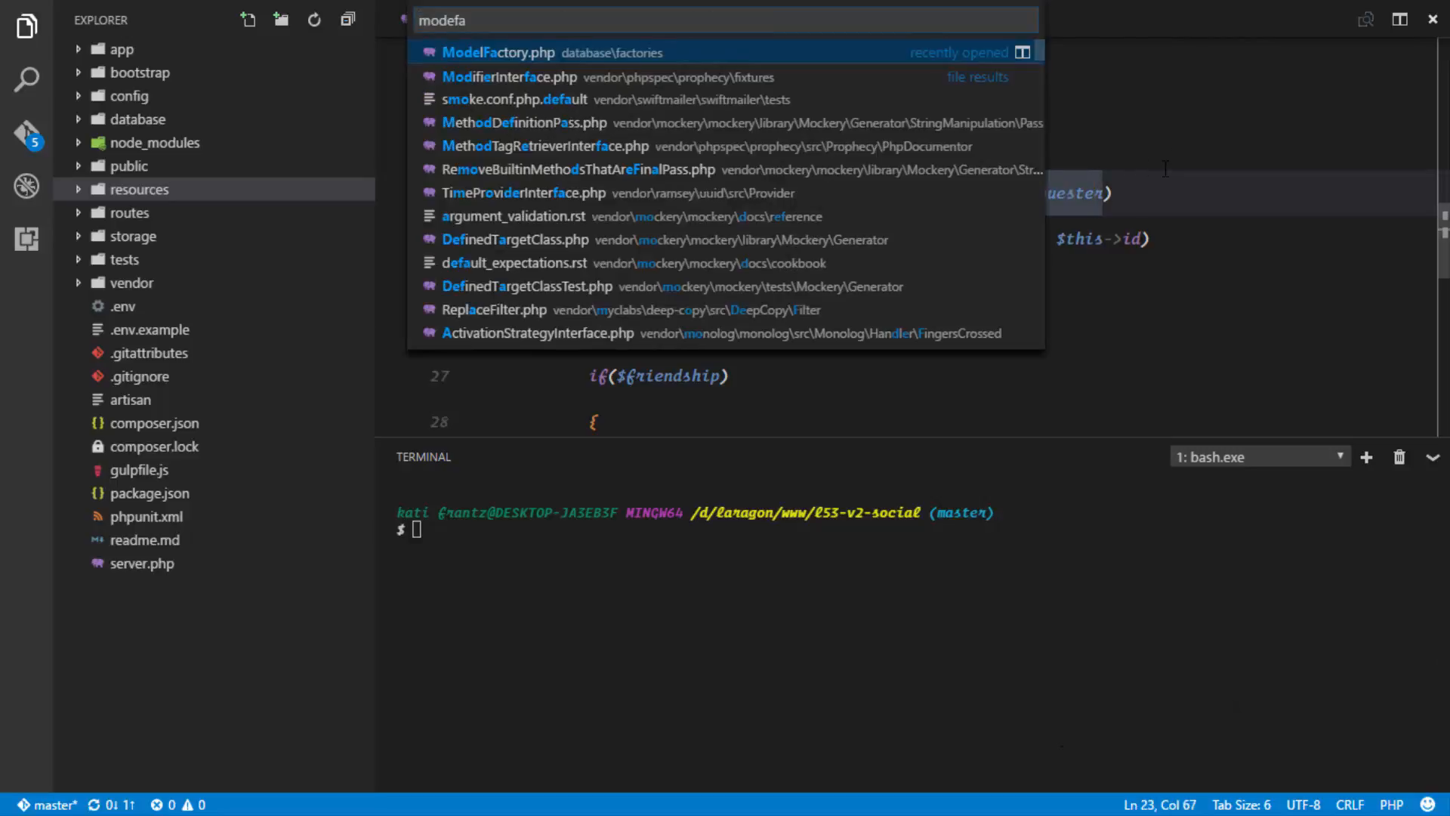
pyautogui.click(499, 53)
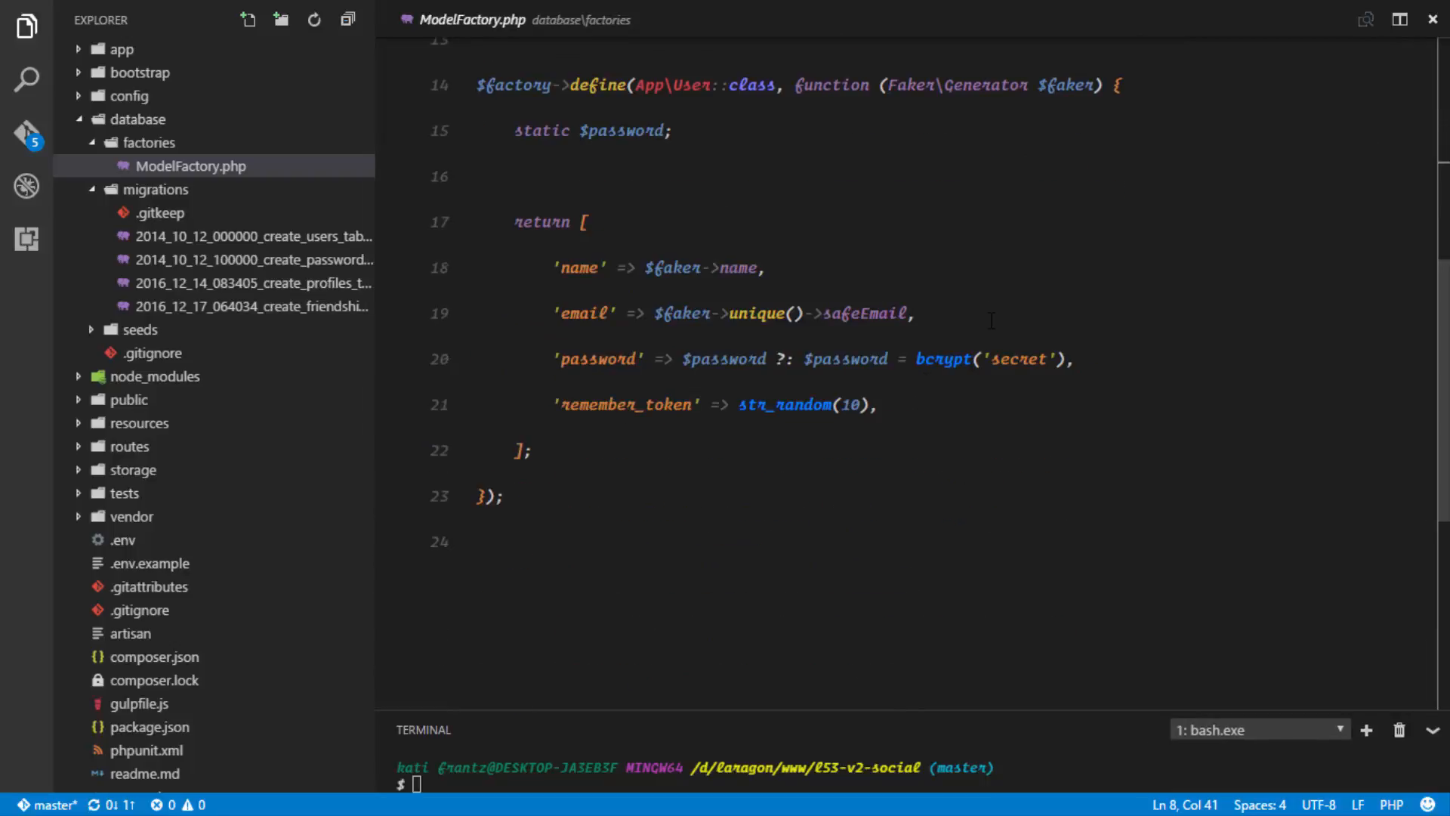
# Step: Insert empty 'slug' =>, 'gender' =>, 'avatar' => lines below email and clear name's value
pyautogui.press('Enter')
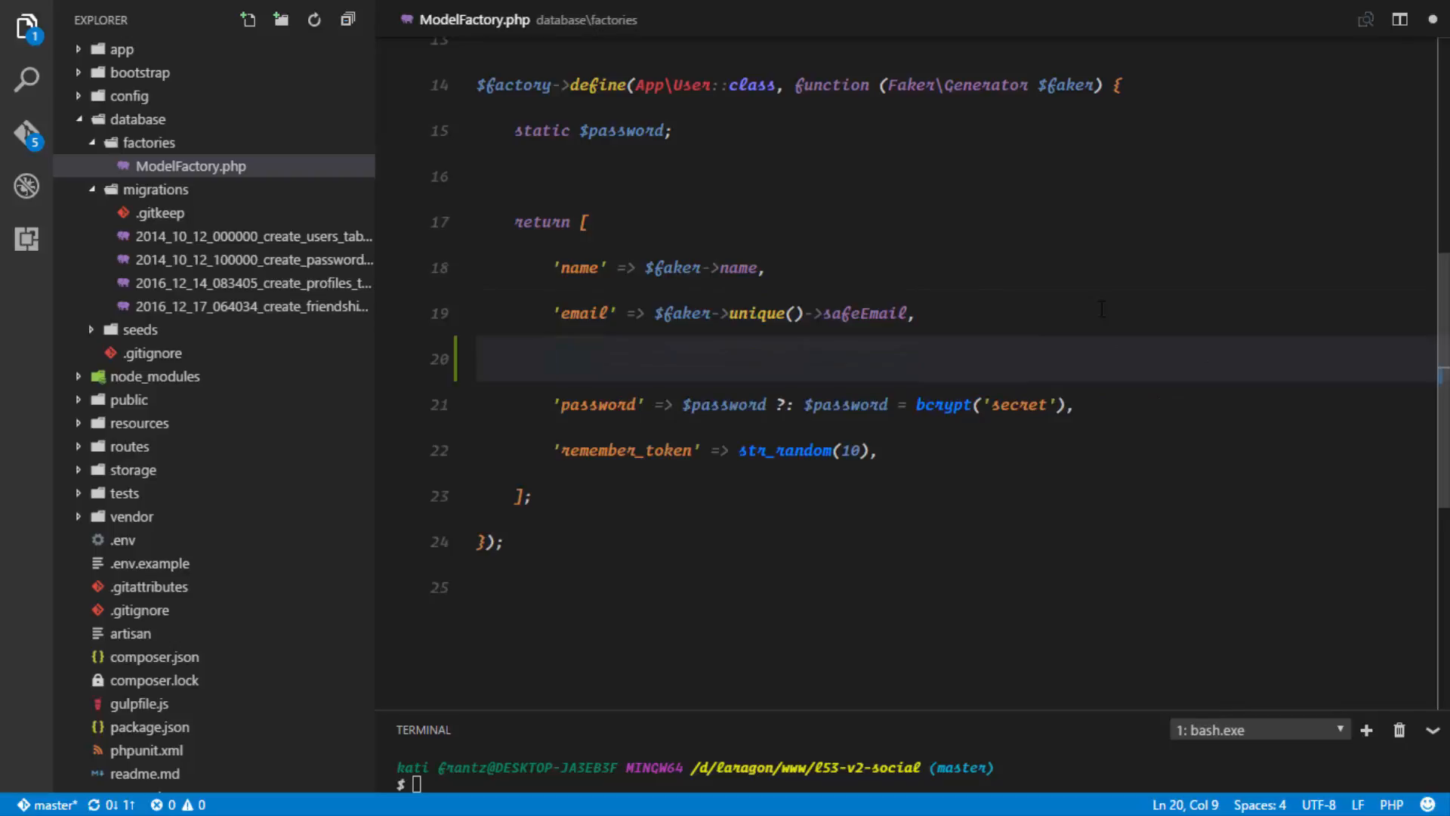
pyautogui.write("'slug' => ,")
pyautogui.write("'gender' => ''")
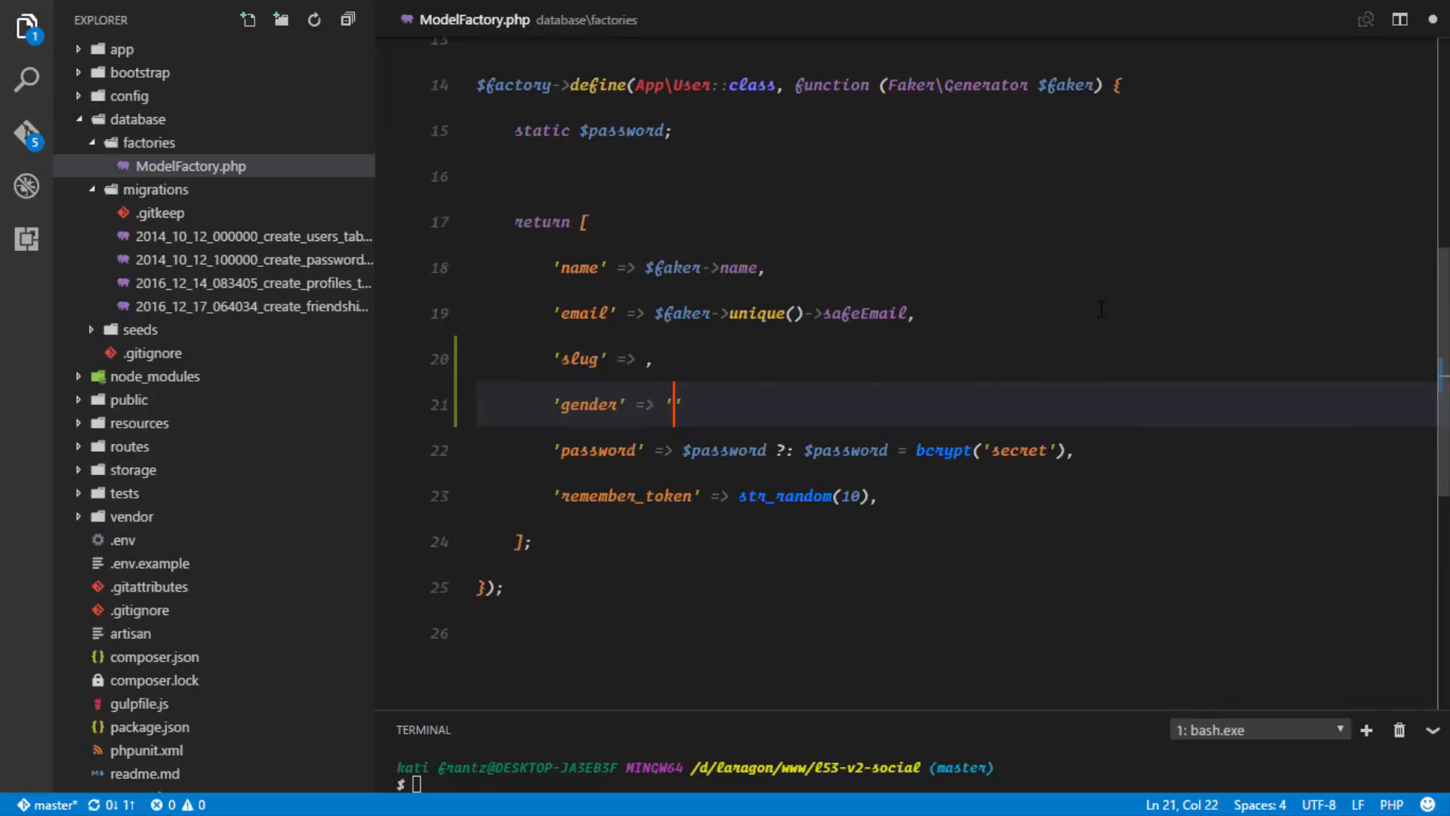
pyautogui.press('Enter')
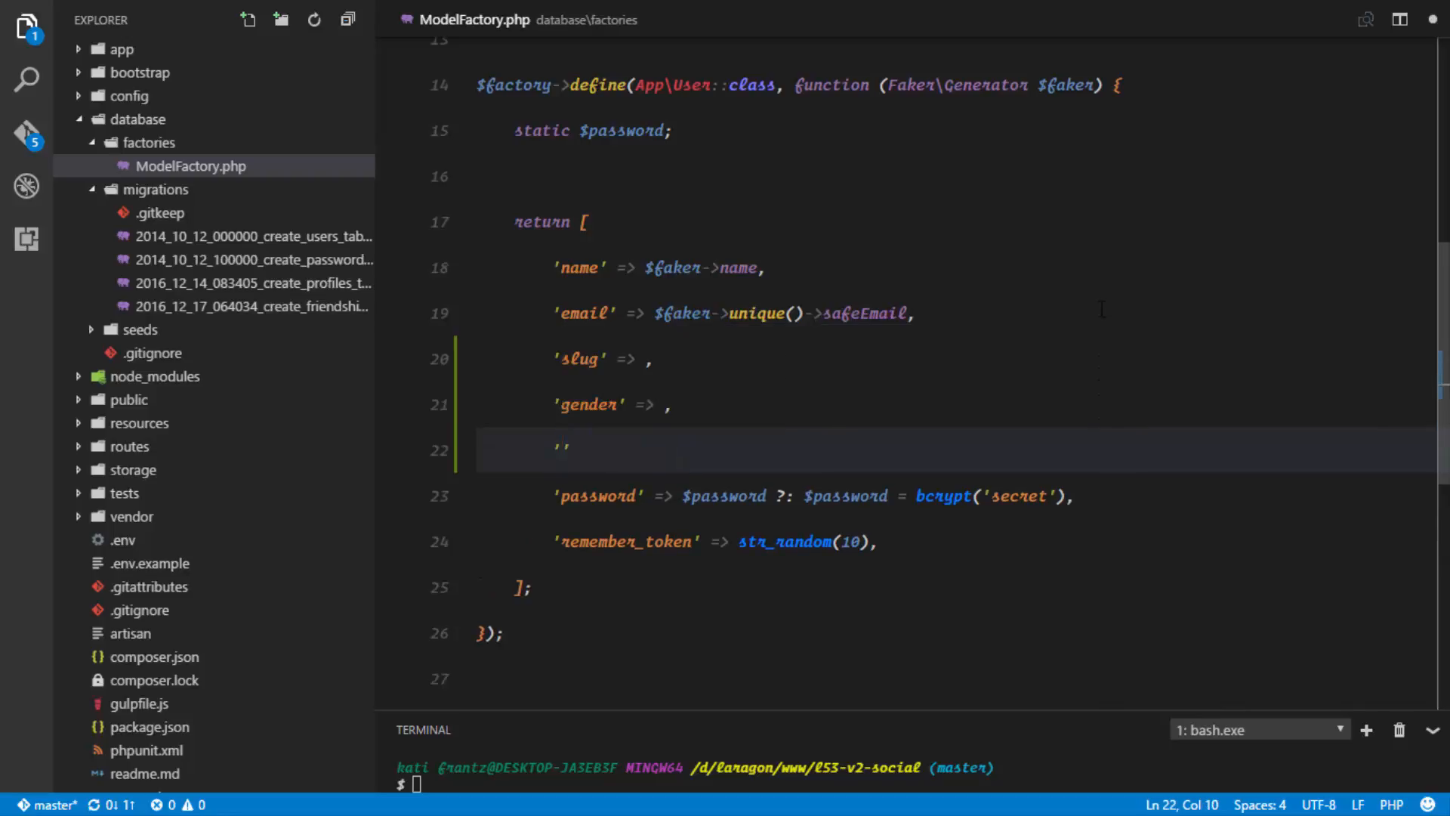
pyautogui.write('avatar')
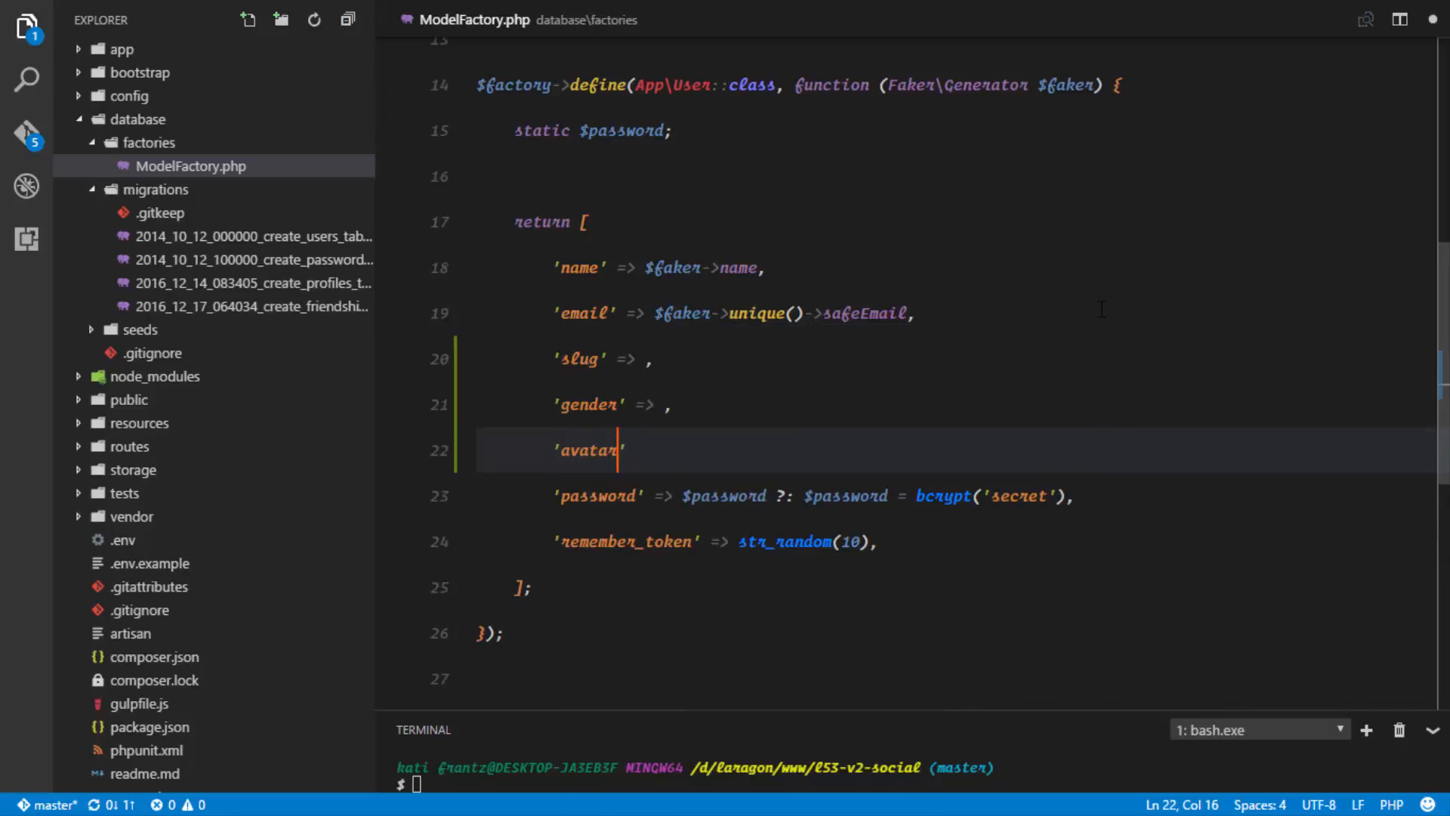
pyautogui.write('=> ,')
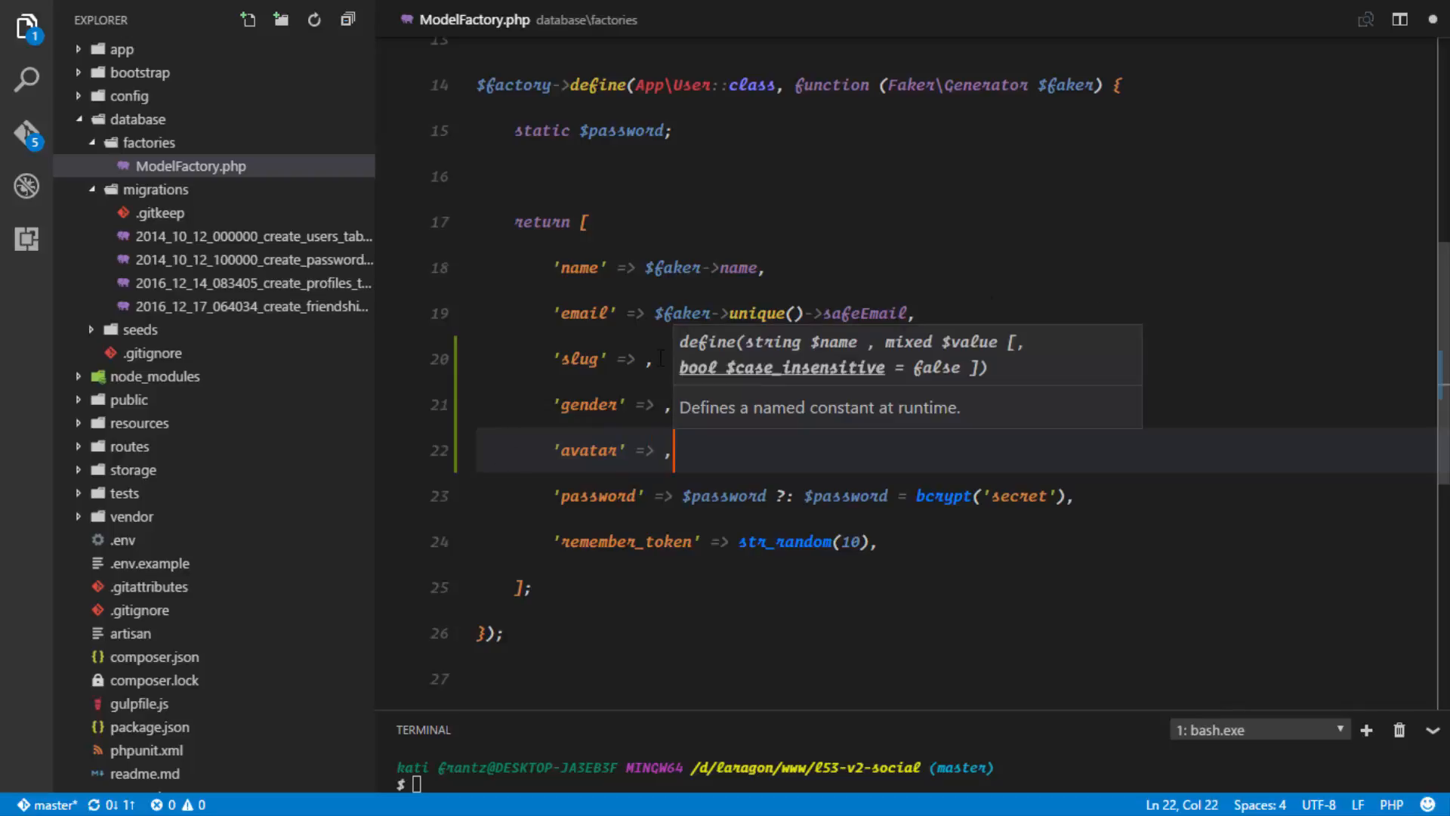
pyautogui.click(761, 267)
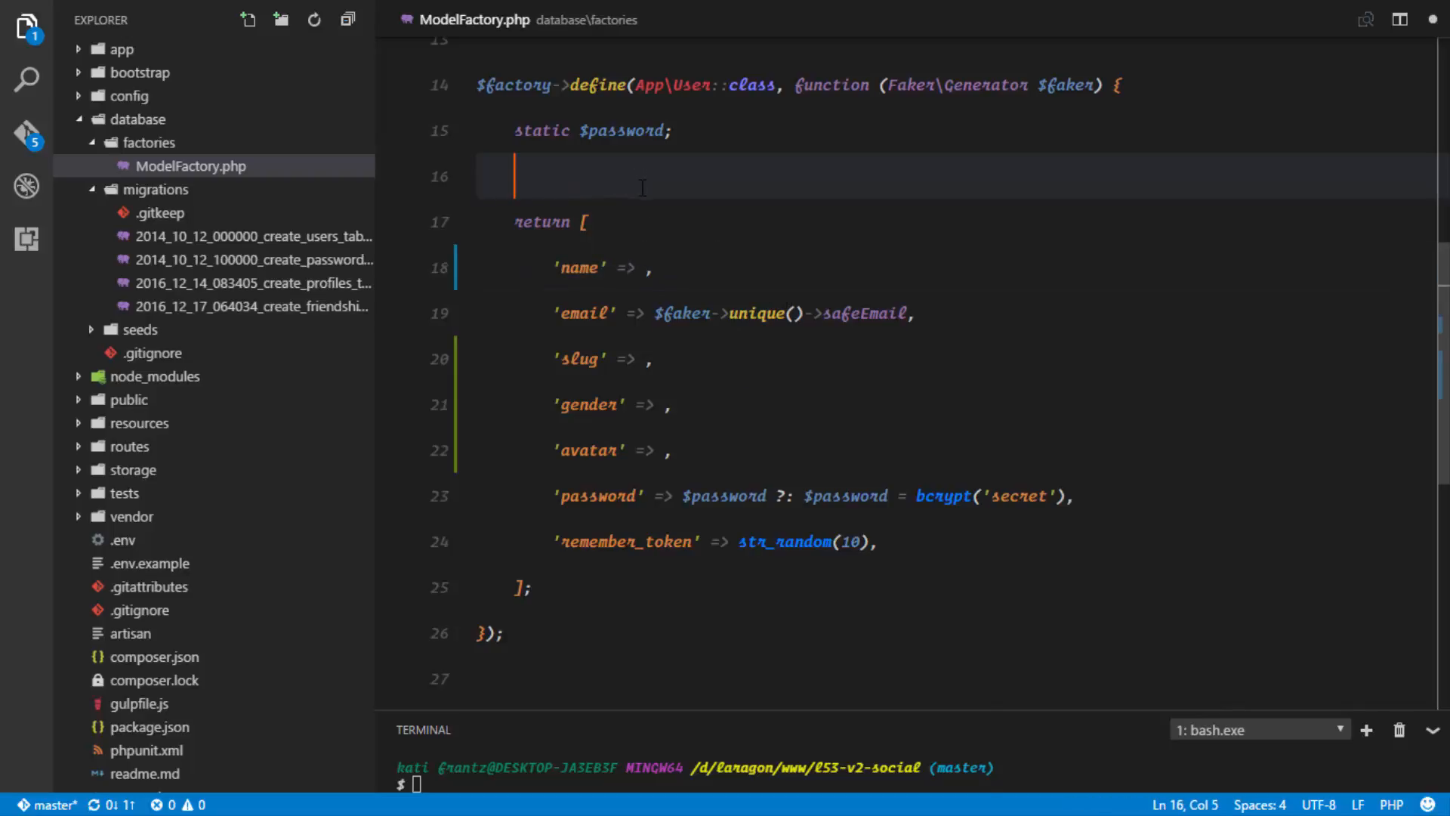
# Step: Add $name = $faker->name; above the factory's return statement
pyautogui.write('$')
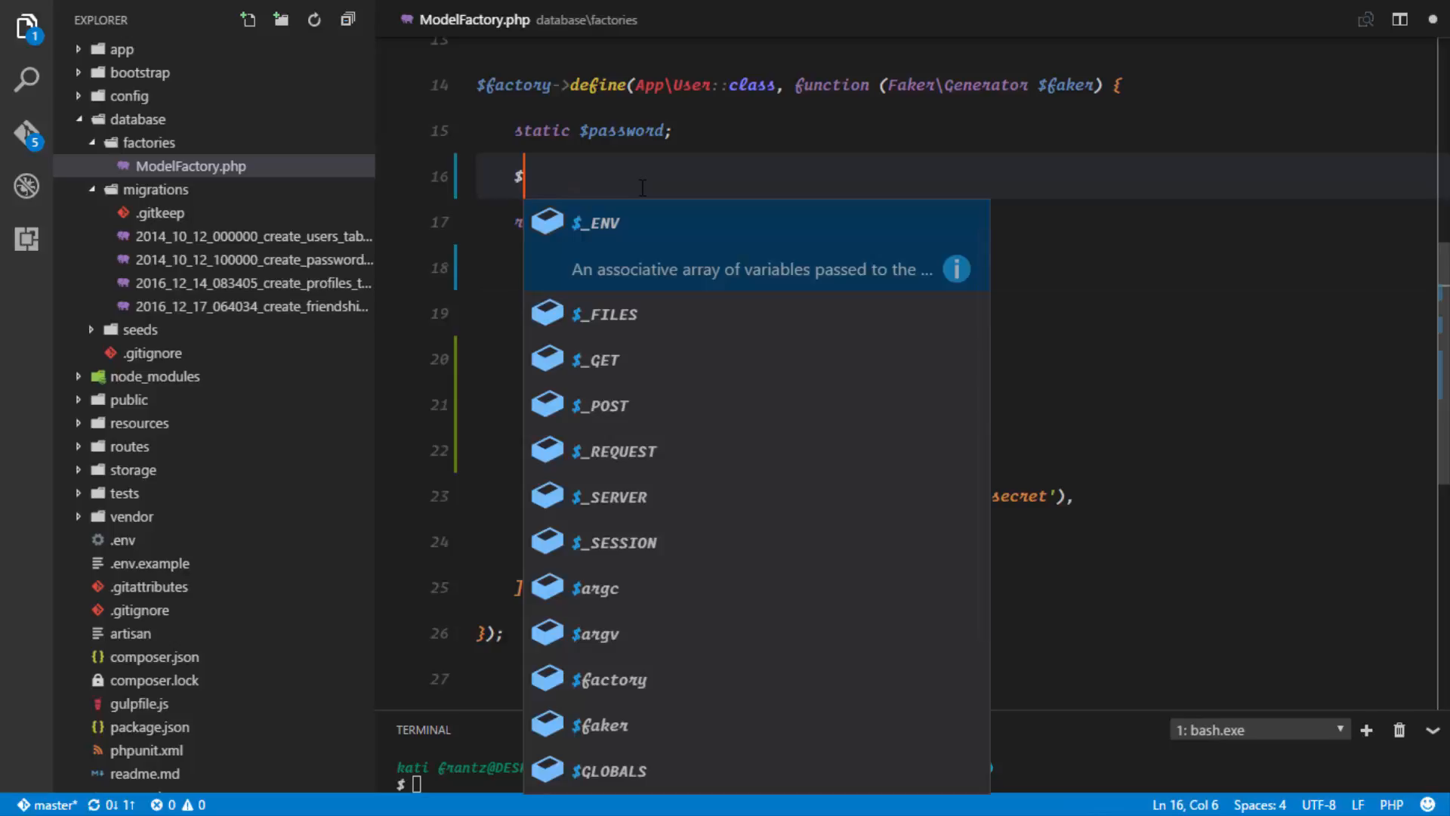
pyautogui.write('name = $faker->name')
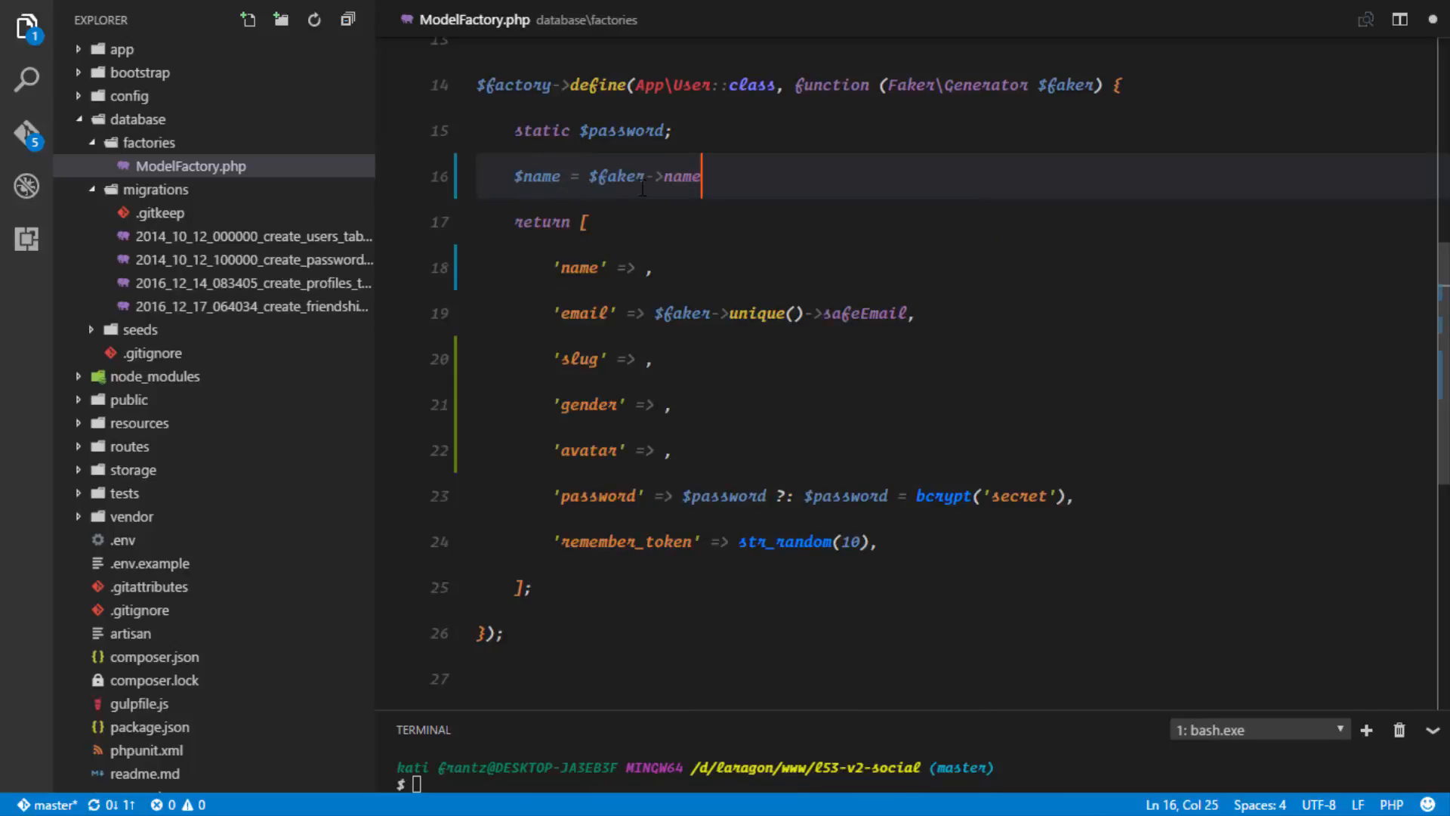
pyautogui.write(';')
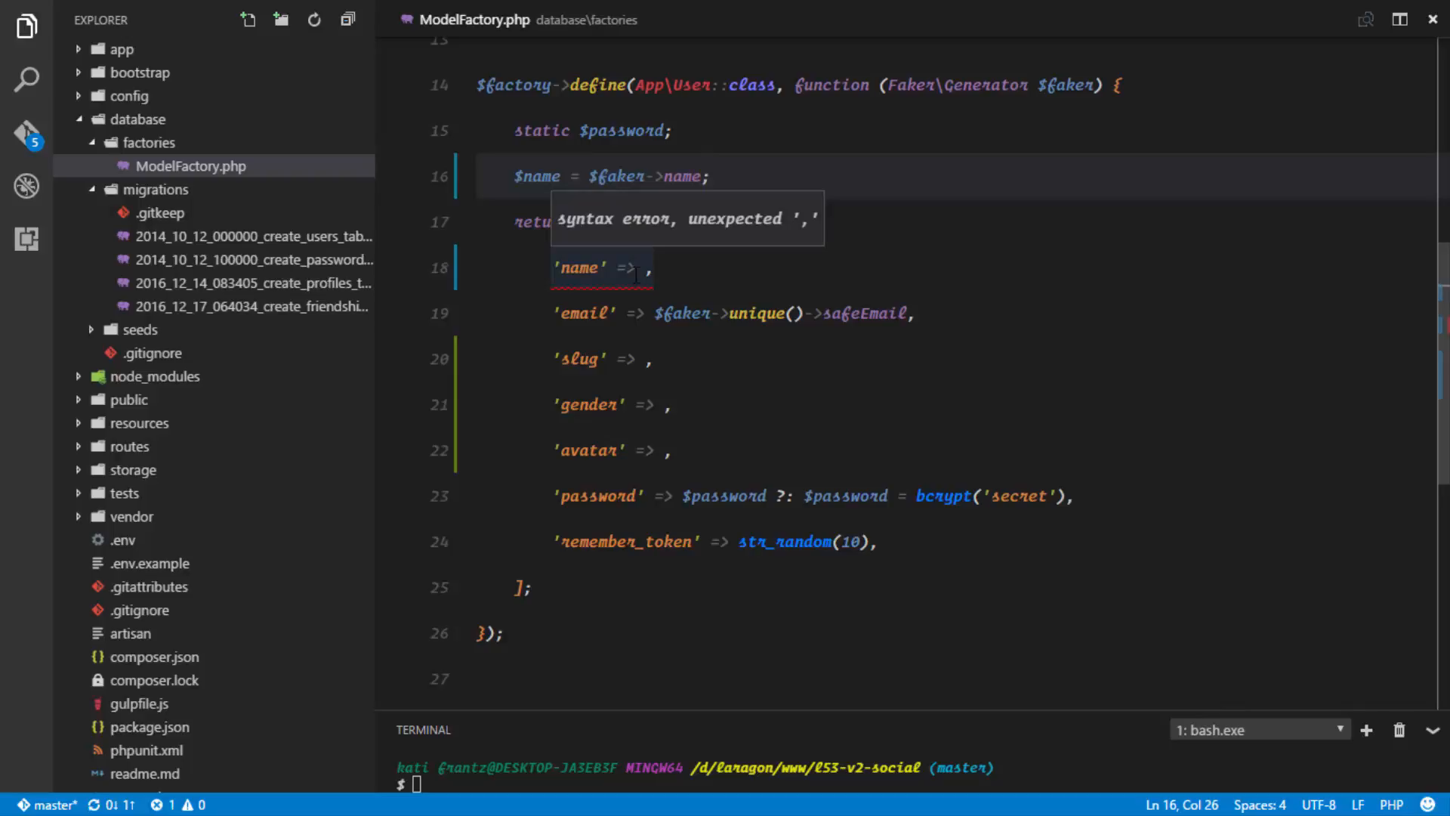
# Step: Set name to $name, slug to str_slug($name), and gender to 0
pyautogui.write('$')
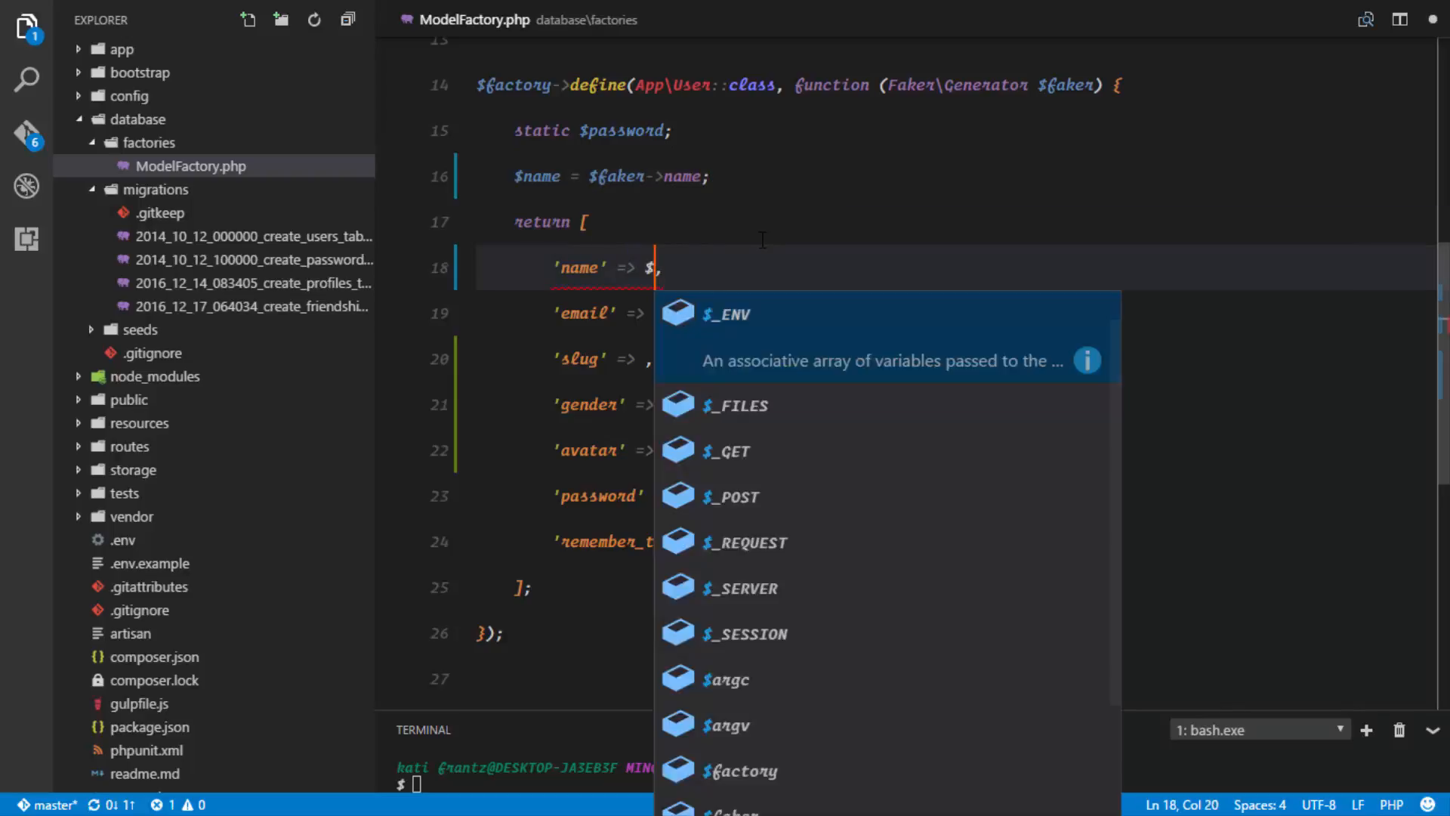
pyautogui.write('name')
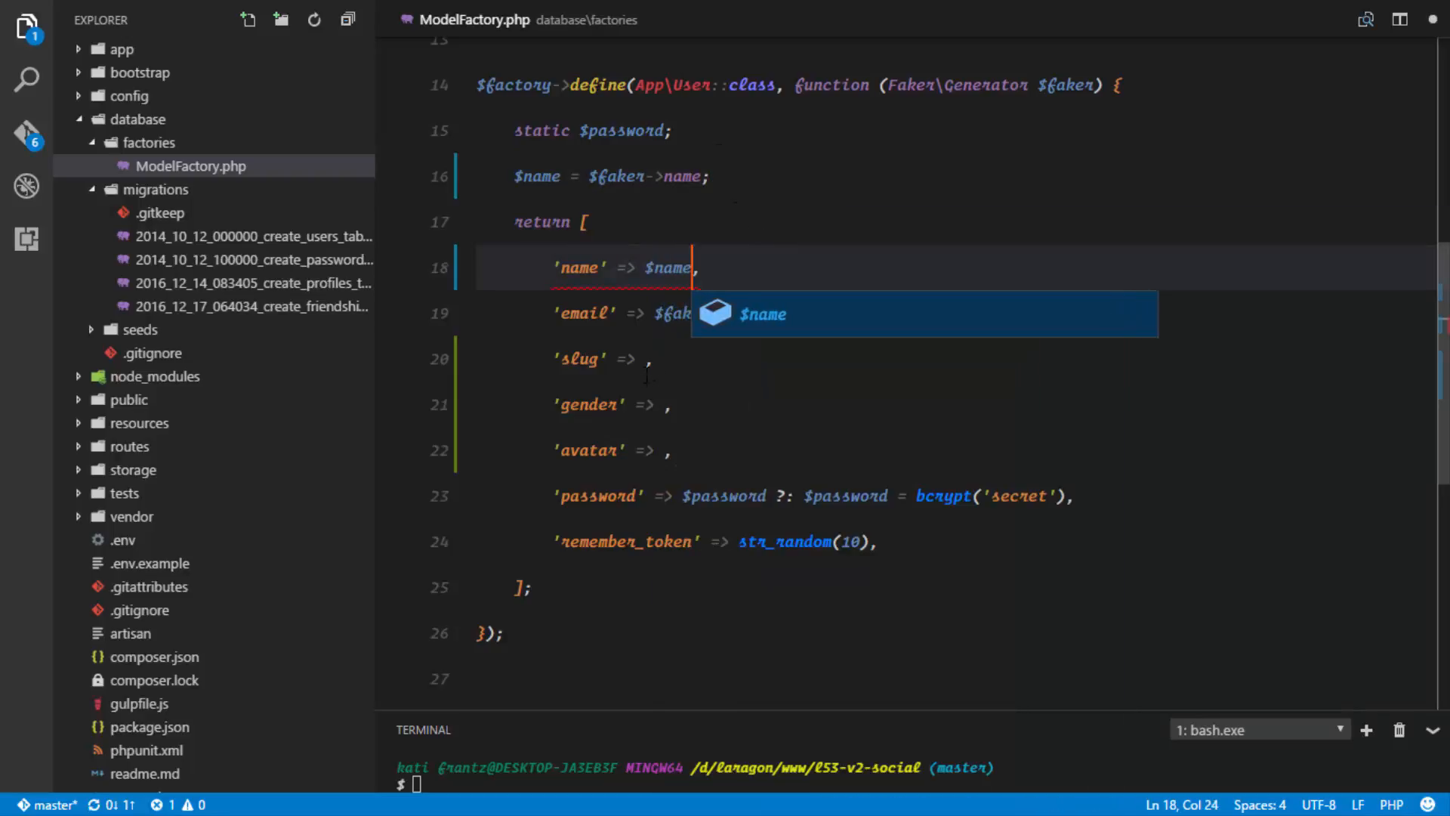
pyautogui.write('str_slug(')
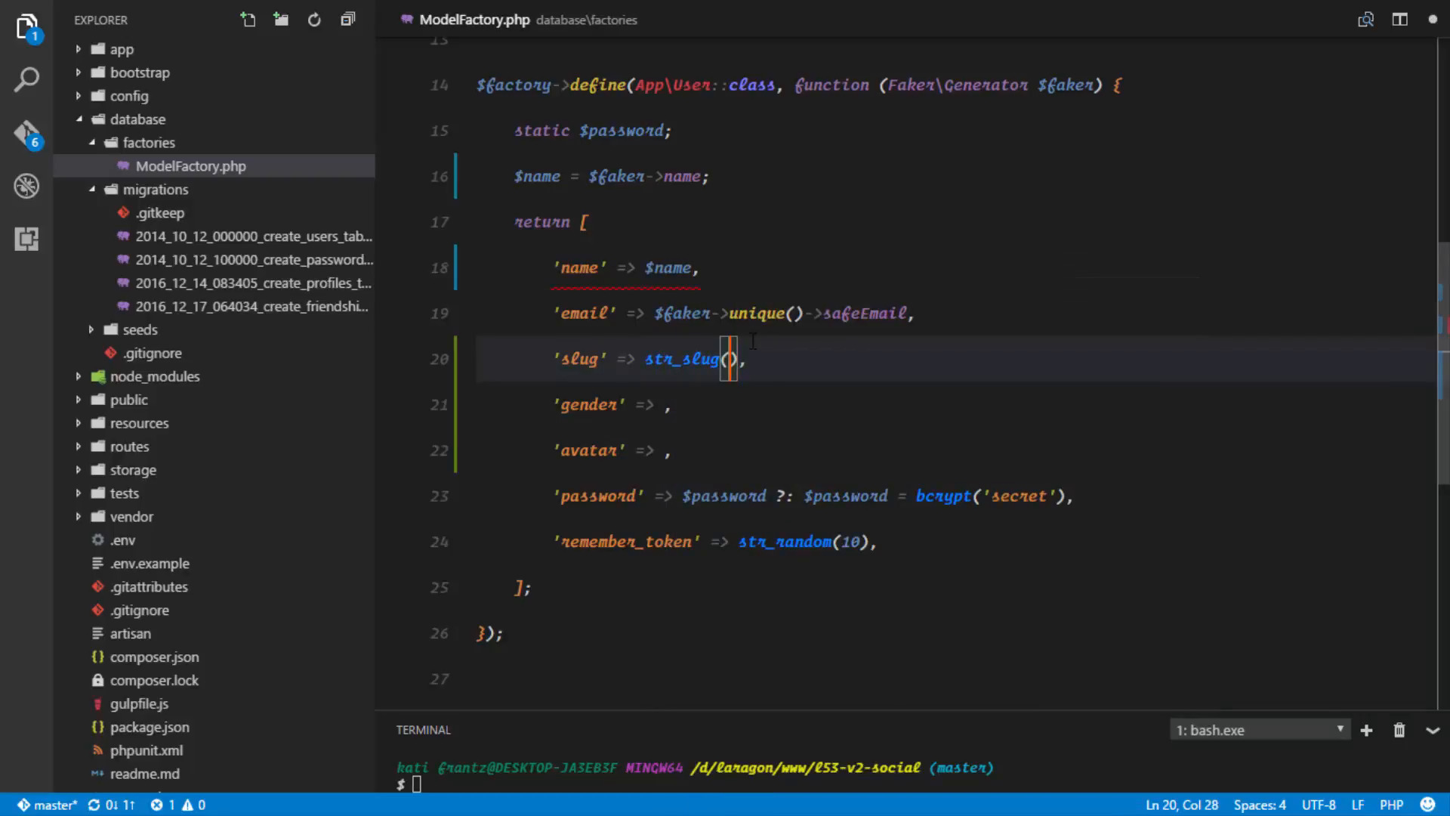
pyautogui.write('$name')
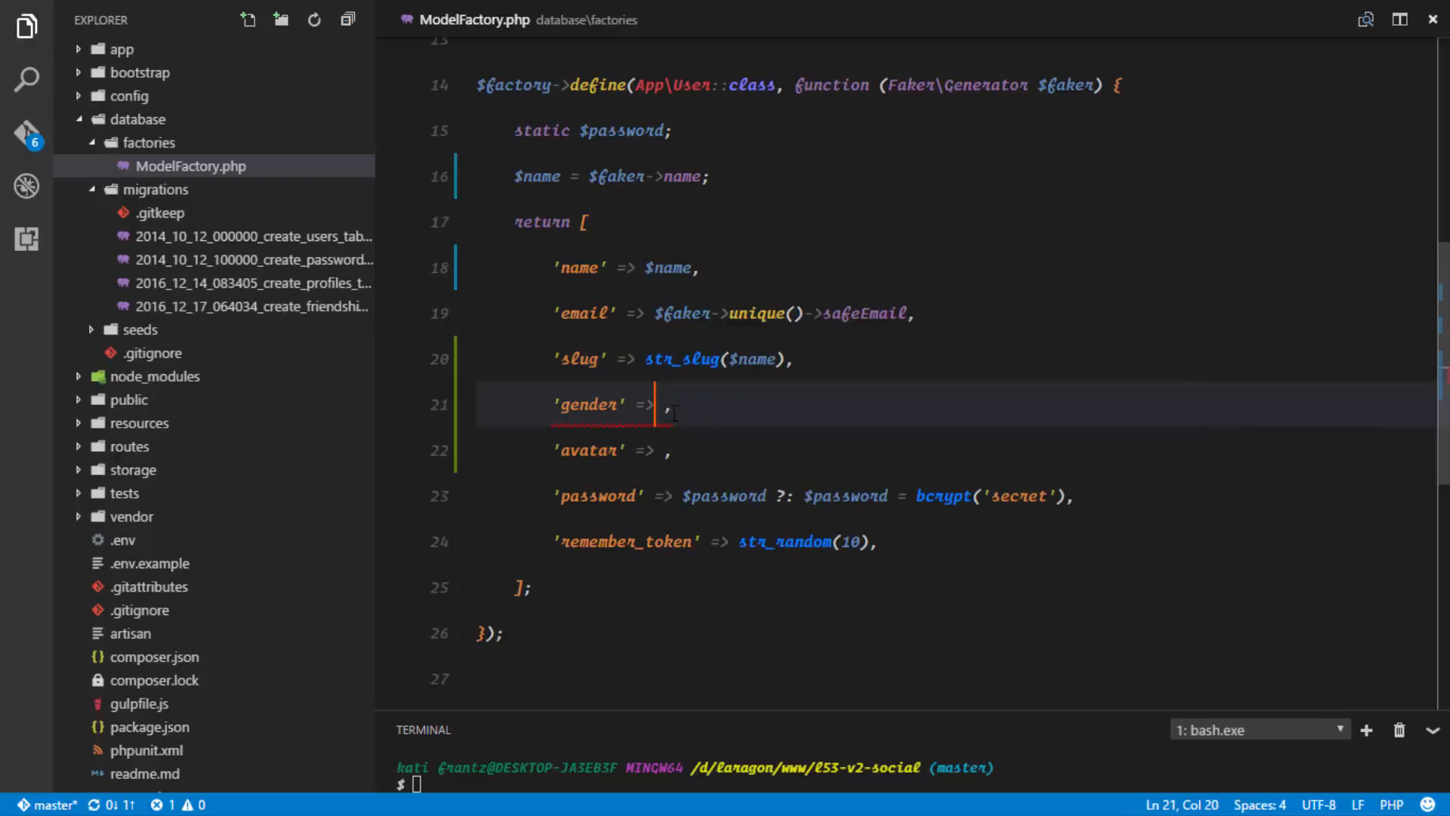
pyautogui.write('1')
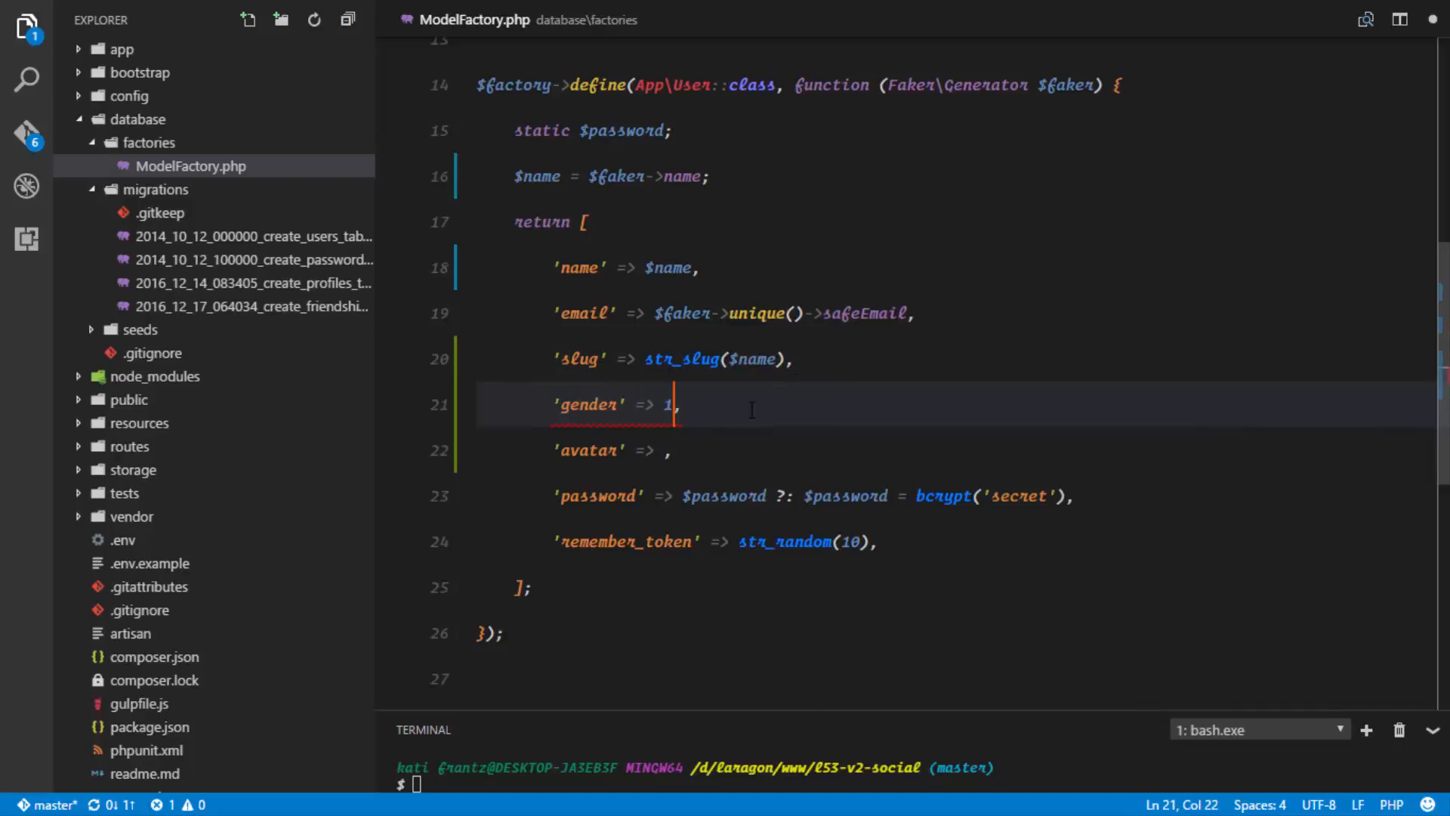
pyautogui.write('0')
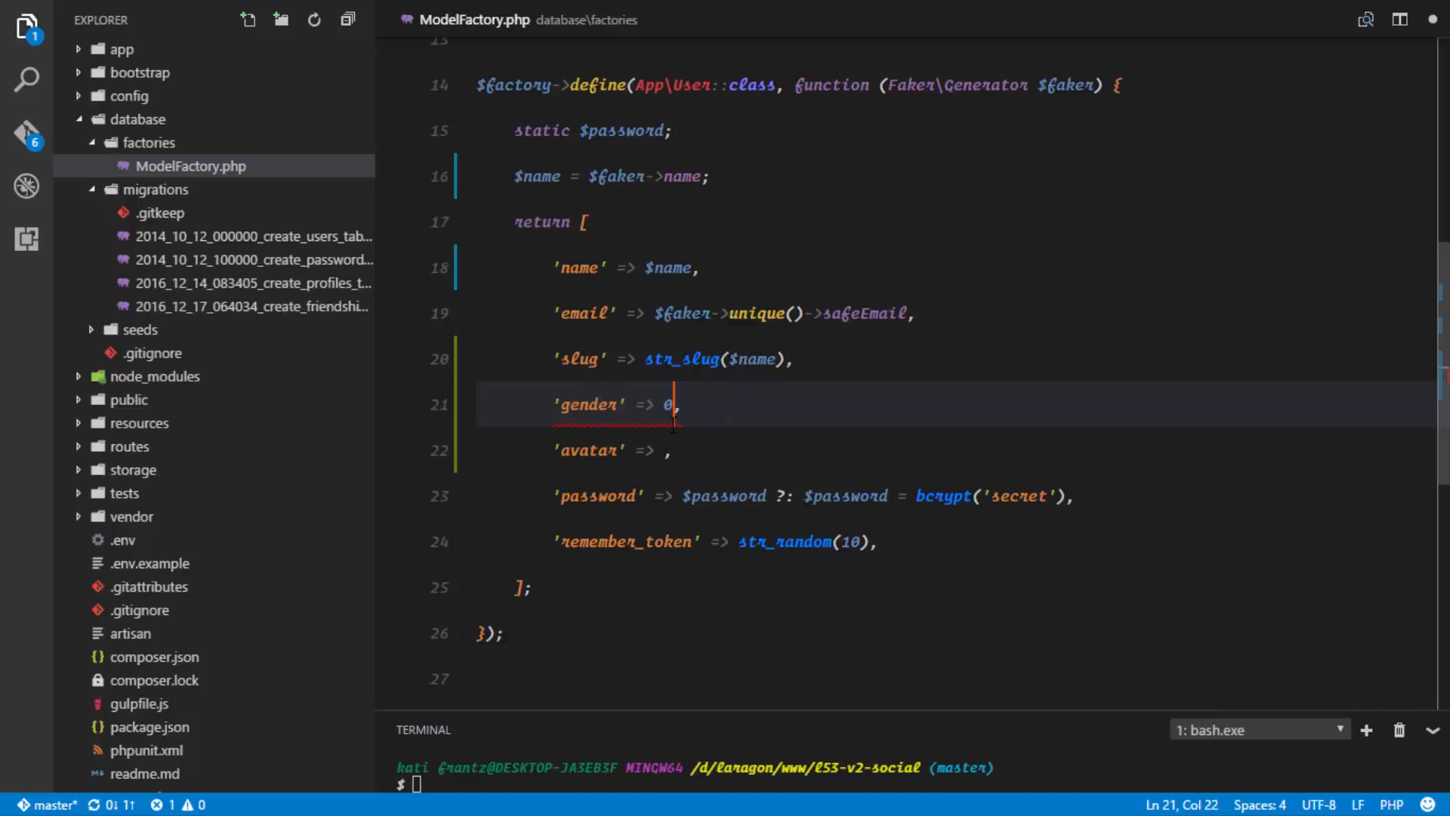
pyautogui.click(670, 450)
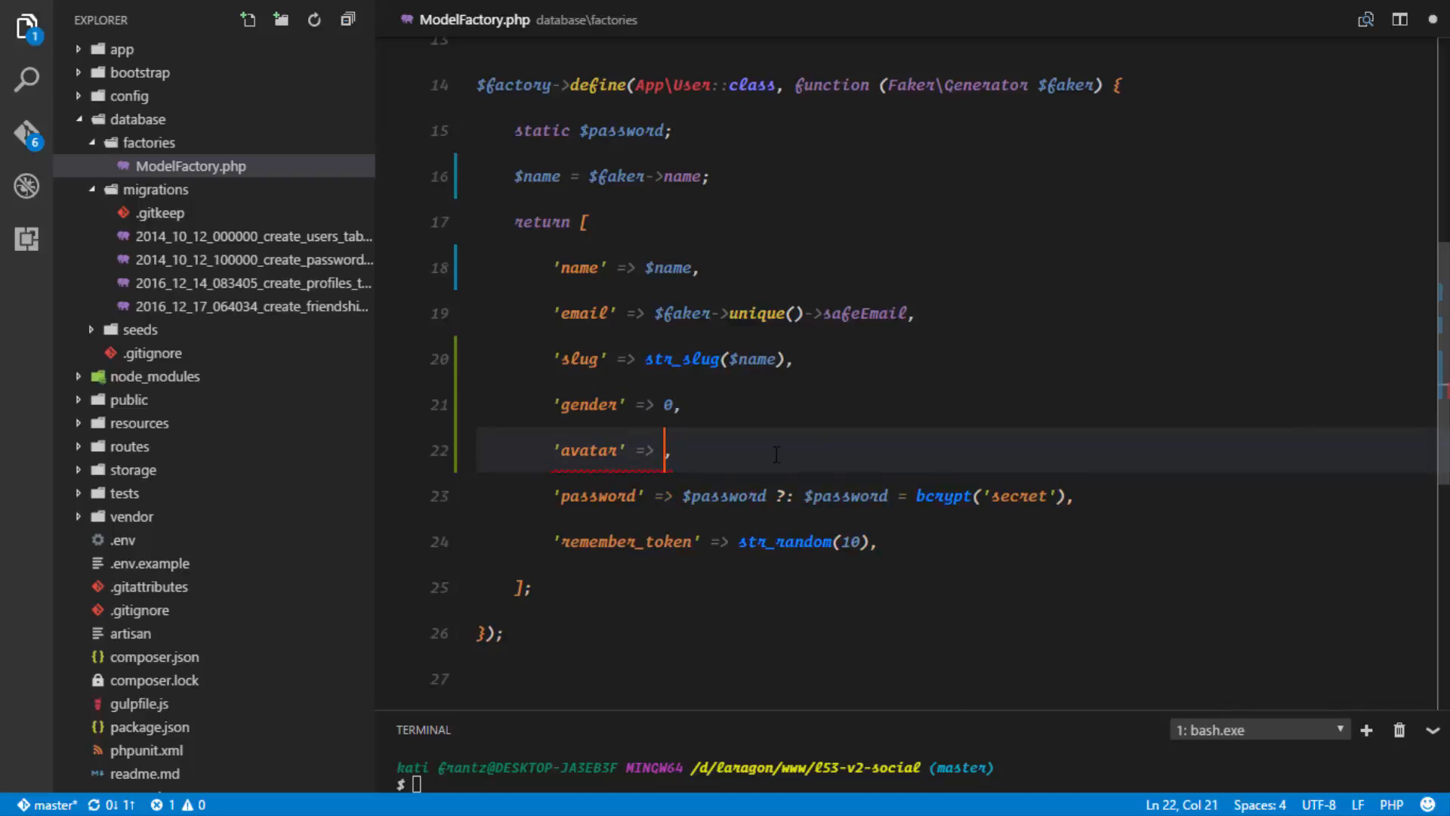
# Step: Copy 'public/defaults/avatars/female.png' from RegisterController.php into the factory's avatar value
pyautogui.press('ctrl+p')
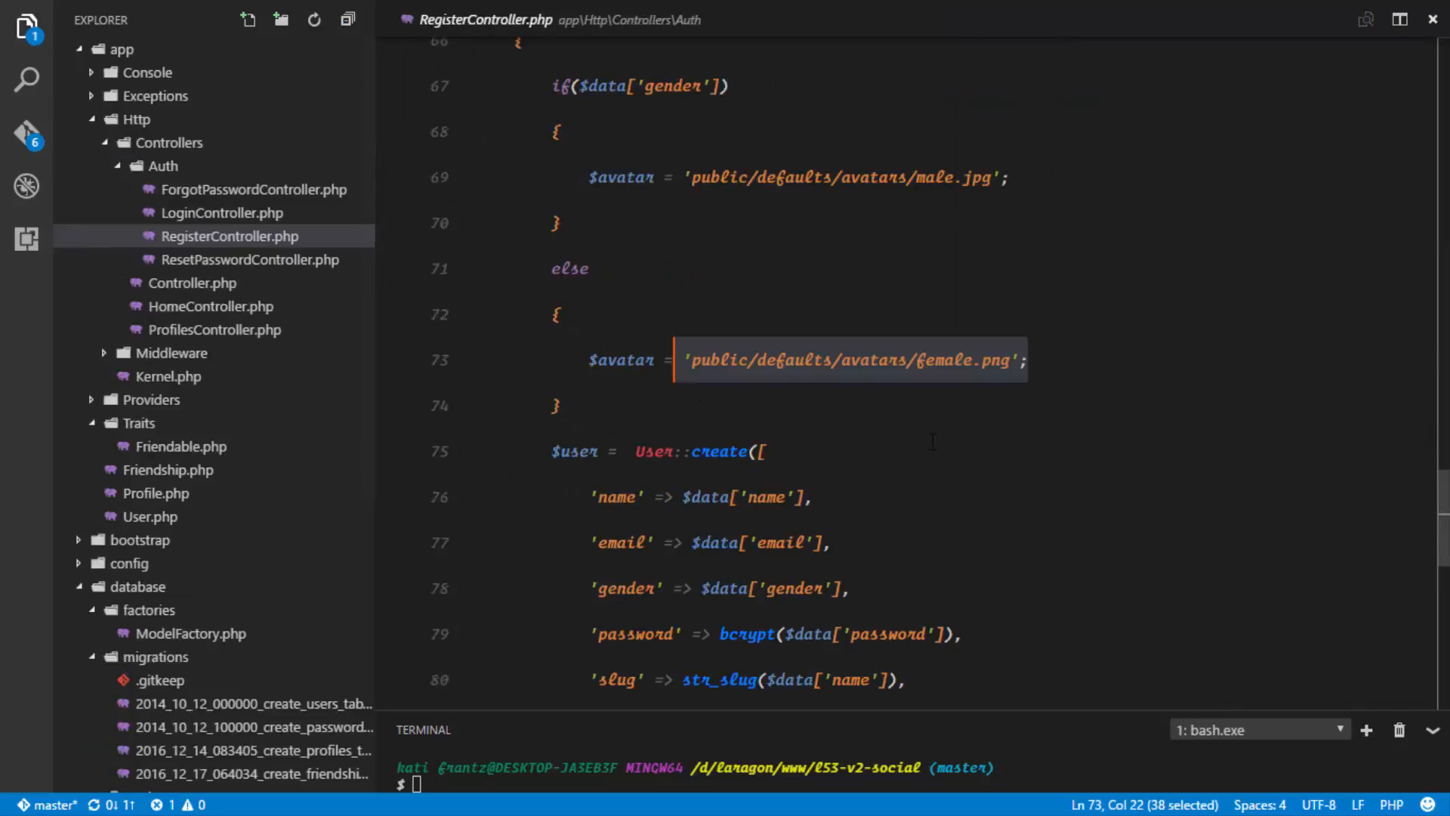
pyautogui.press('ctrl+p')
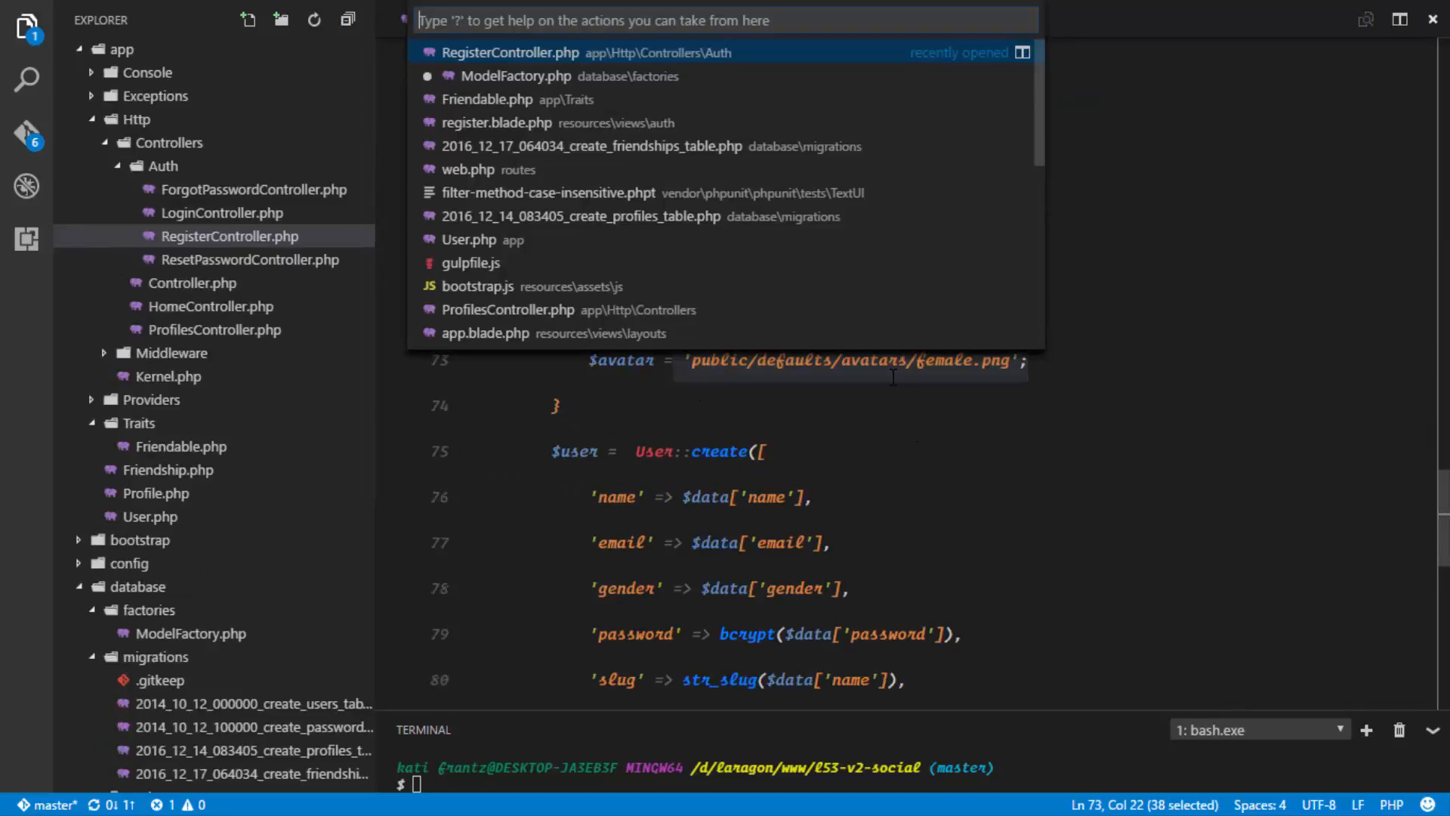
pyautogui.click(516, 75)
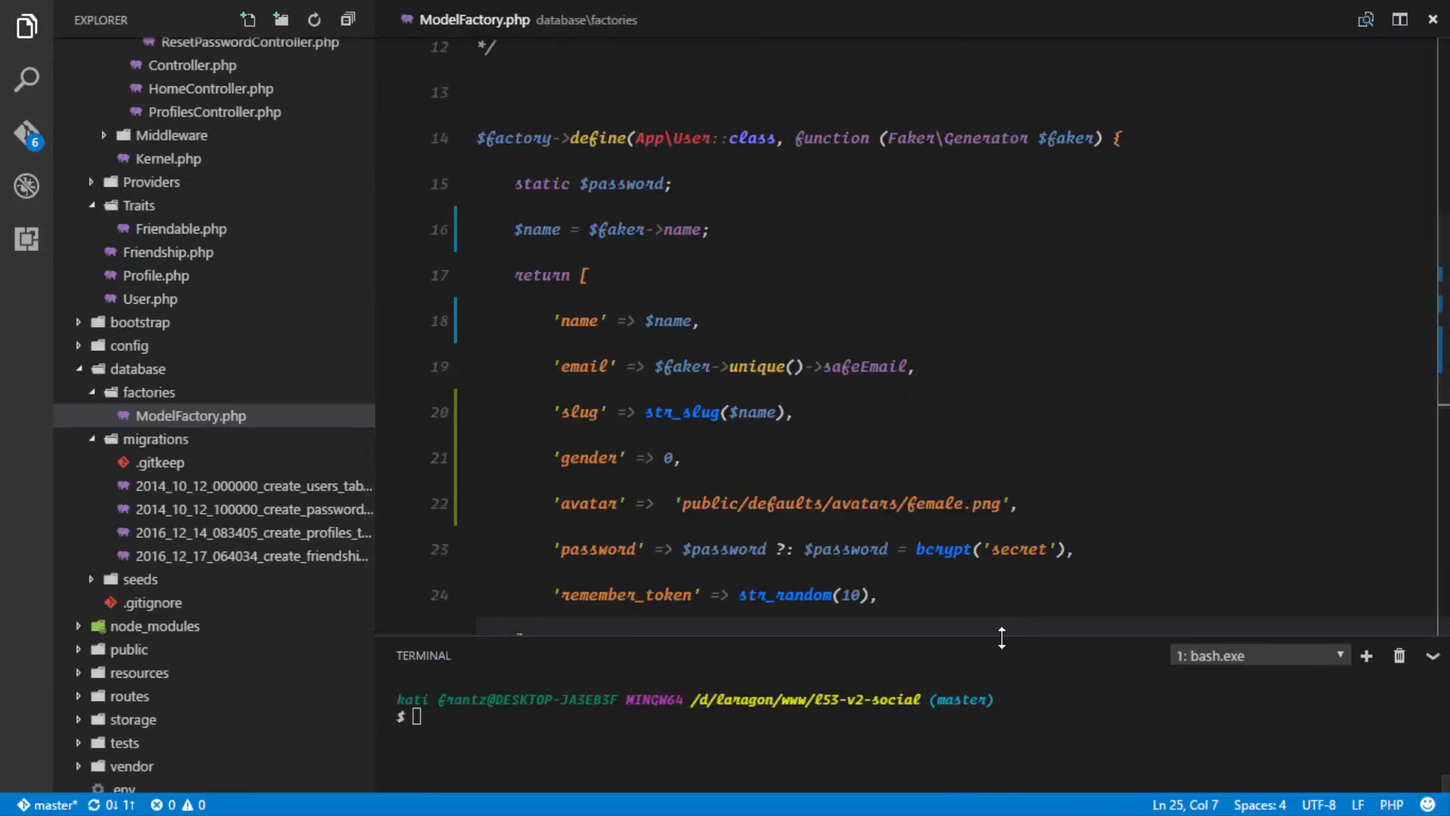
# Step: Drag the terminal panel taller and type php artisan migrate
pyautogui.moveTo(1001, 636); pyautogui.dragTo(1002, 151)
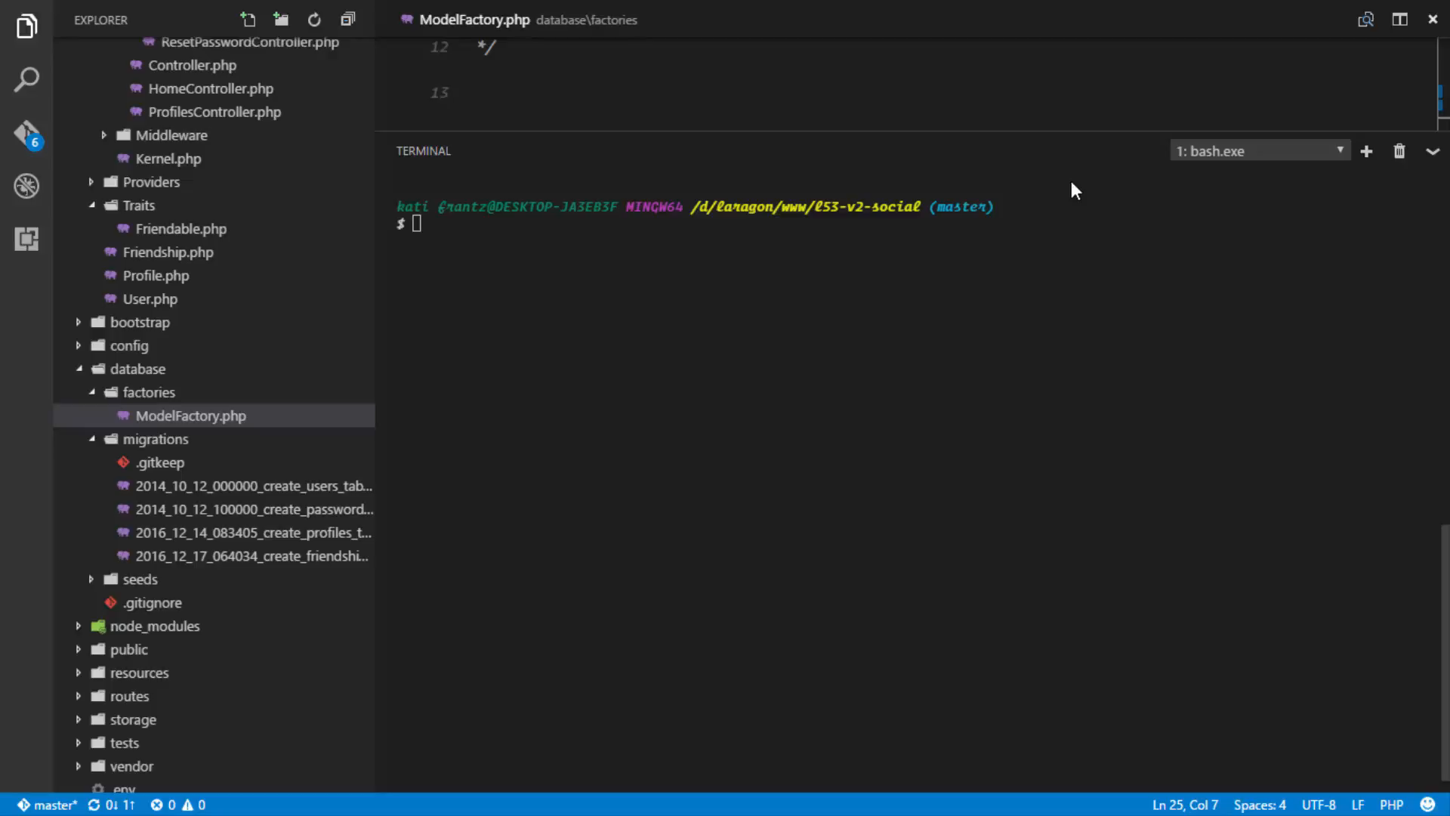
pyautogui.write('php artisan migrate')
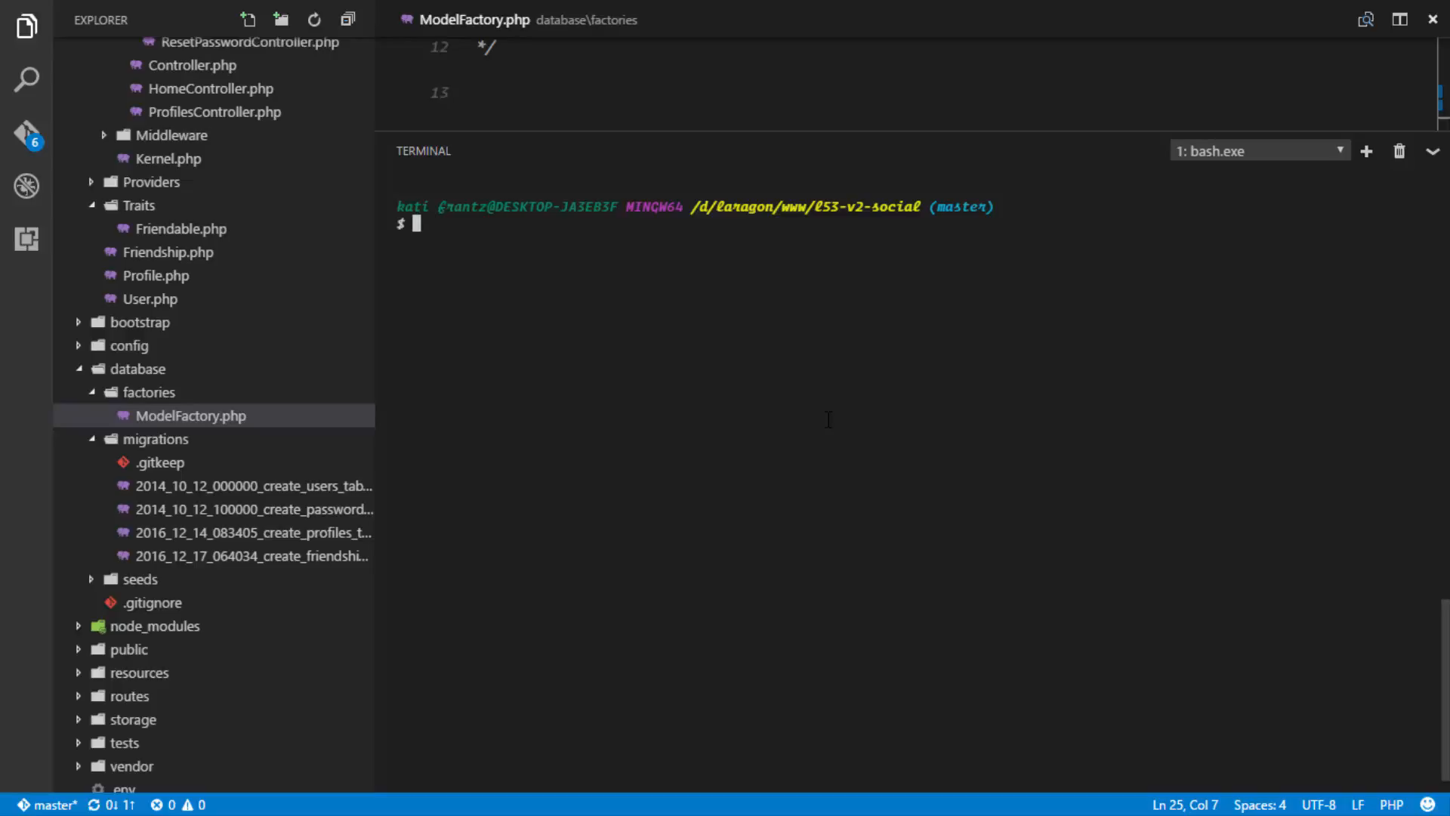
# Step: Run php artisan tinker and execute factory('App\User', 5)->create()
pyautogui.write('php artisan tinker')
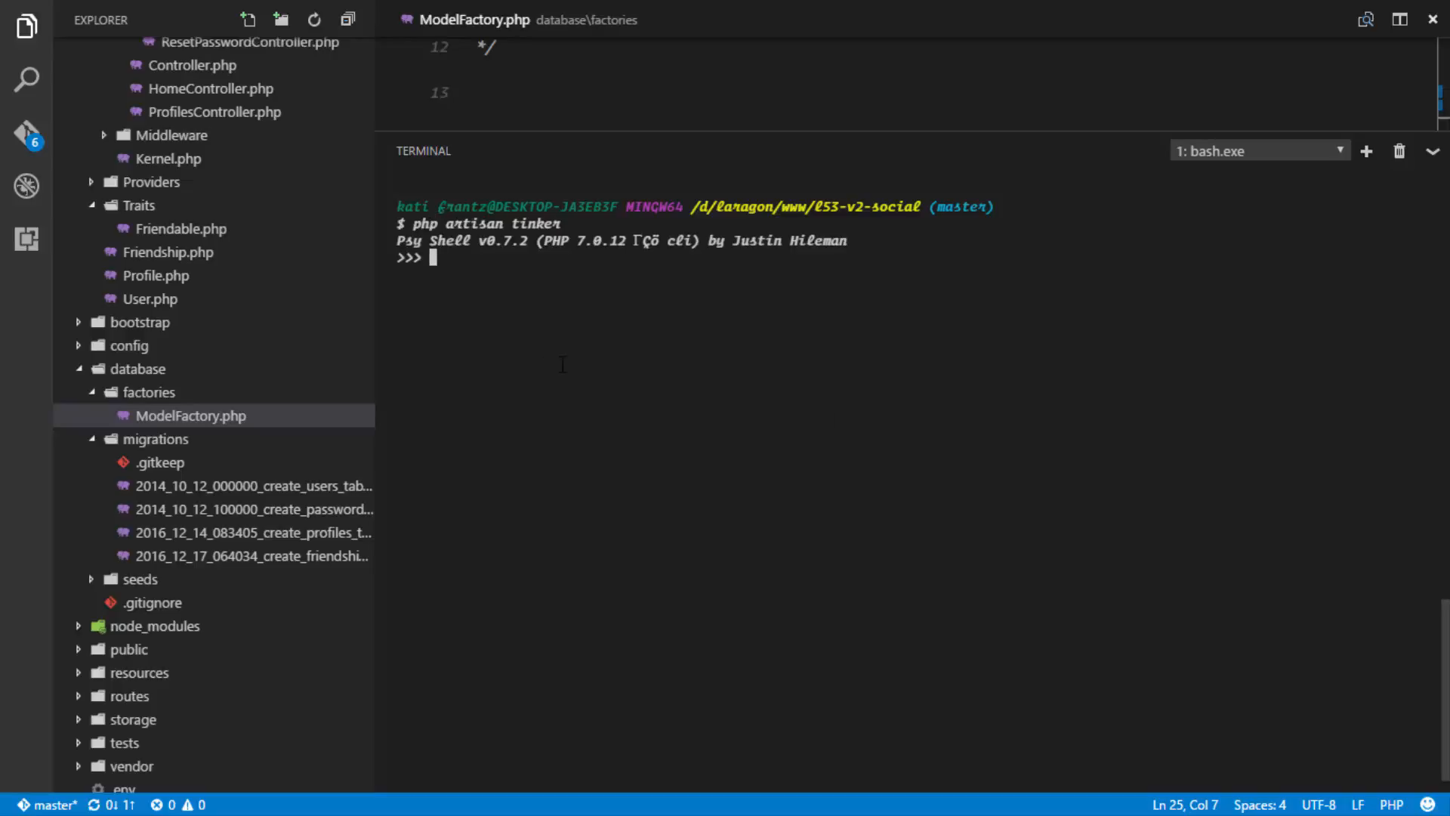
pyautogui.write('factory()->')
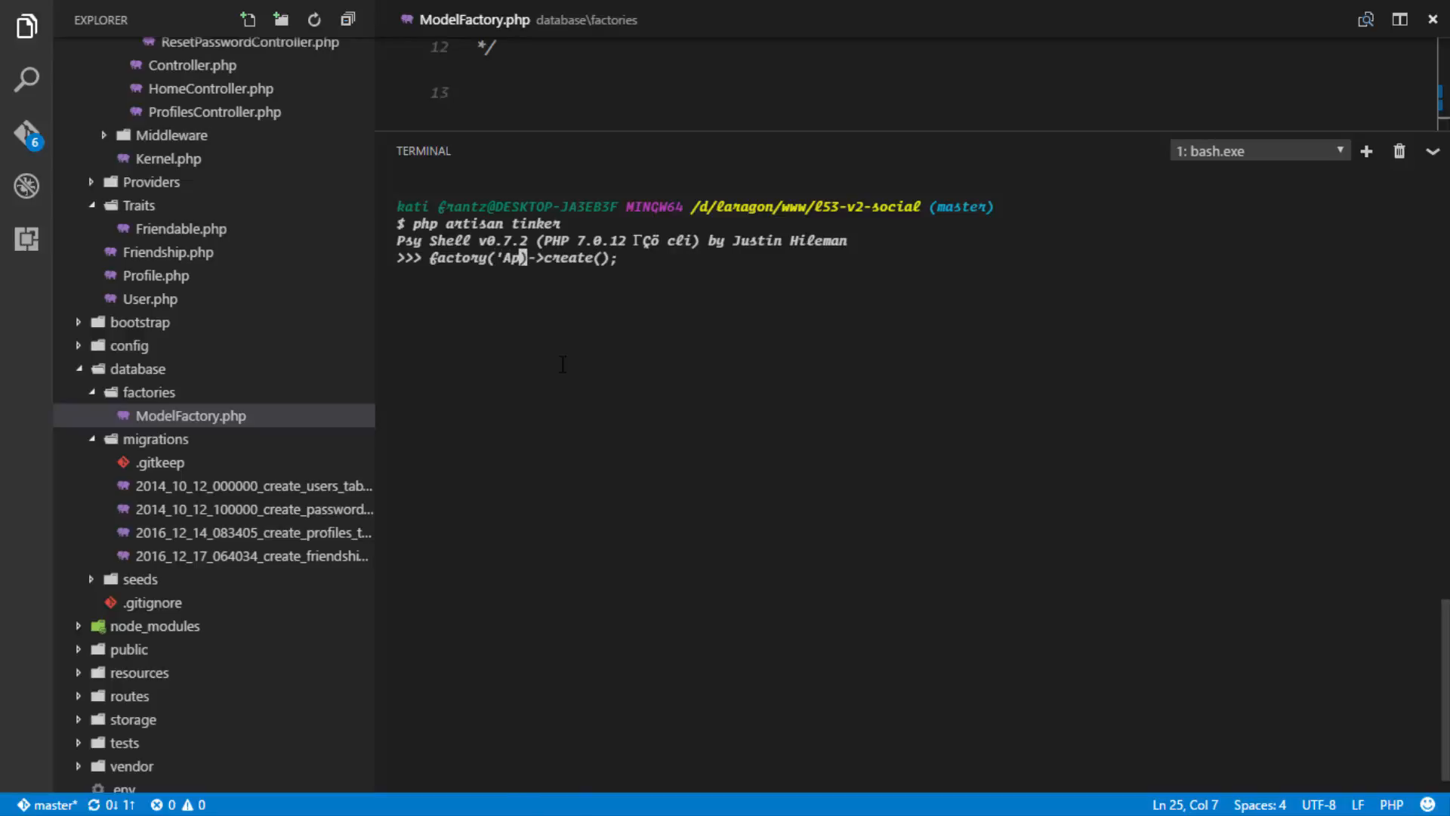
pyautogui.write('\\User')
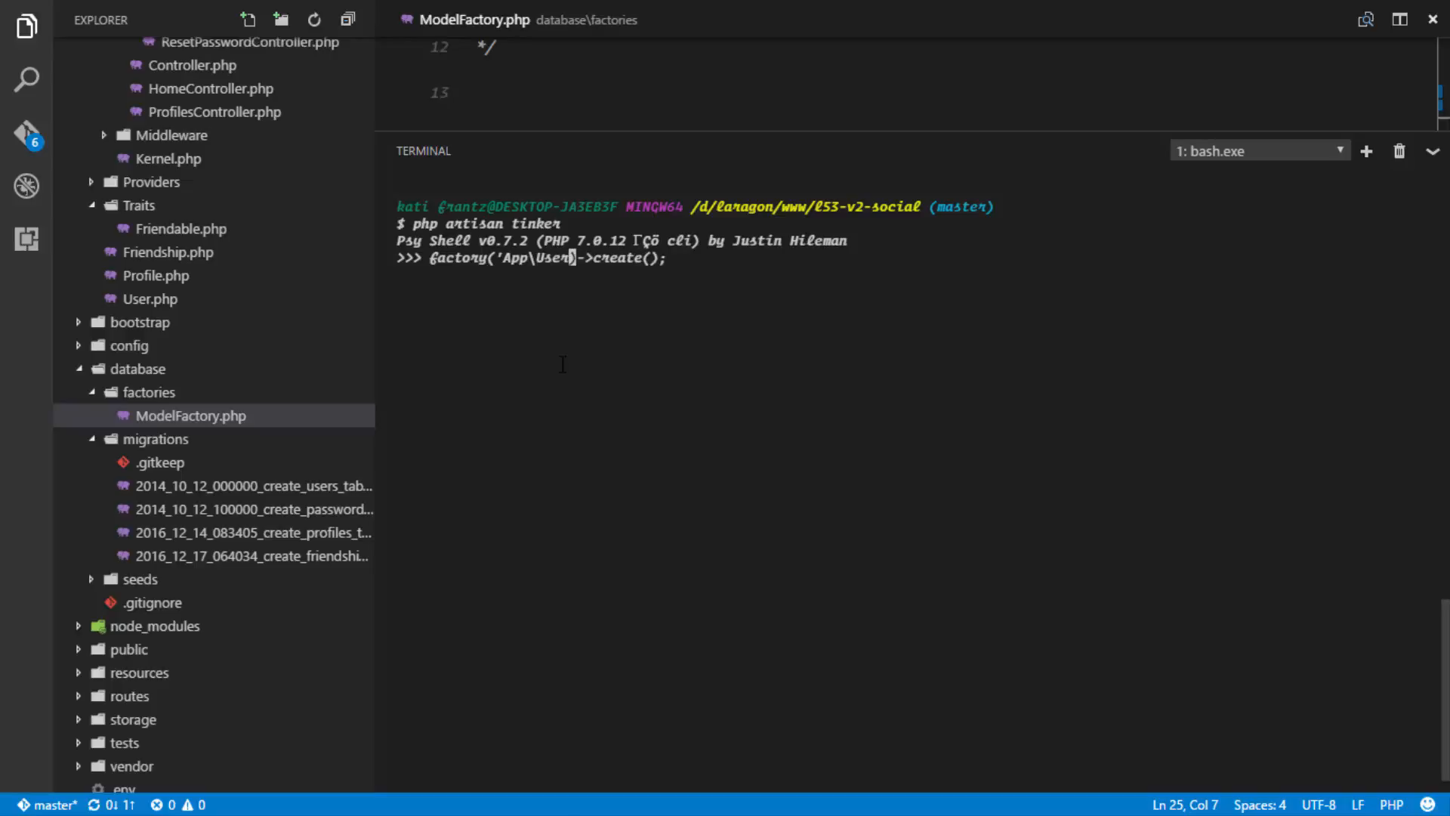
pyautogui.write(', 5')
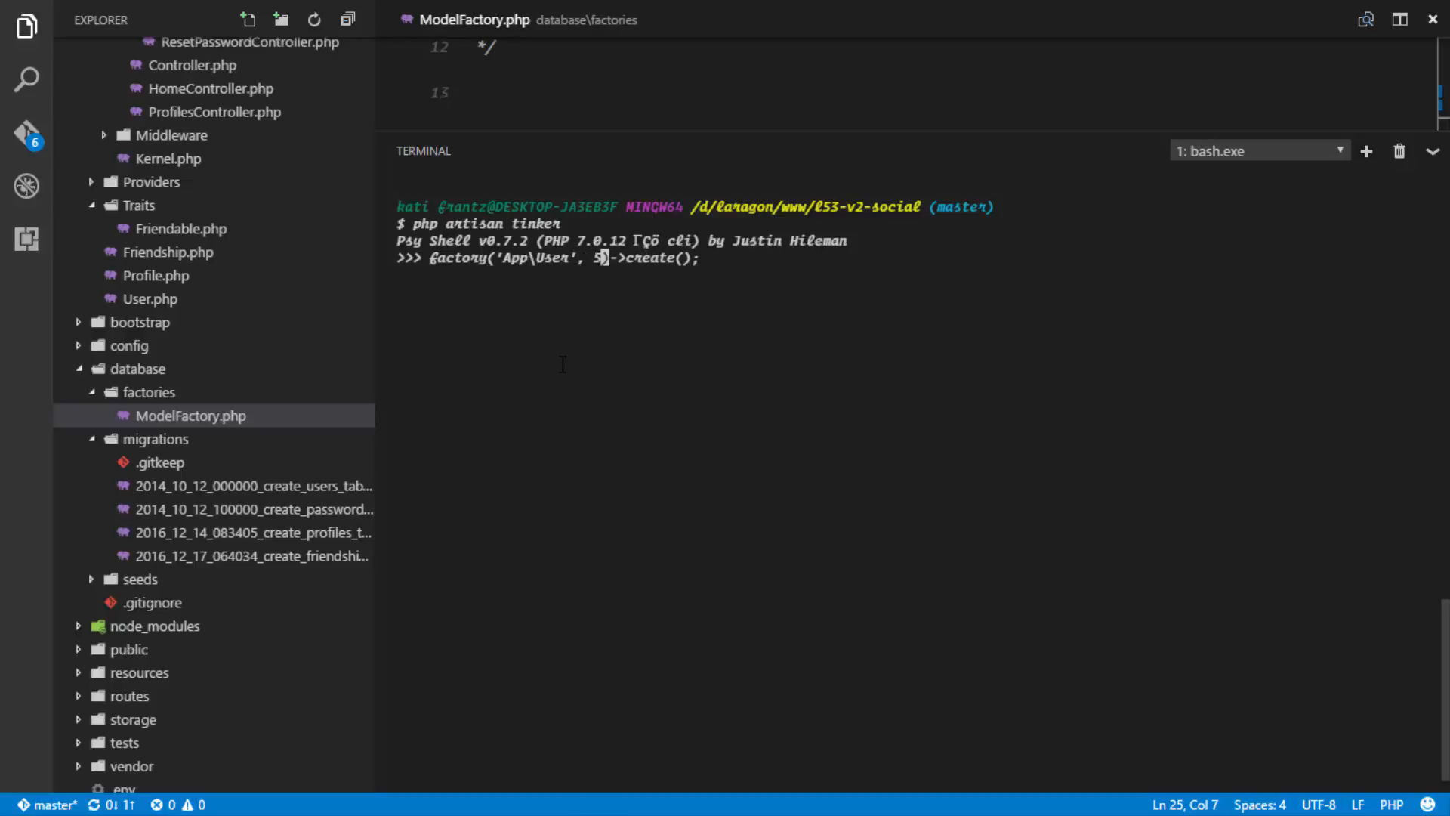
pyautogui.press('enter')
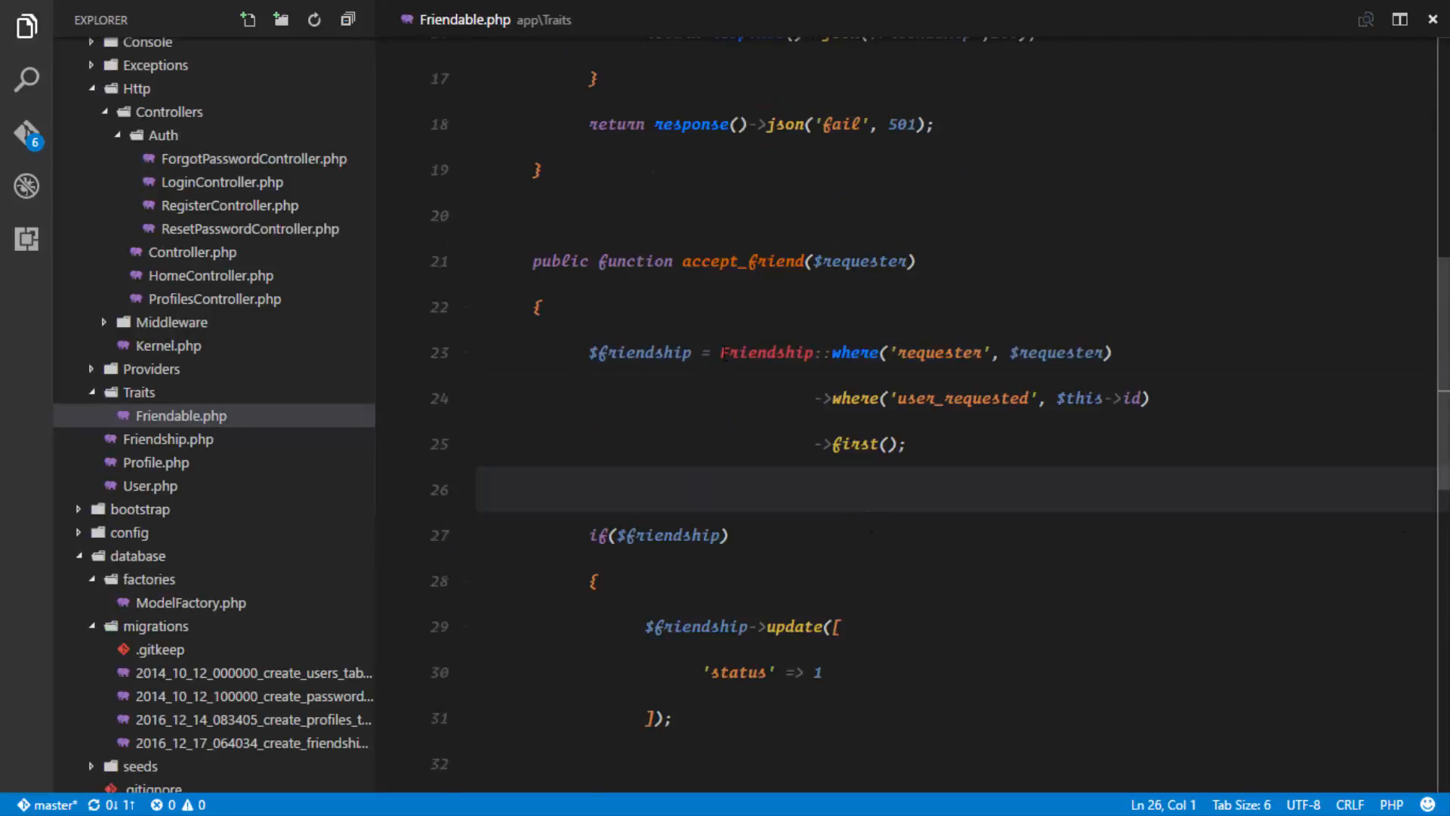
# Step: Open web.php from the quick open list
pyautogui.press('ctrl+p')
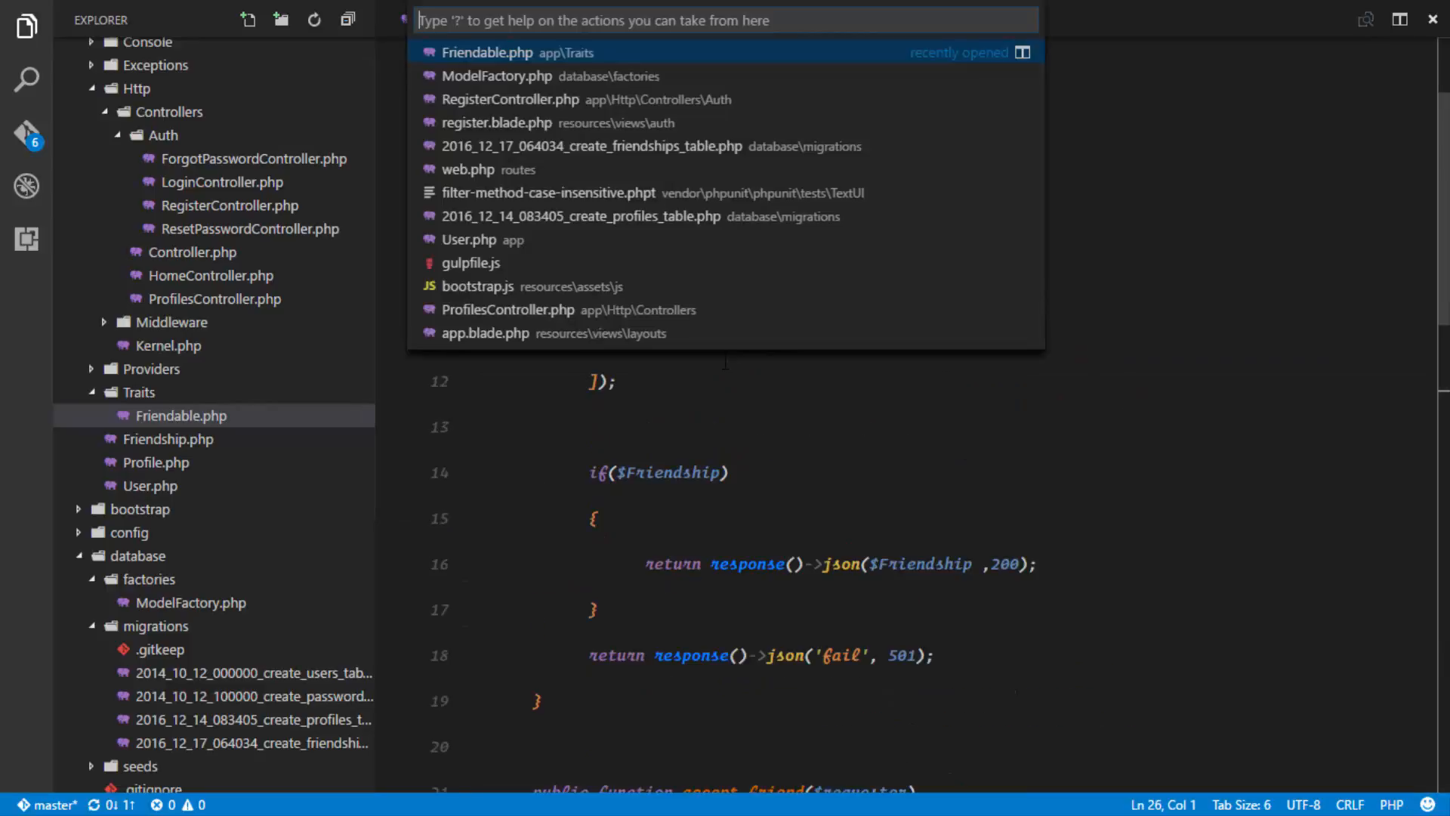
pyautogui.write('w')
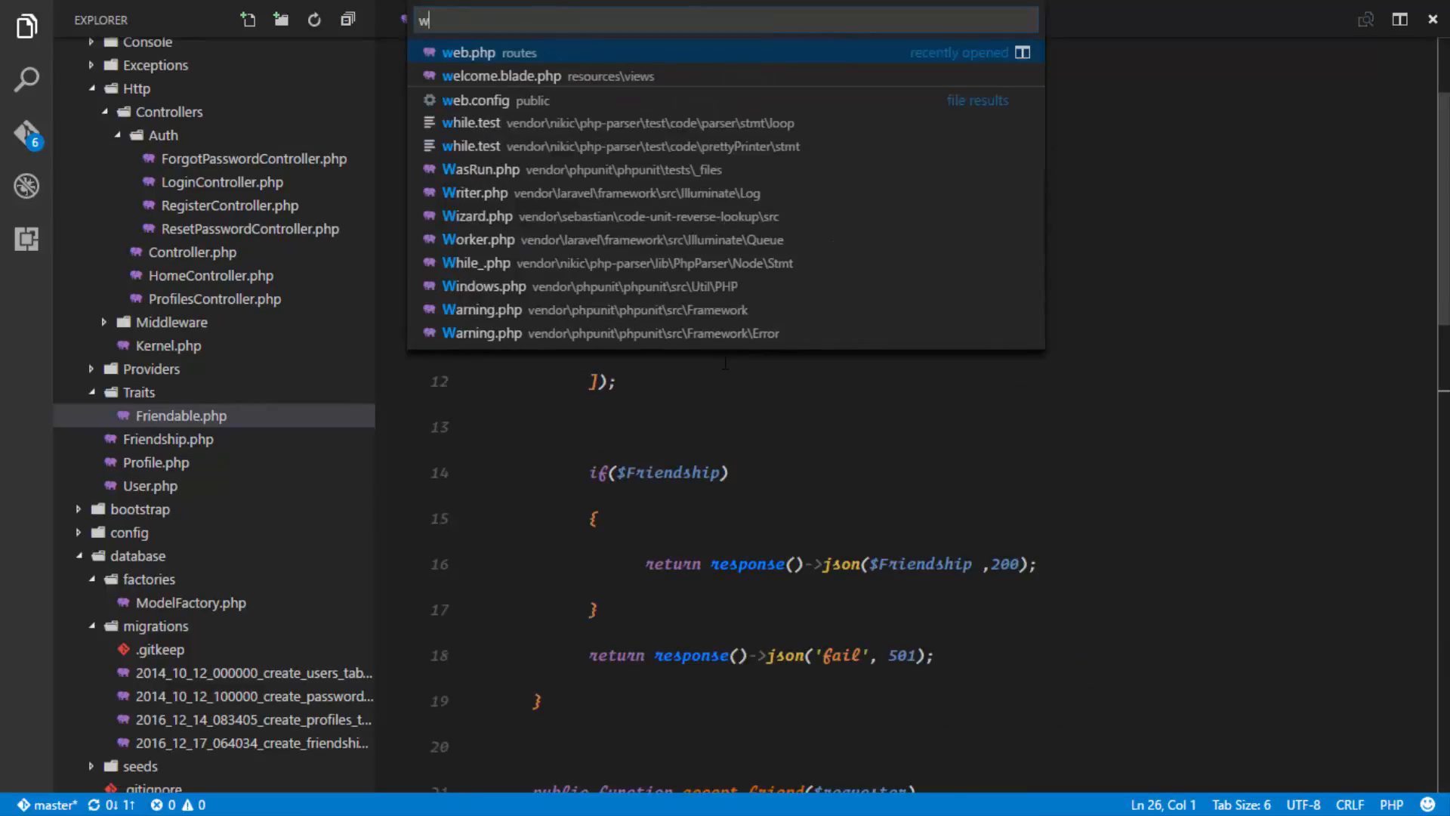
pyautogui.click(469, 52)
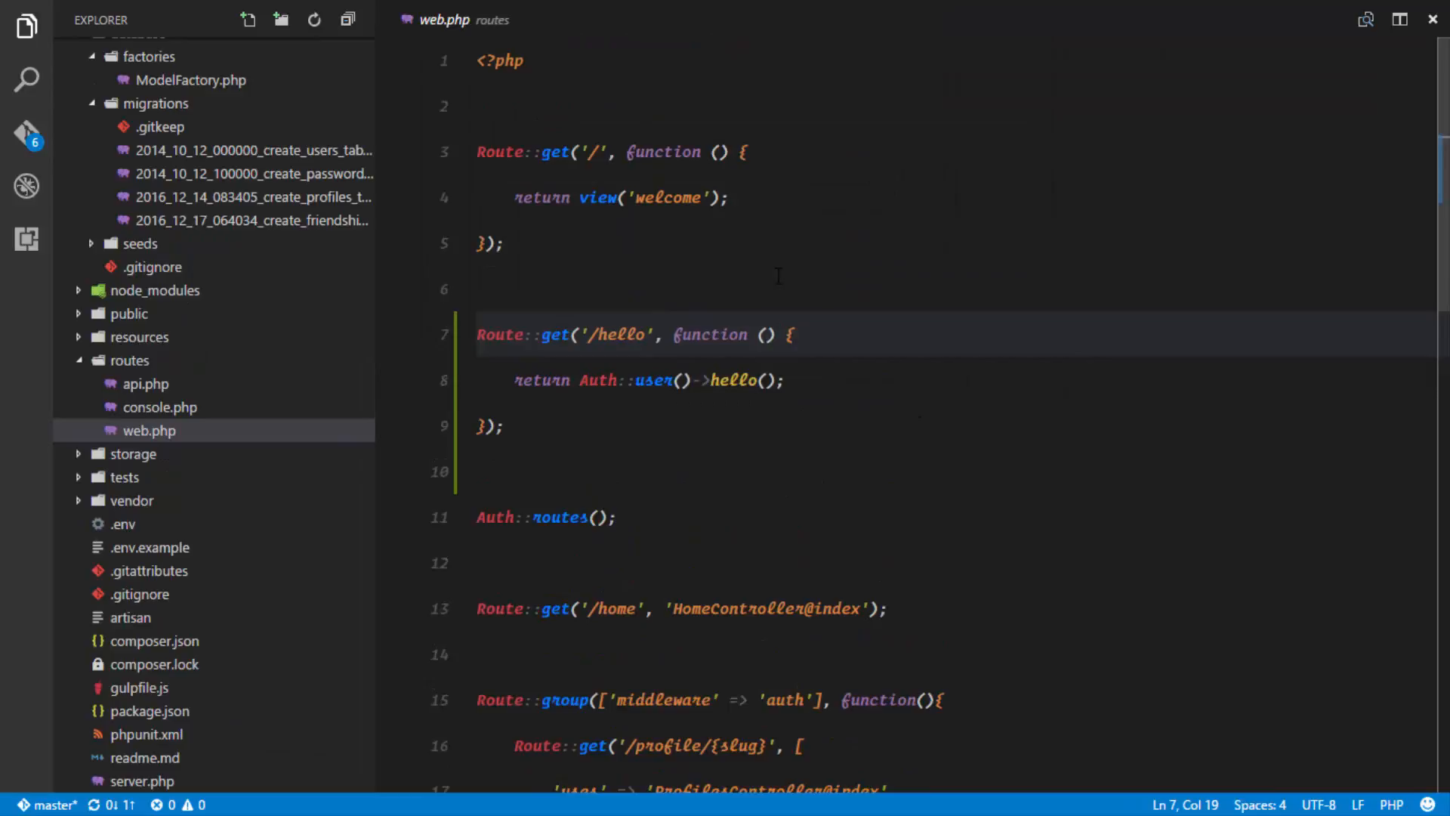
# Step: Rename the route to /add and return \App\User::first()->add_friend(2)
pyautogui.write('a')
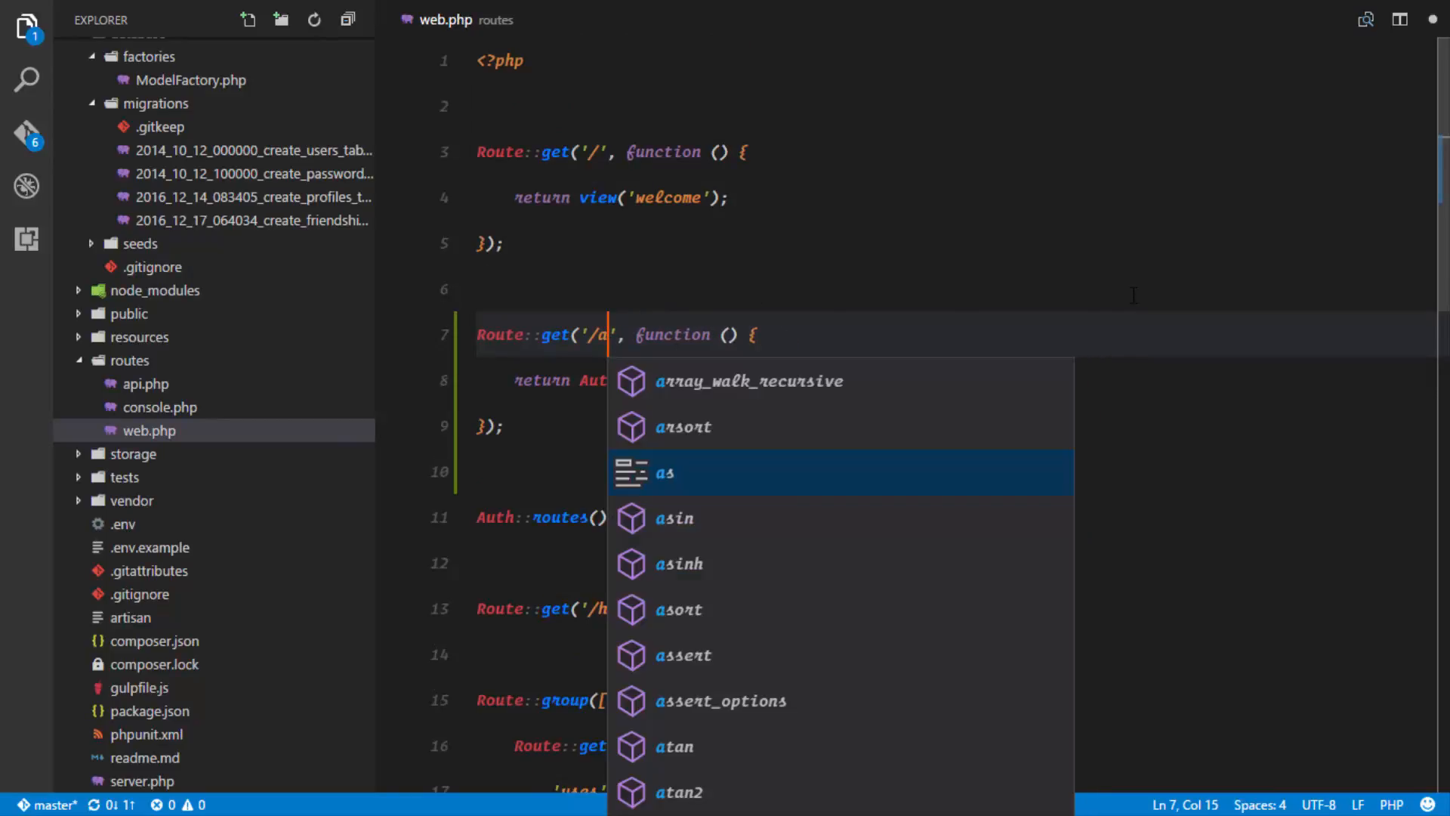
pyautogui.write('dd')
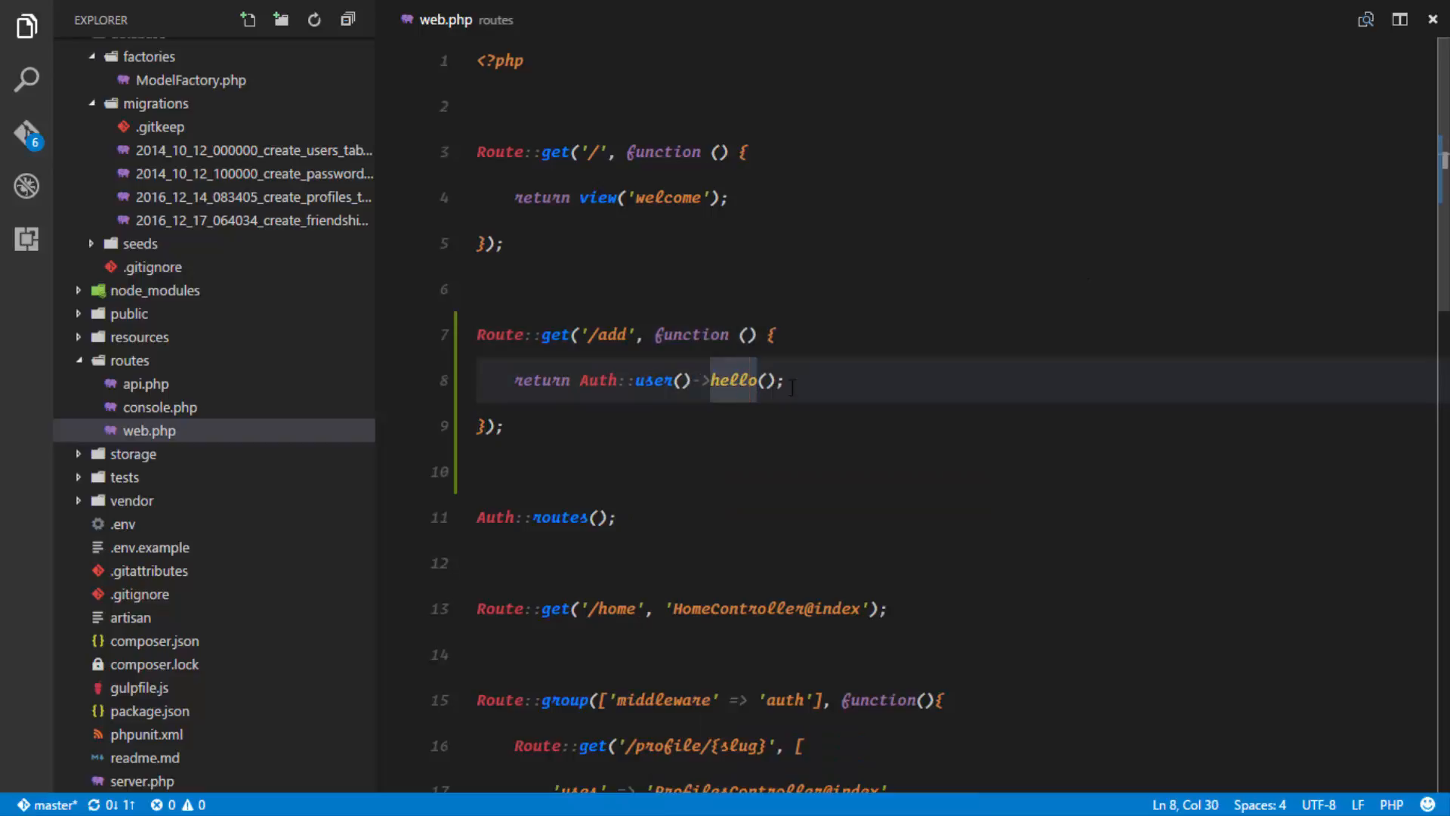
pyautogui.press('Delete')
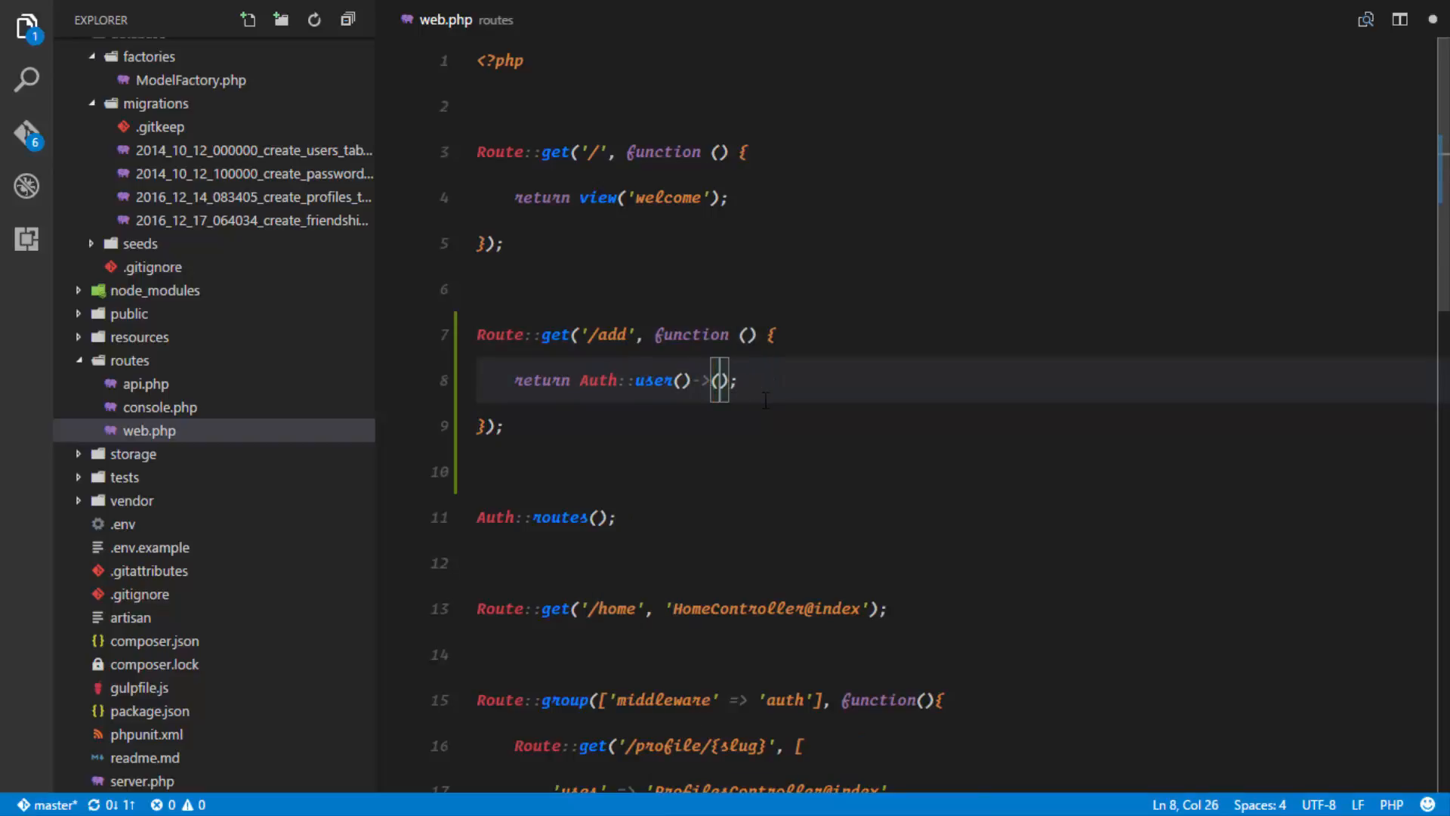
pyautogui.moveTo(730, 380); pyautogui.dragTo(580, 380)
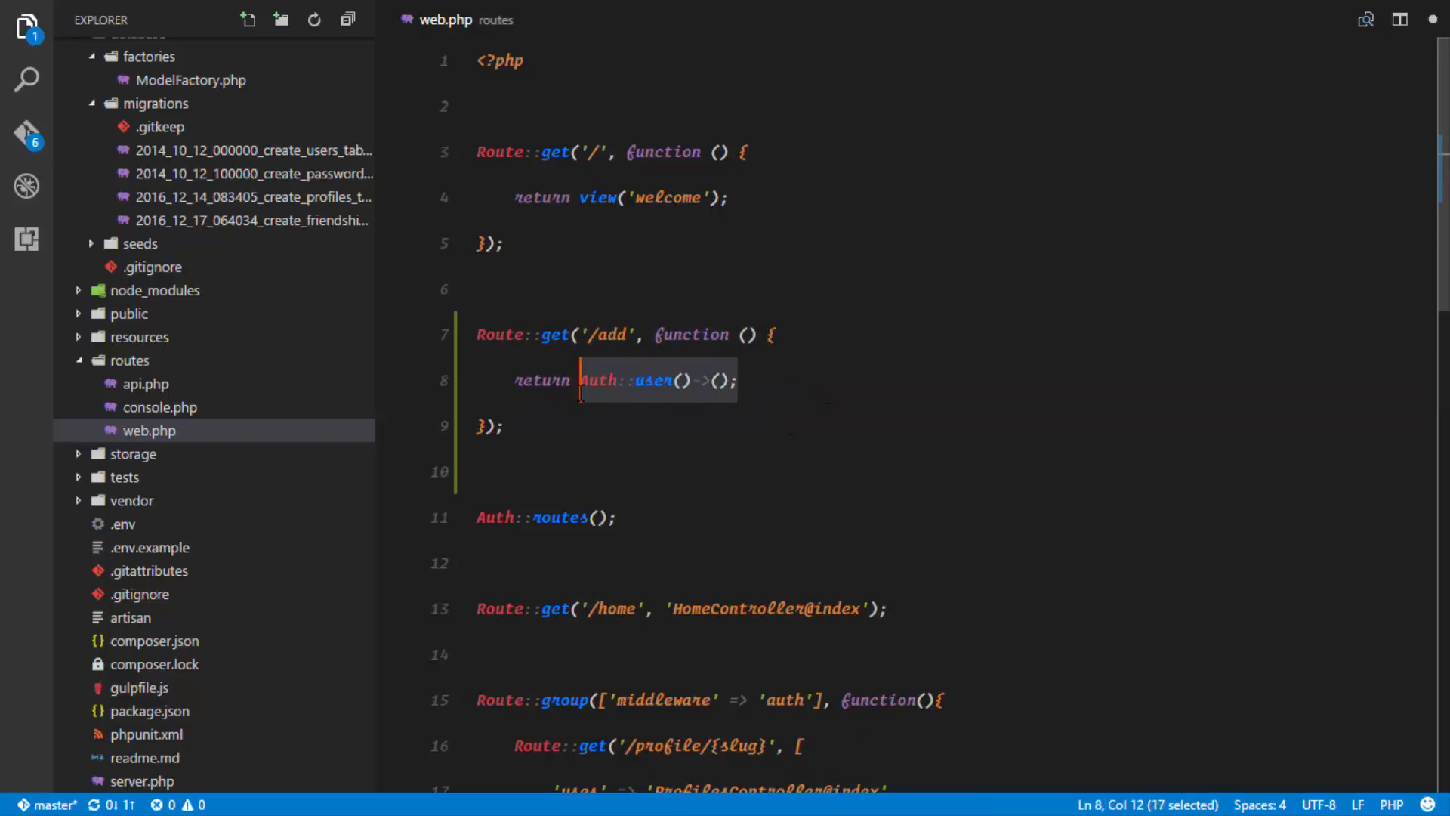
pyautogui.write('\\App\\User')
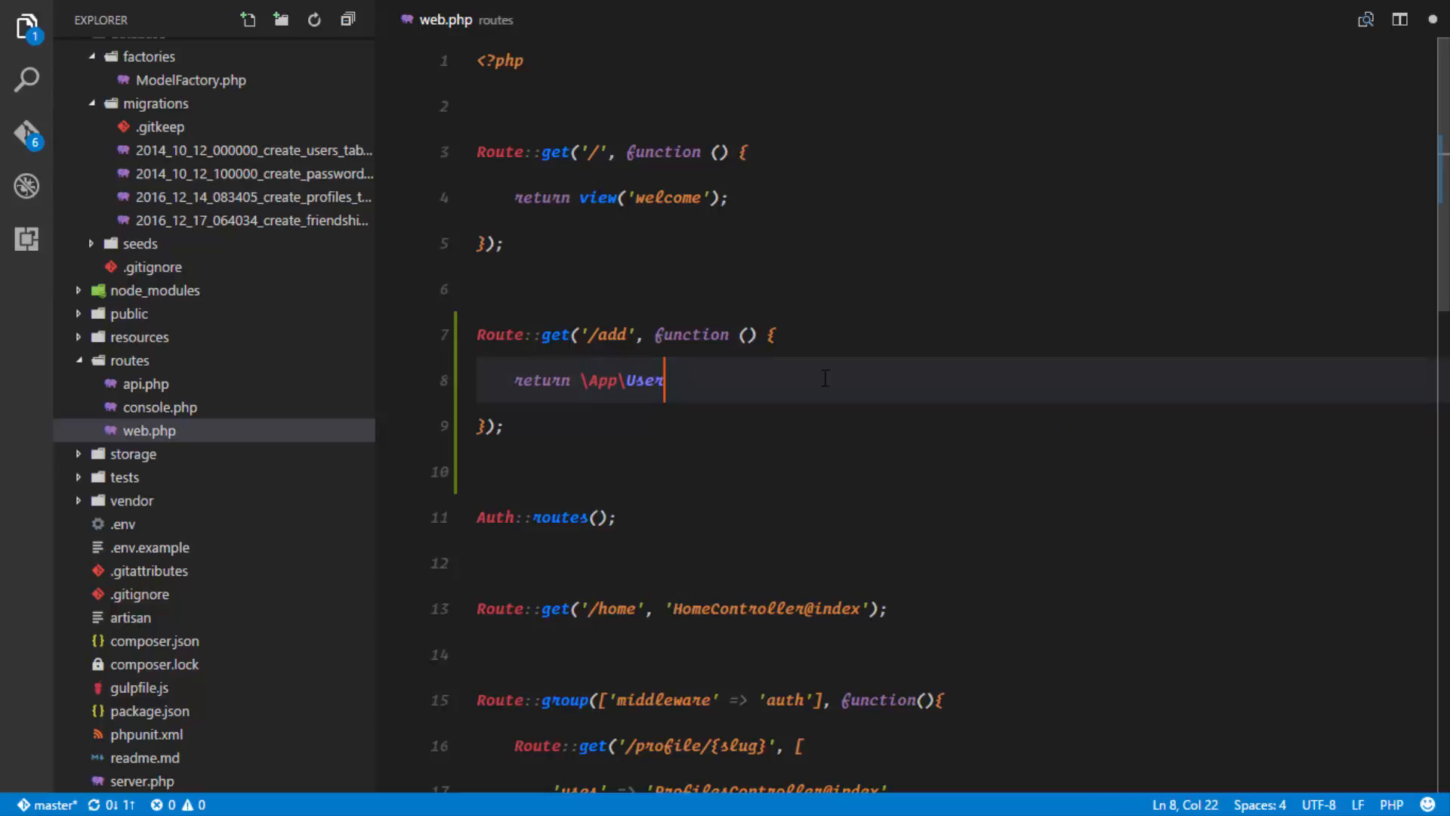
pyautogui.write('::first()->')
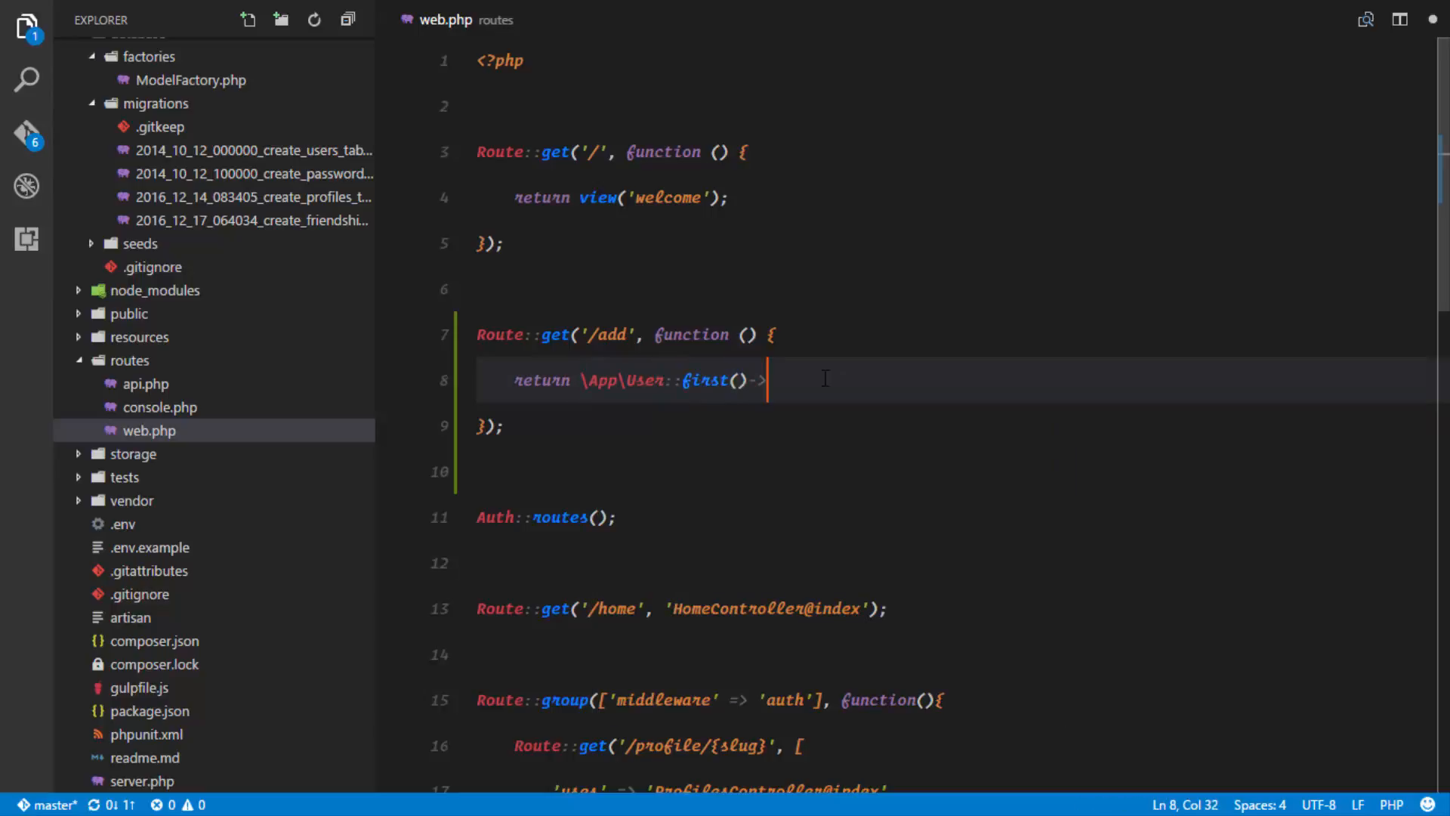
pyautogui.write('add_friend();')
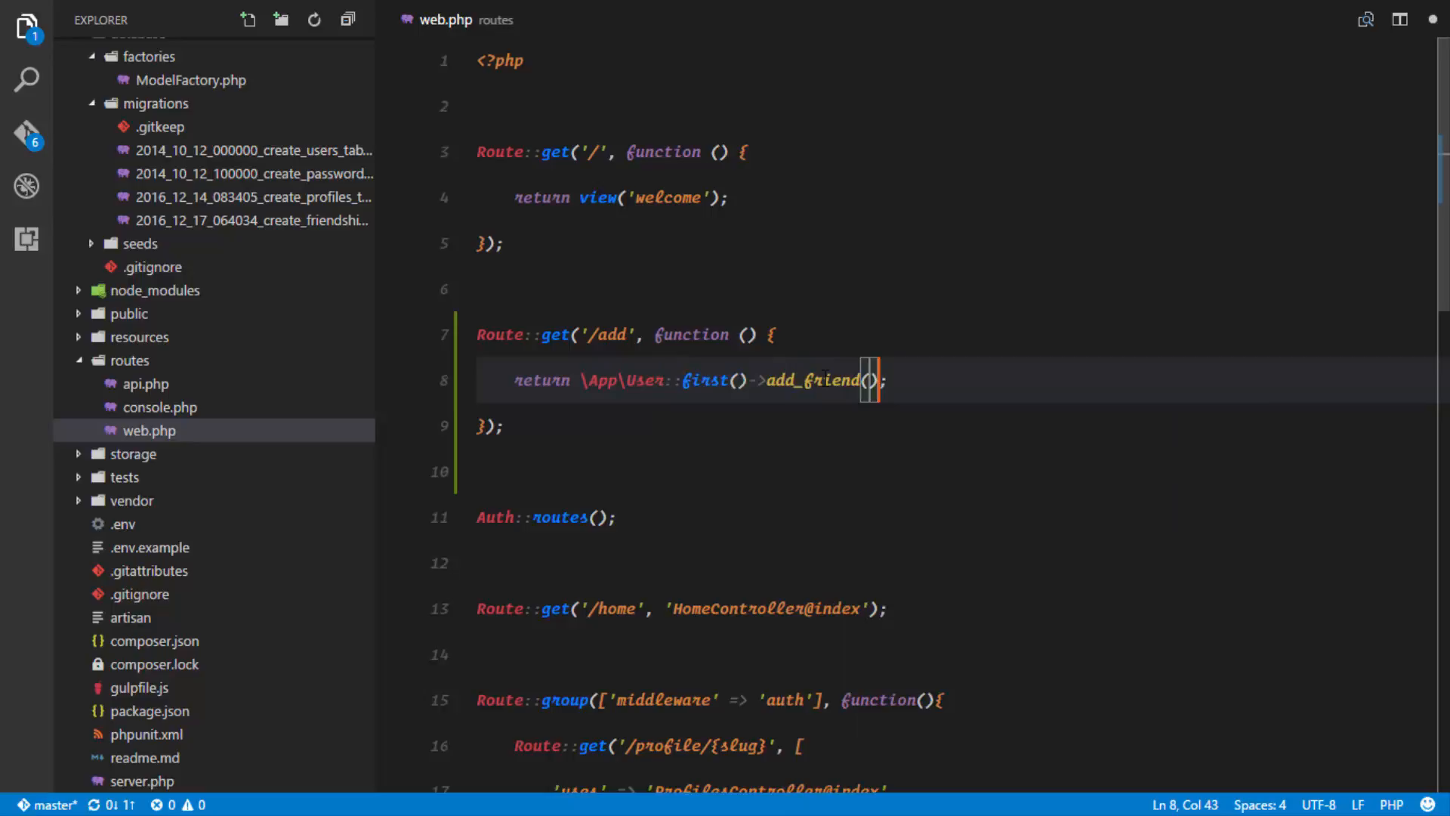
pyautogui.write('2')
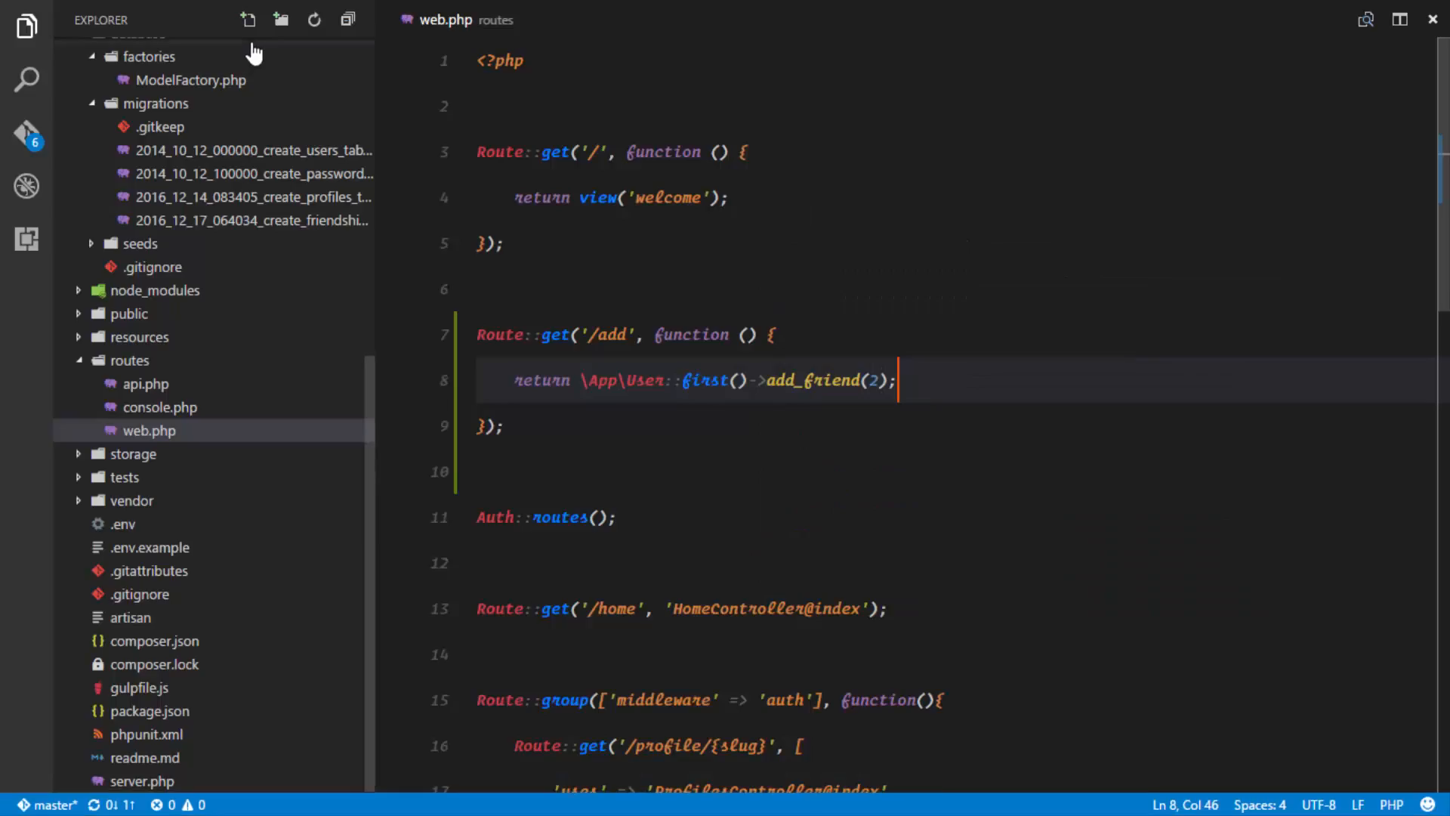
# Step: Open Friendable.php from recent files to look over add_friend
pyautogui.press('ctrl+p')
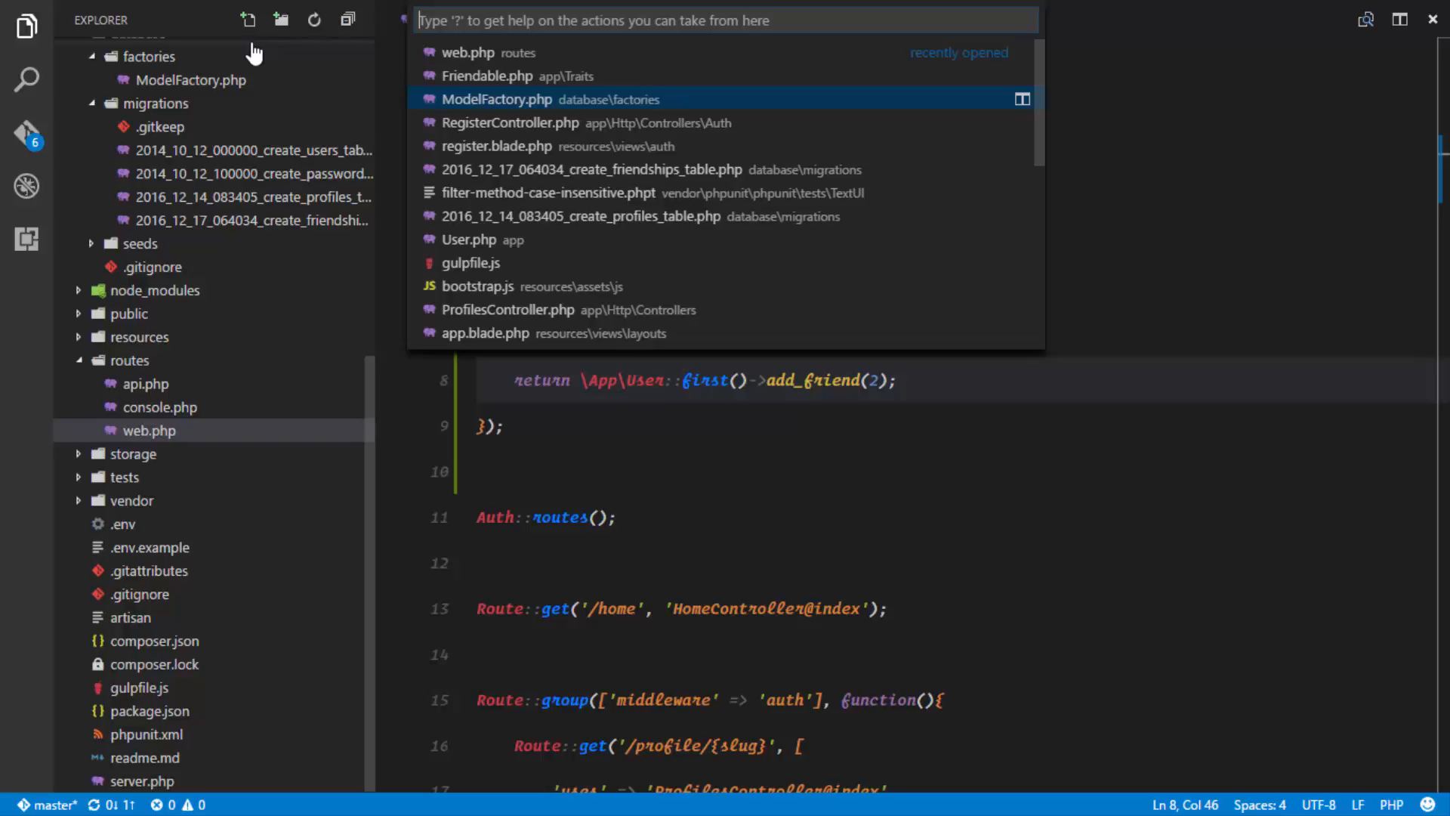
pyautogui.click(487, 75)
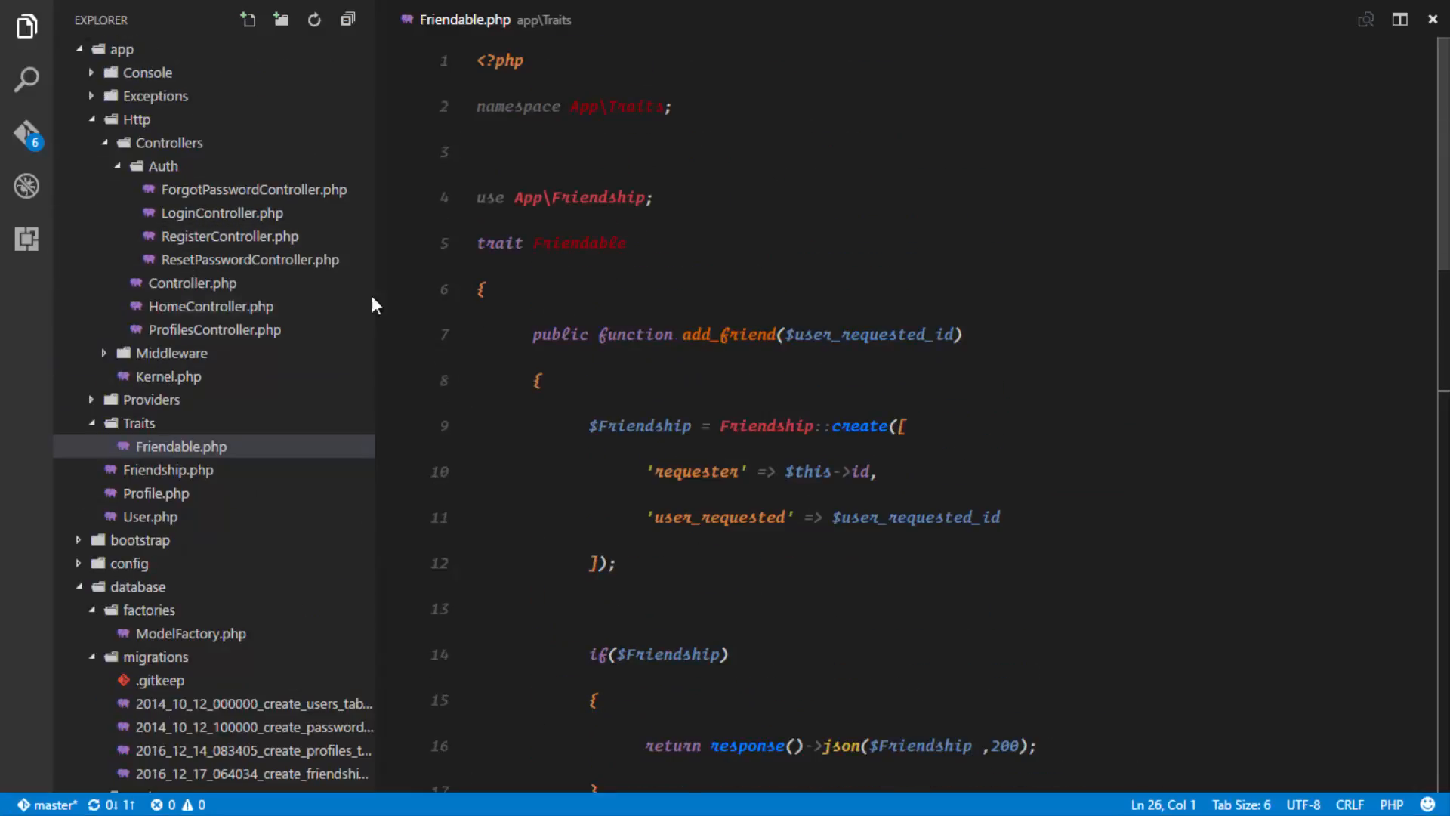
pyautogui.click(149, 429)
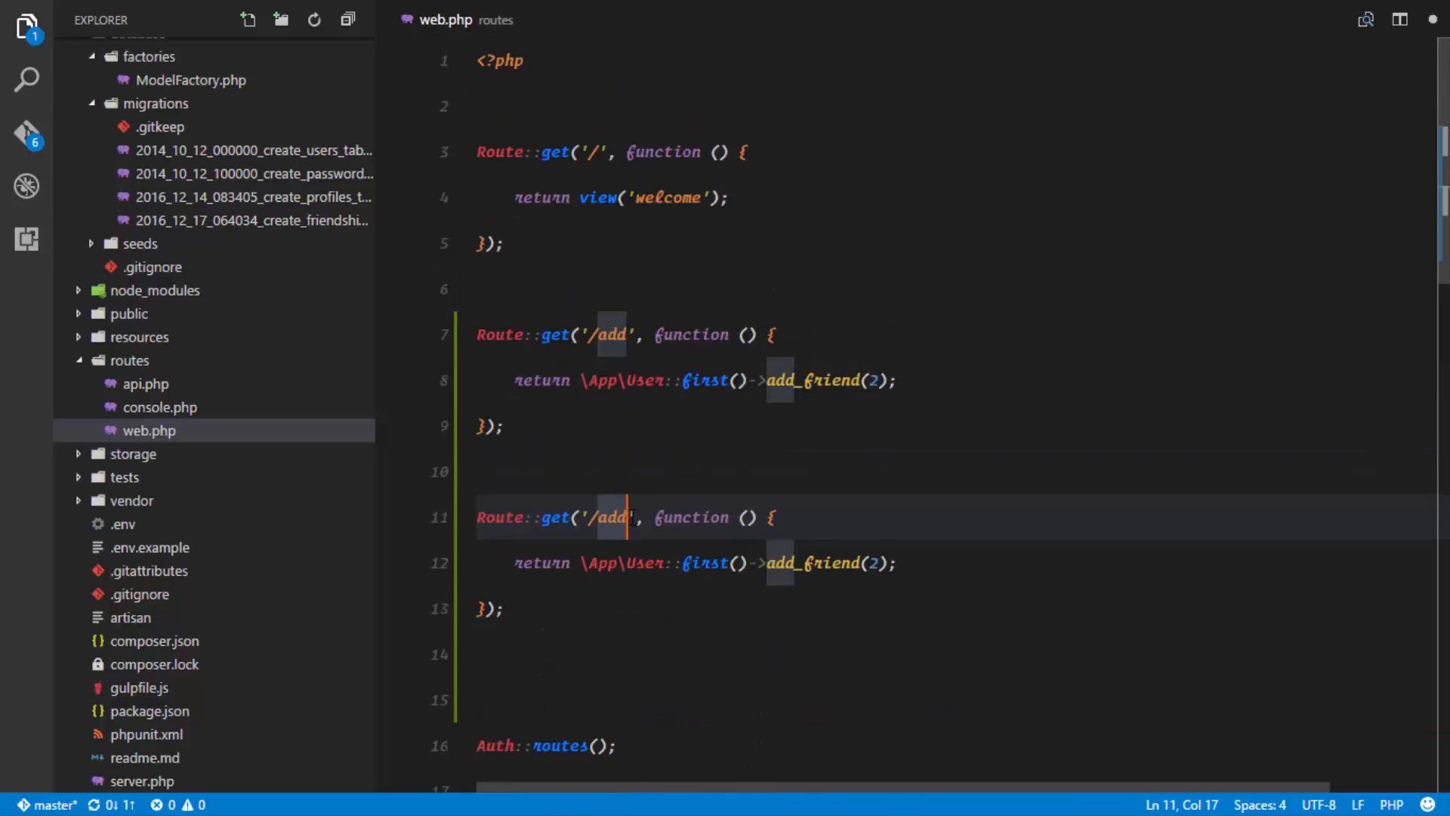
# Step: Change the duplicated route to /accept returning \App\User::find(2)->accept_friend(1)
pyautogui.write('/')
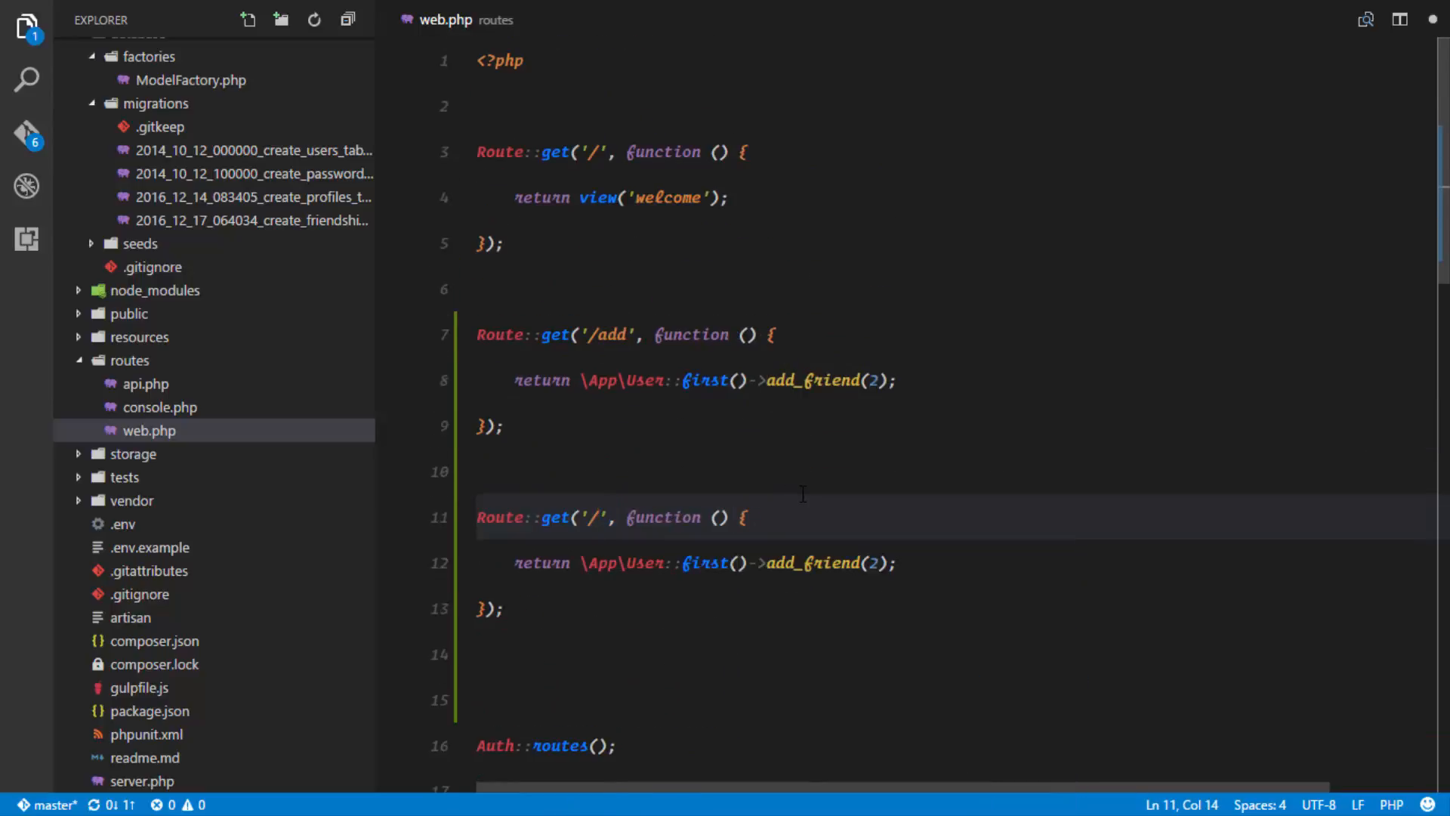
pyautogui.write('accept')
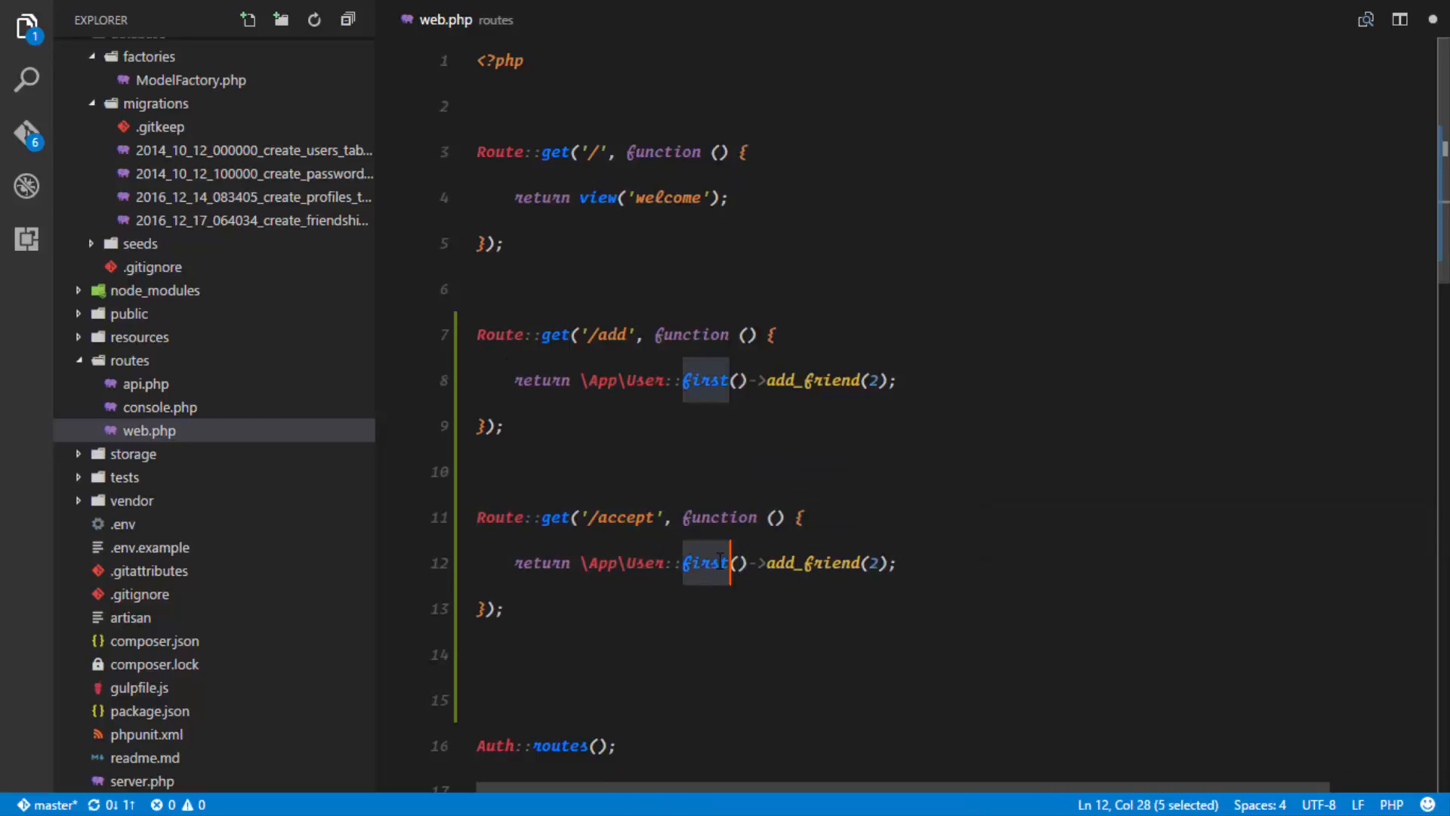
pyautogui.write('find')
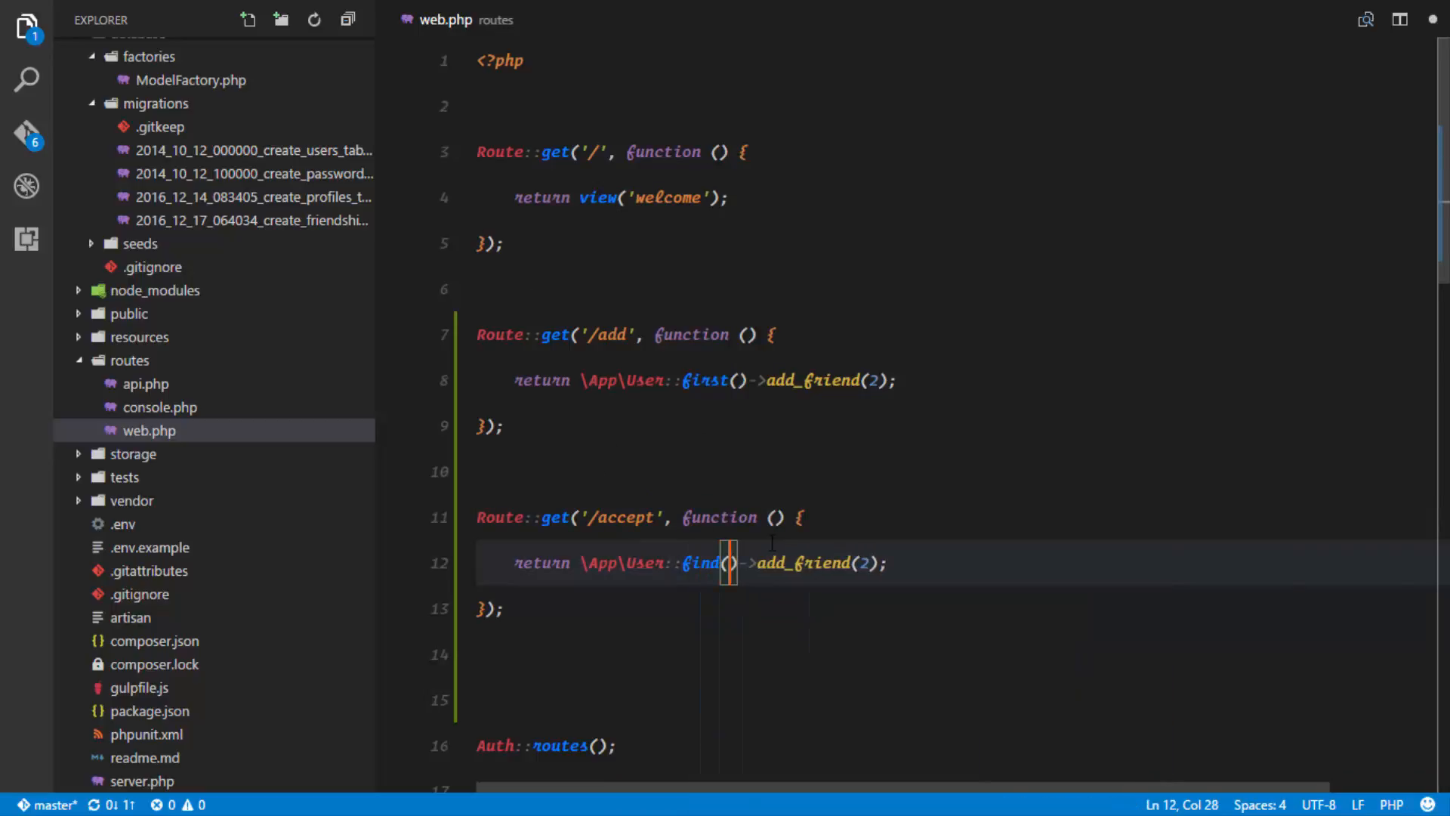
pyautogui.write('2')
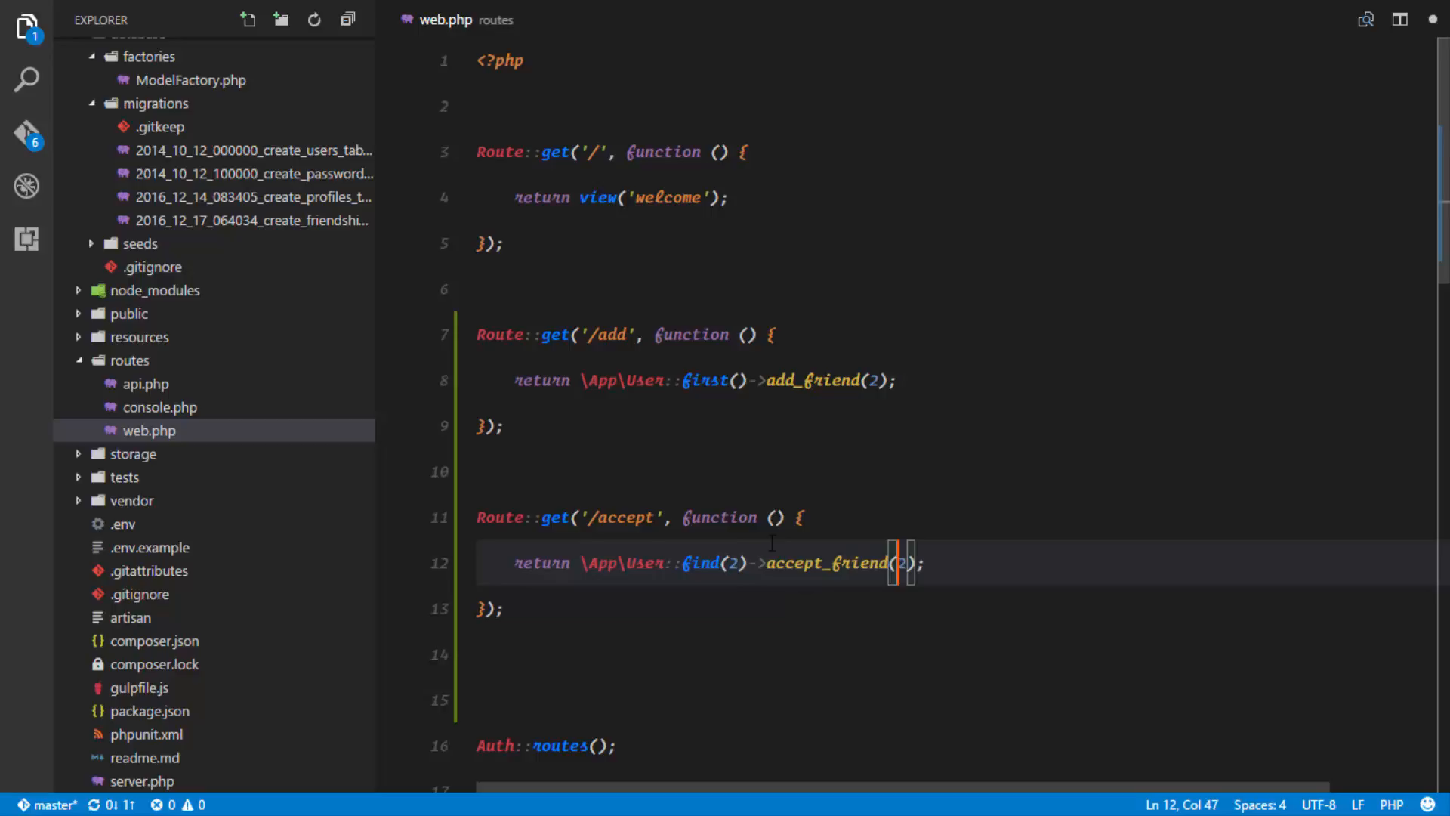
pyautogui.write('1')
pyautogui.write('frin')
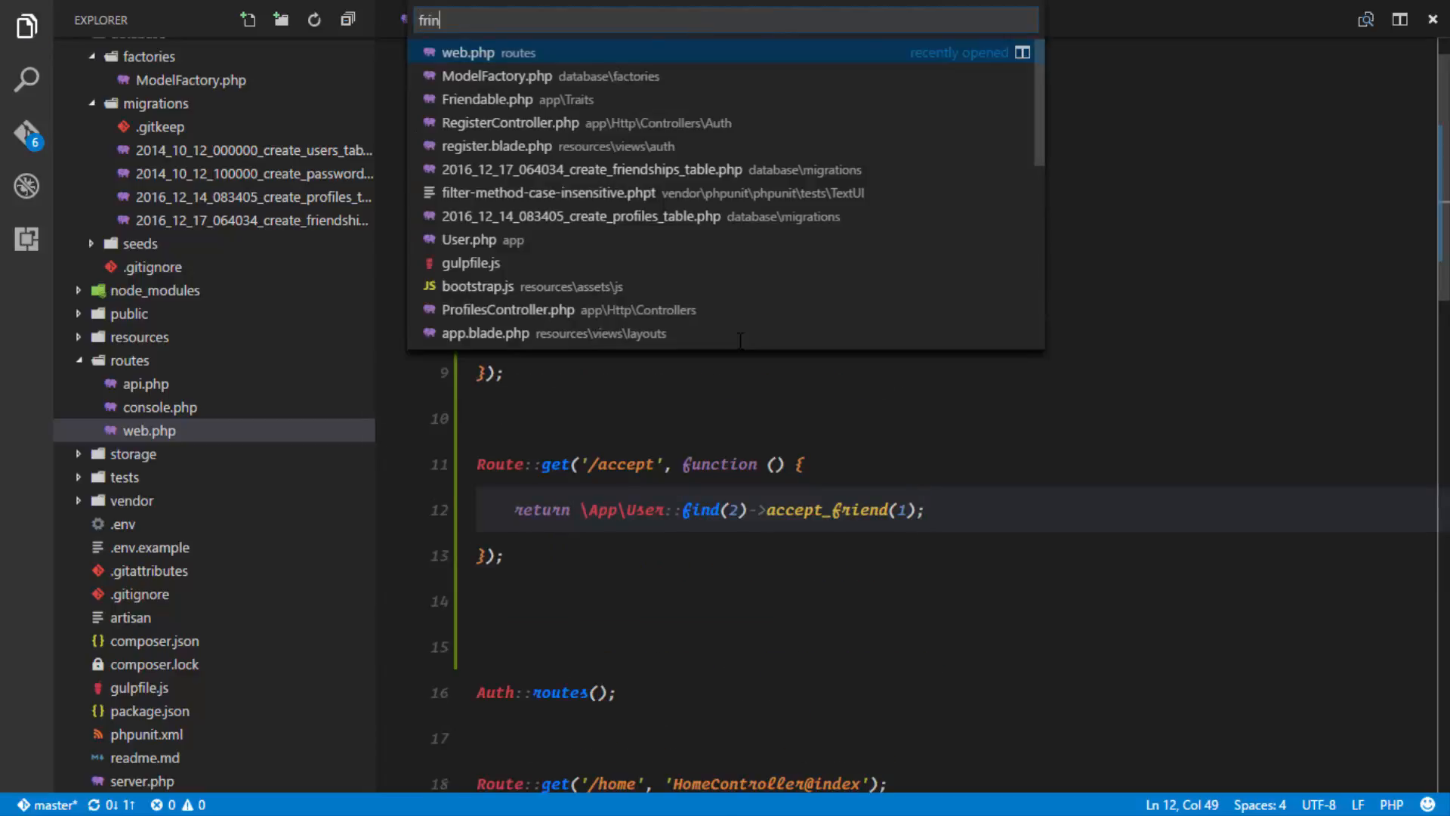
# Step: In accept_friend, replace 'ok' with $friendship inside response()->json()
pyautogui.click(487, 99)
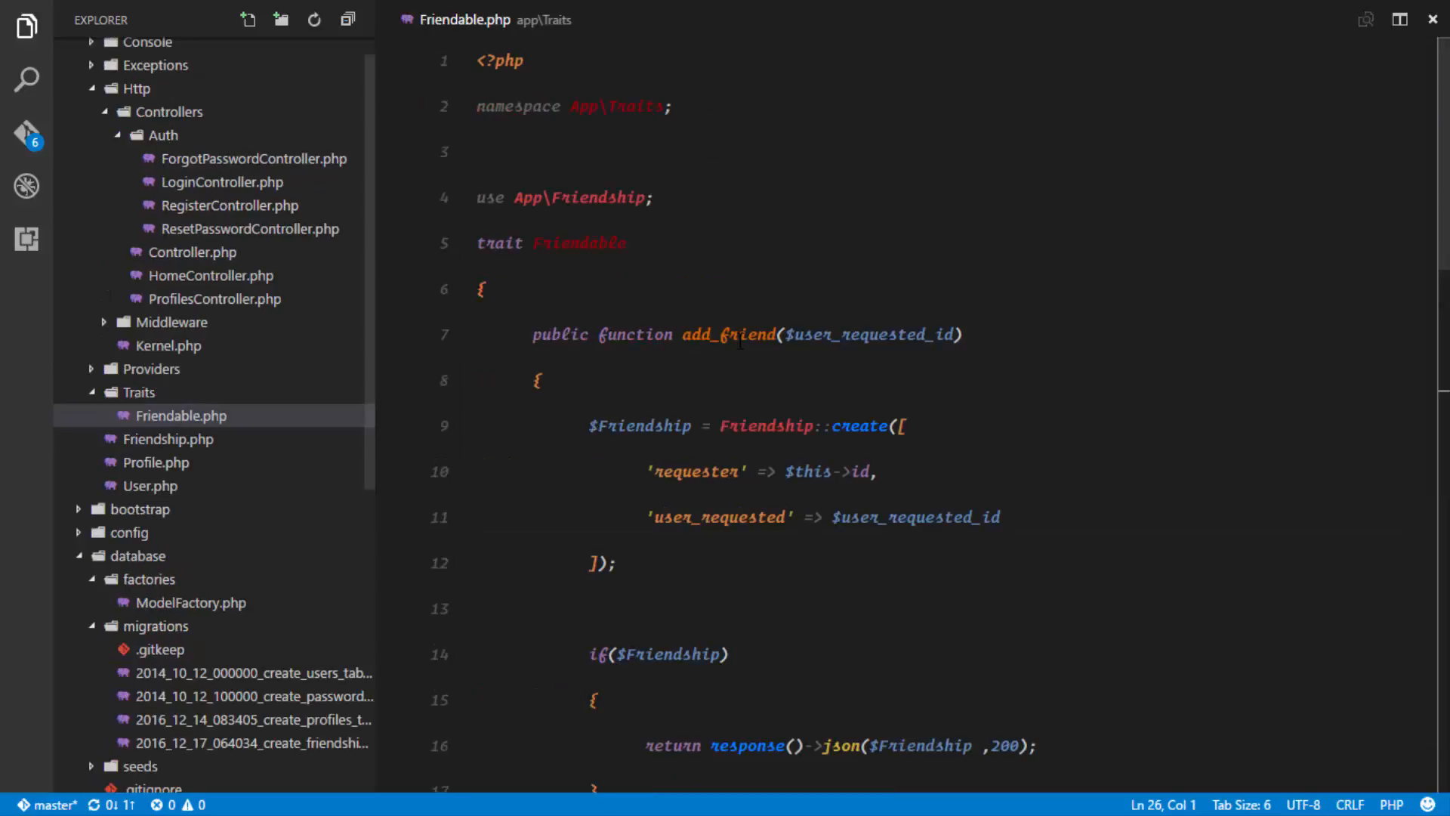
pyautogui.scroll(-3)
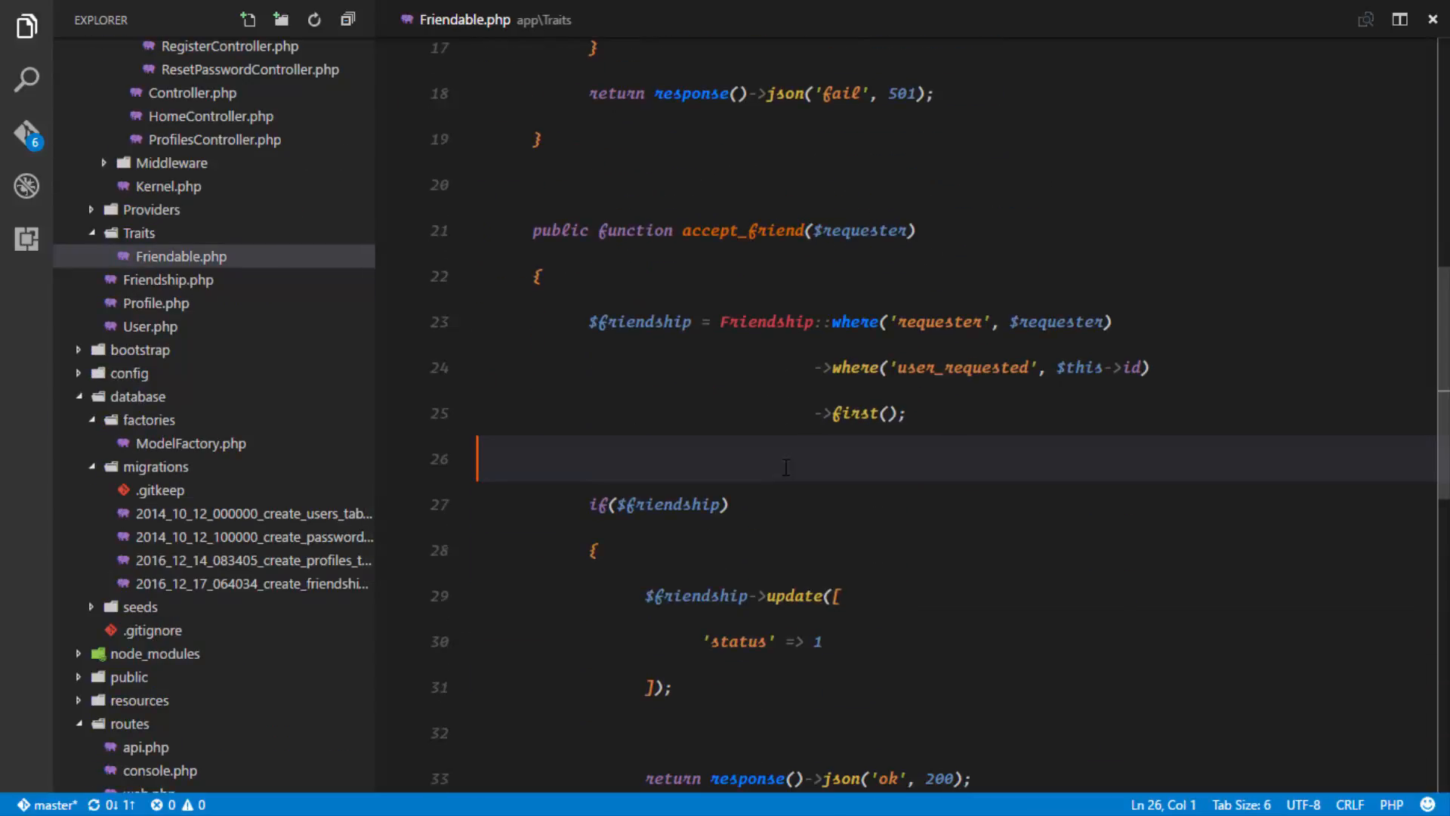
pyautogui.scroll(-3)
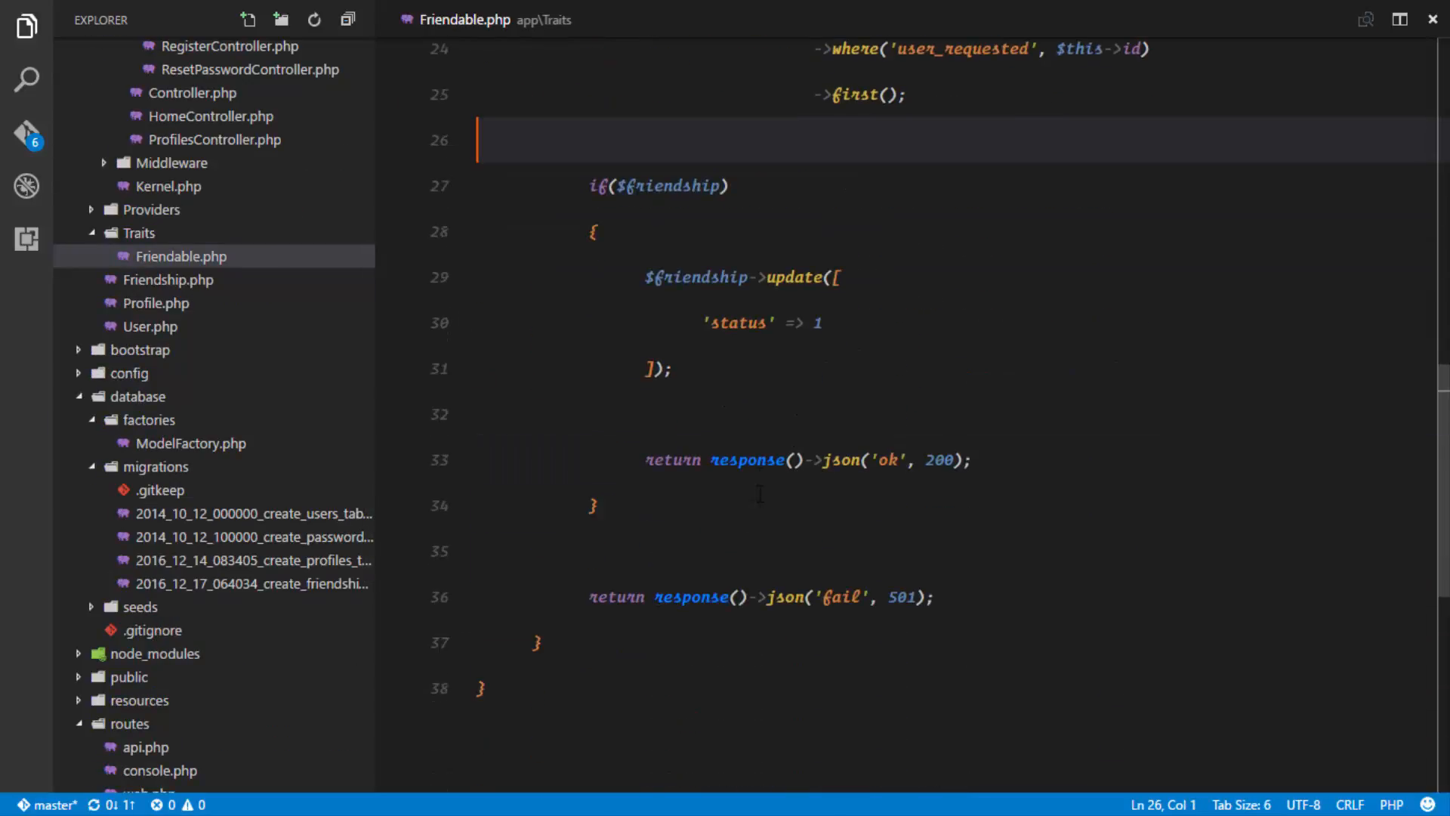
pyautogui.doubleClick(885, 460)
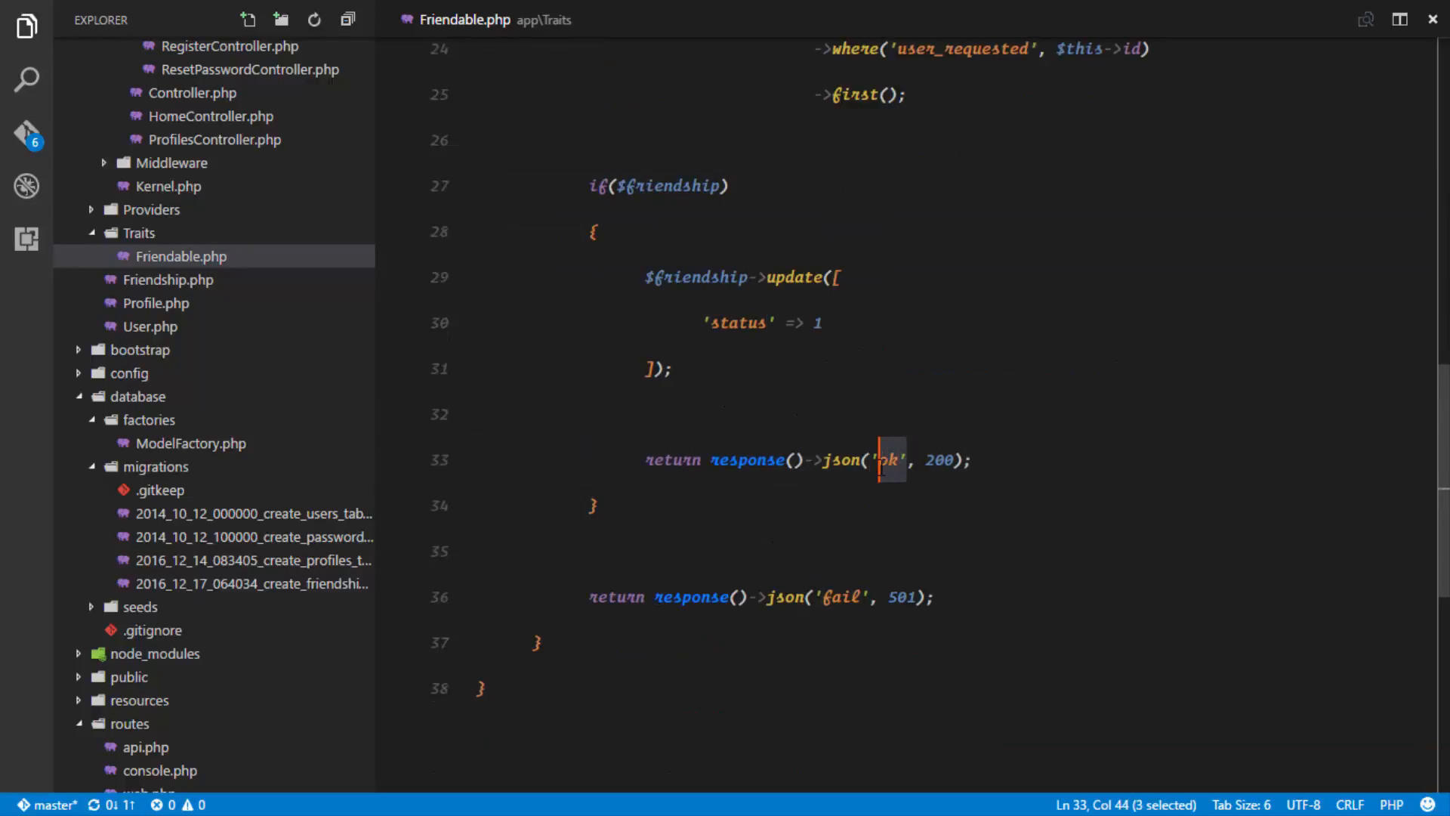
pyautogui.write('$')
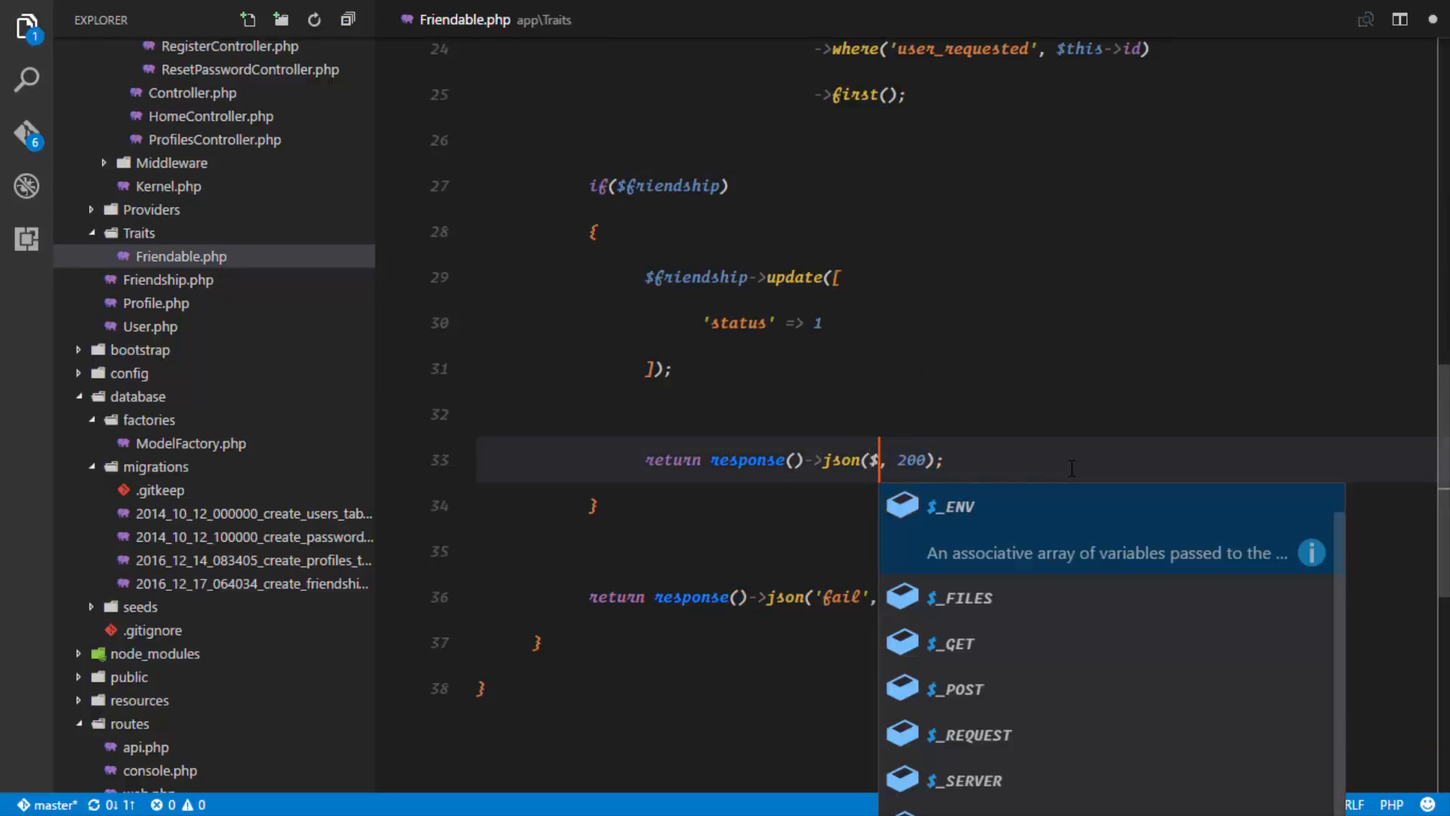
pyautogui.write('friend')
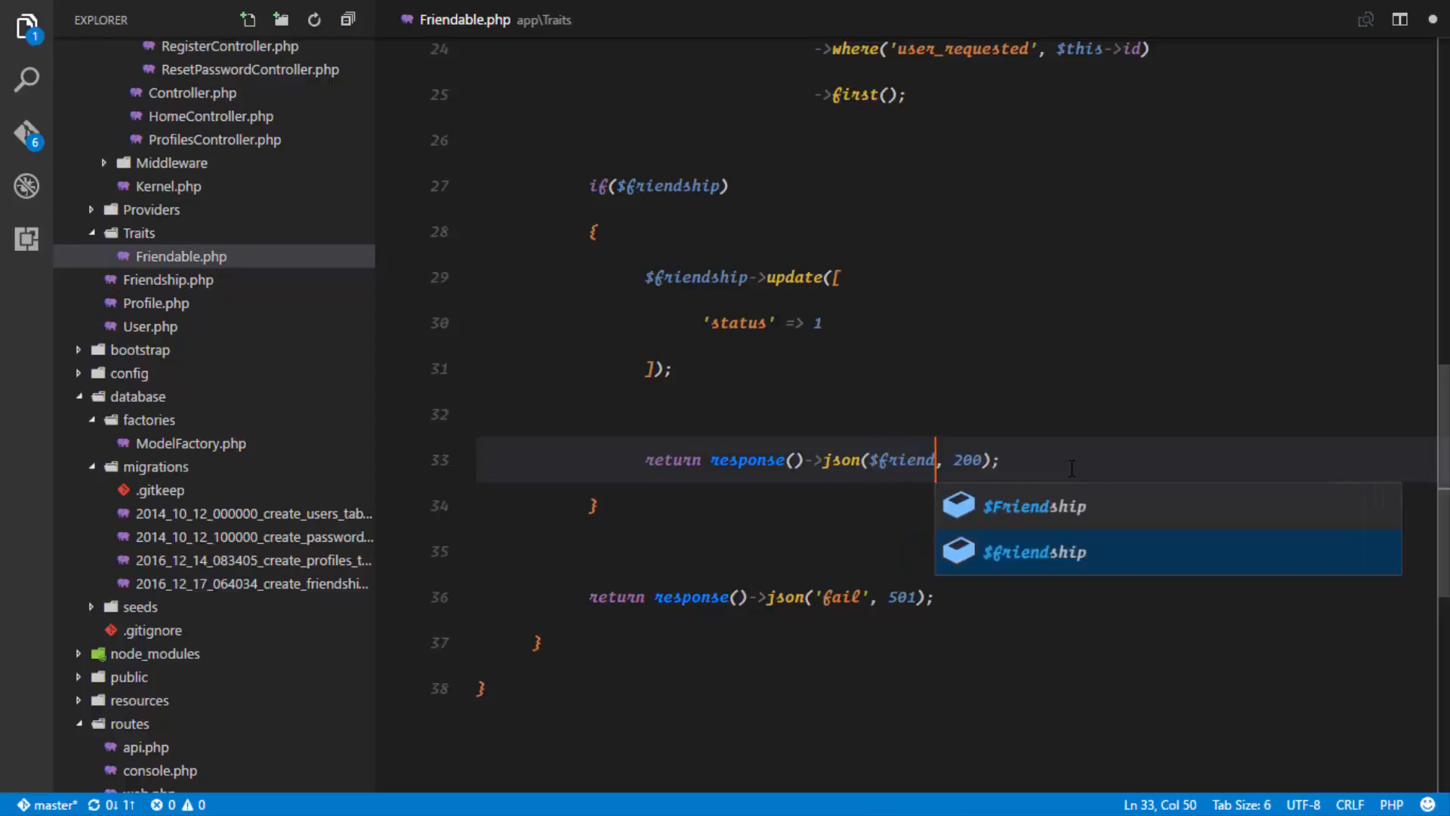
pyautogui.press('Tab')
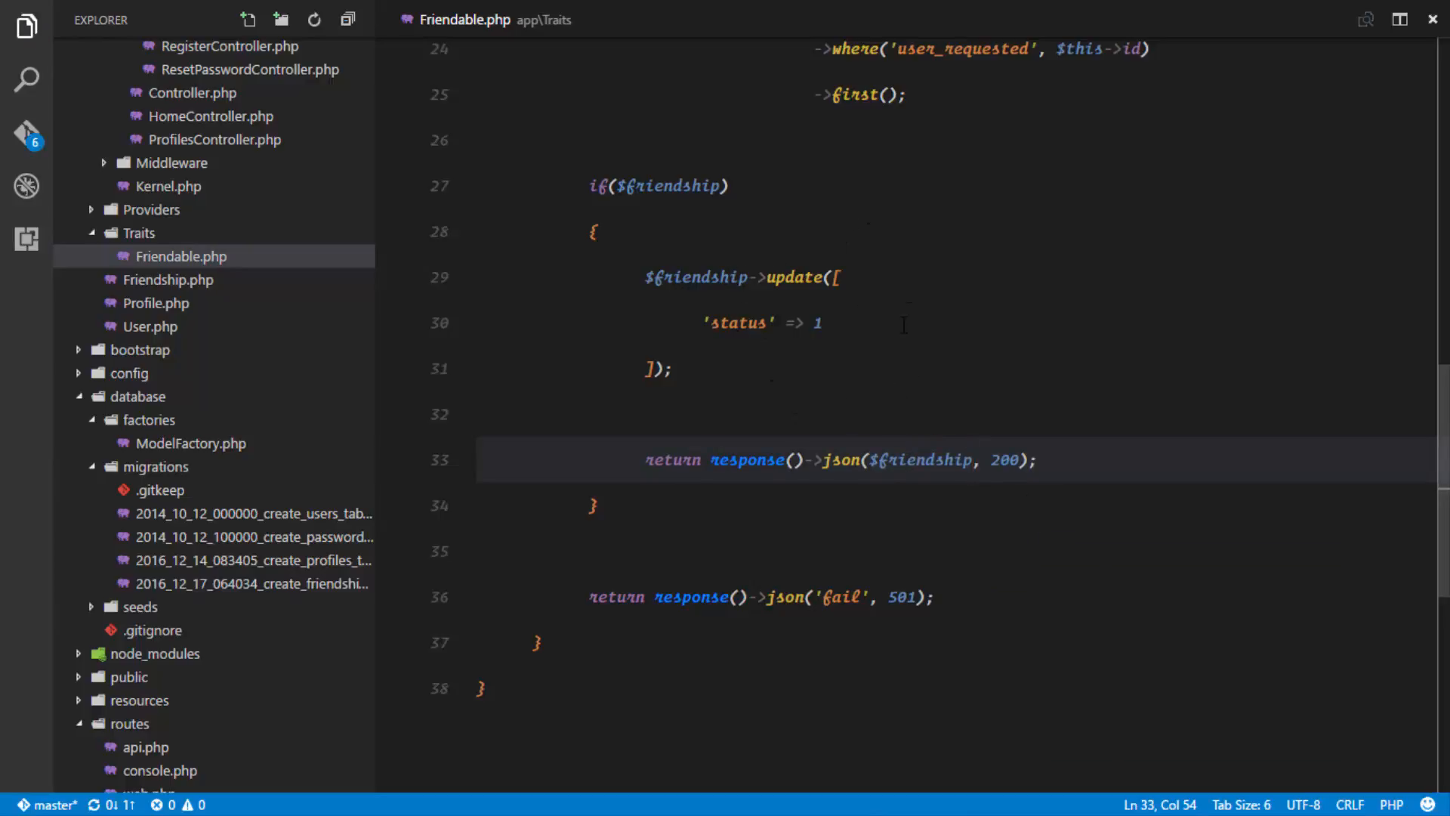
pyautogui.press('alt+tab')
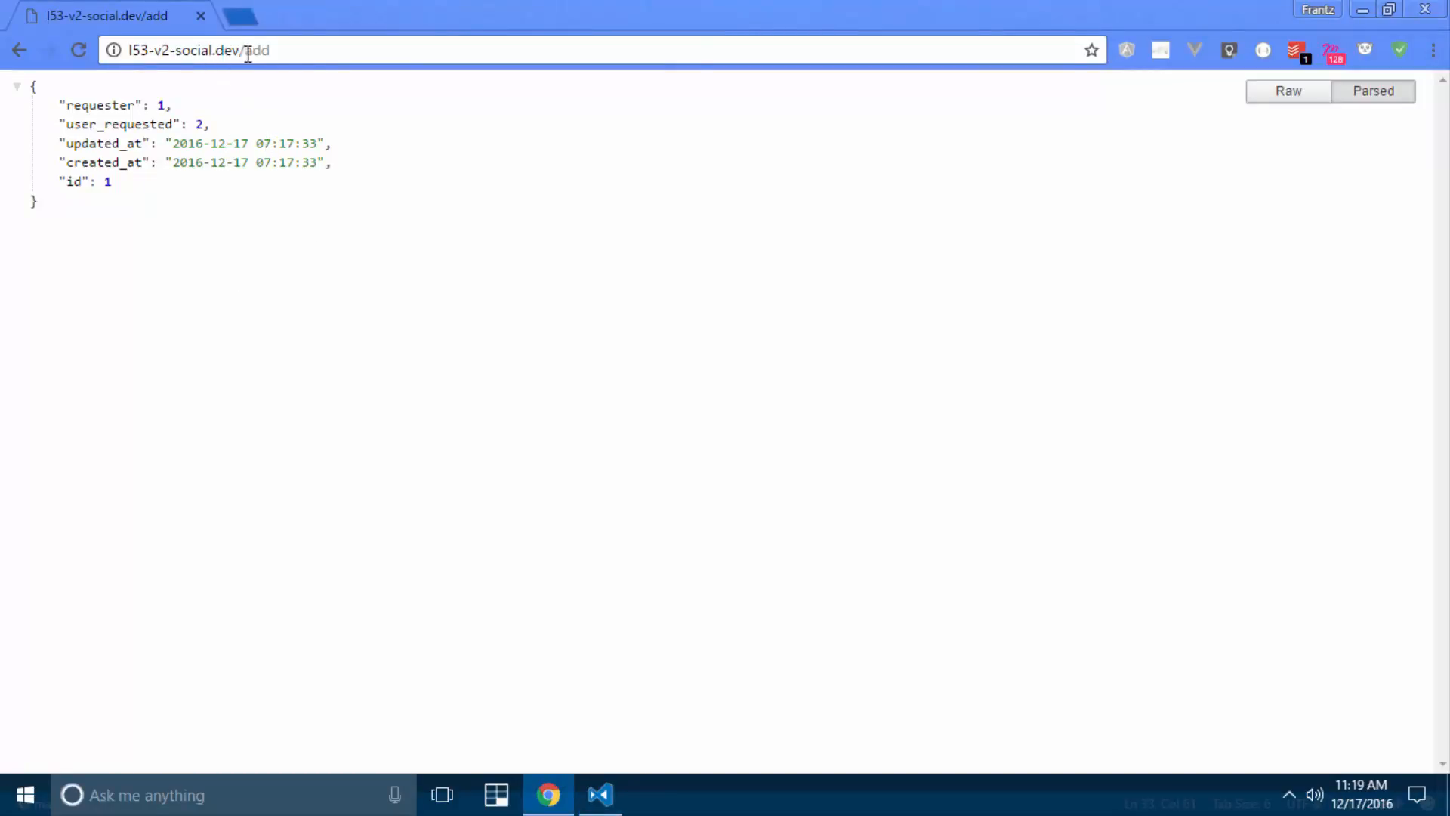
# Step: Change the URL to /accept and highlight the status 1 field in the JSON response
pyautogui.write('accept')
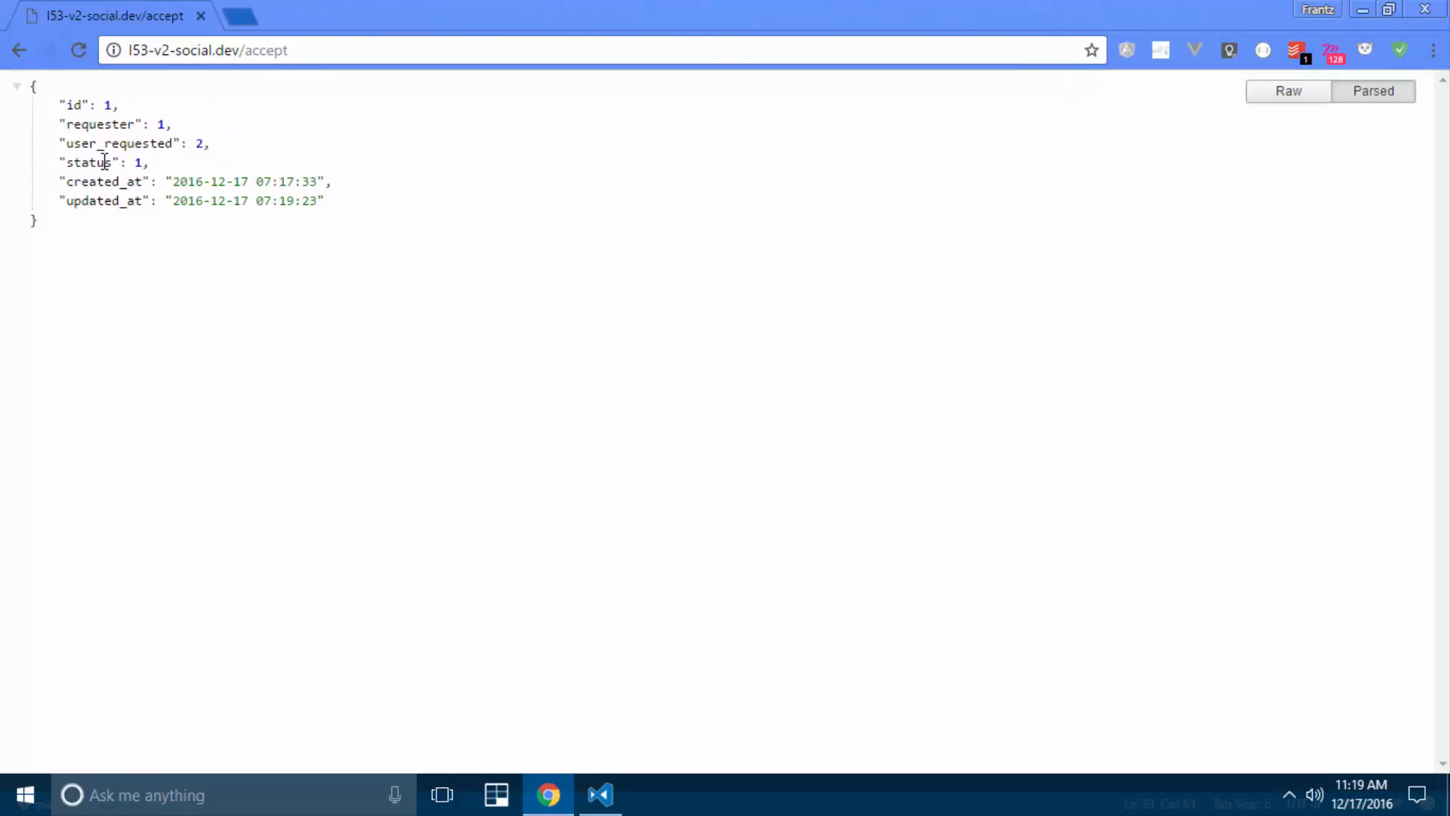
pyautogui.doubleClick(136, 163)
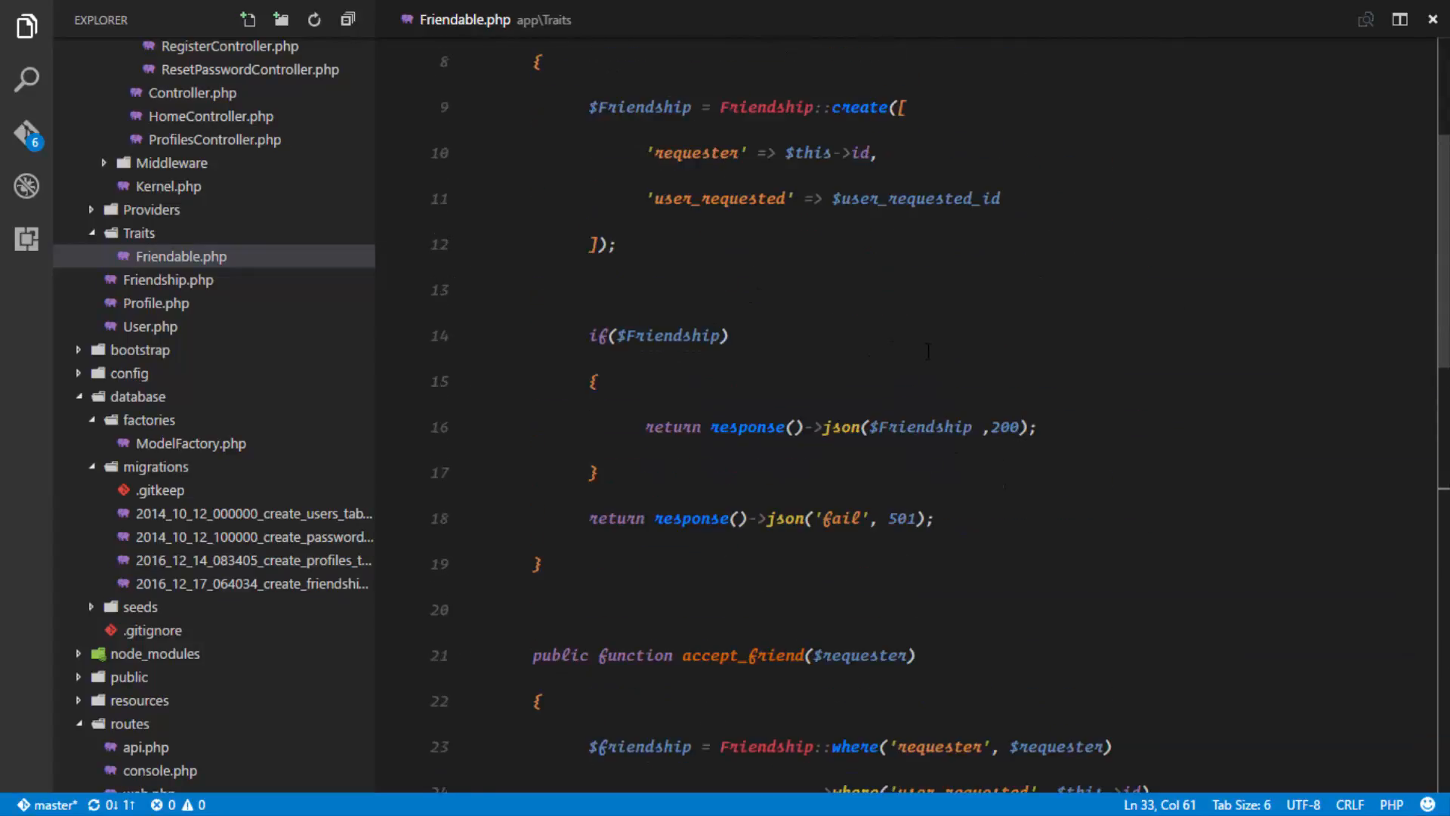
# Step: Make web.php's /accept route call accept_friend(4) for user 2, then reload /accept in Chrome
pyautogui.press('ctrl+p')
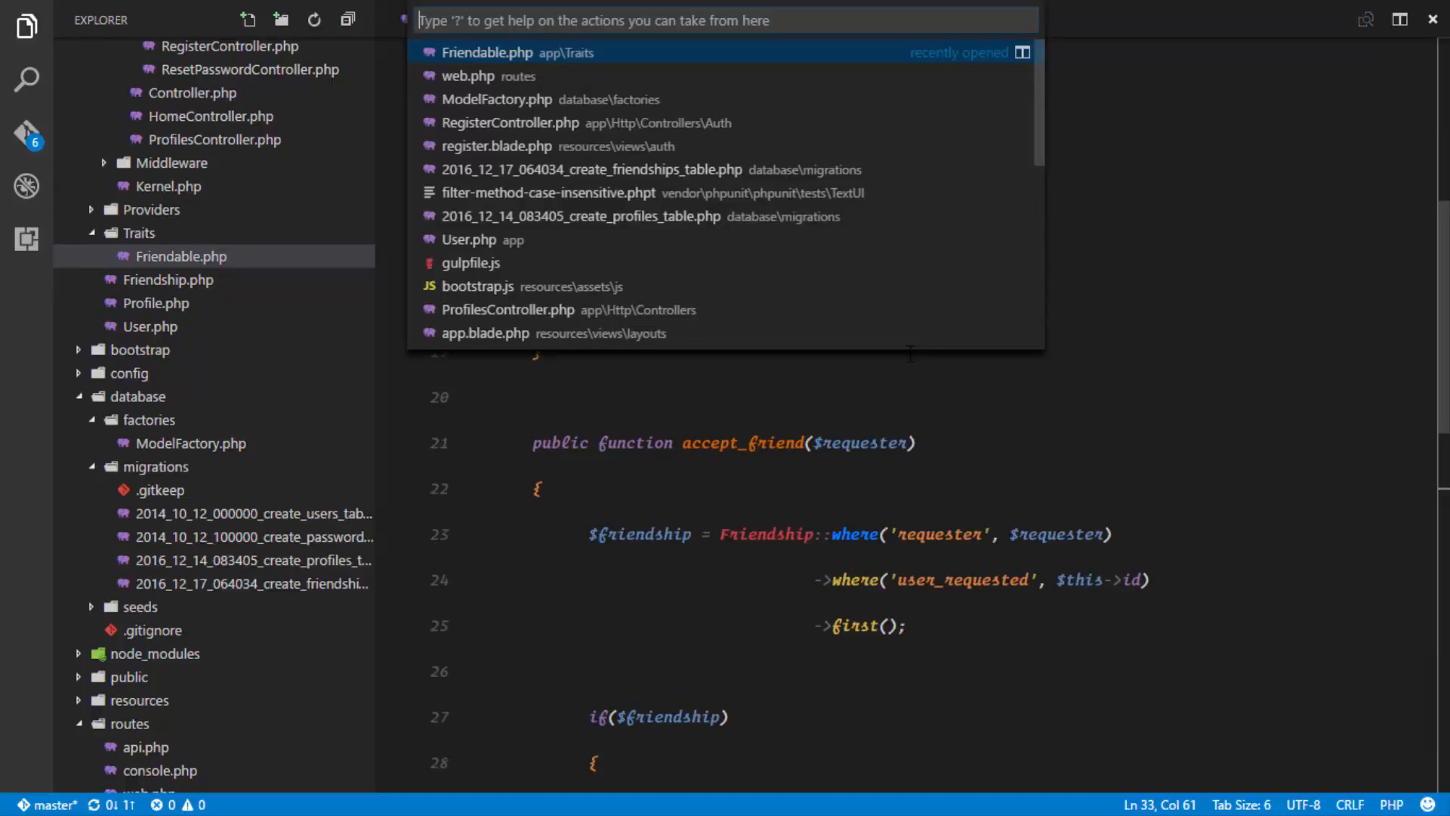
pyautogui.click(468, 75)
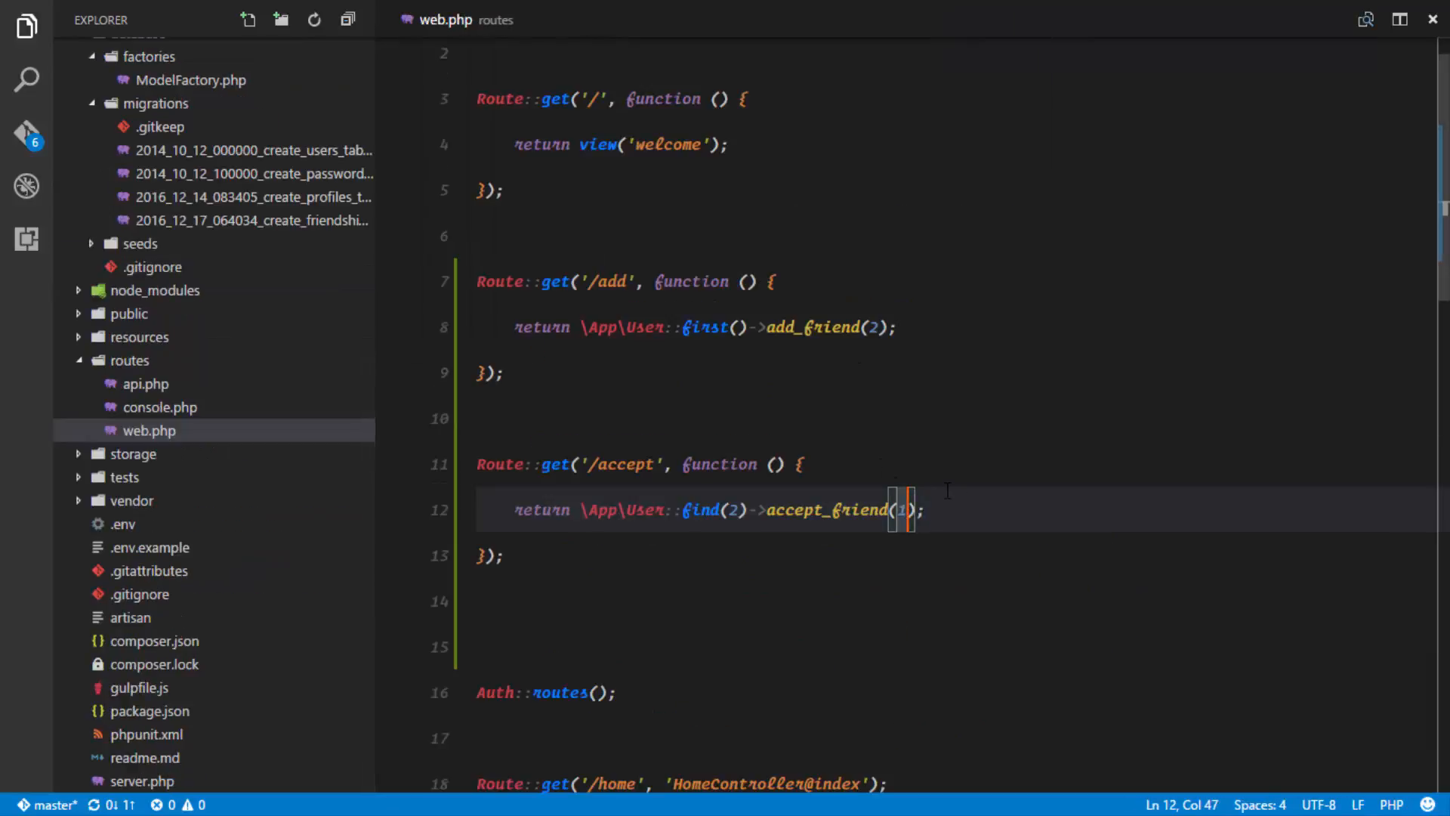
pyautogui.press('alt+tab')
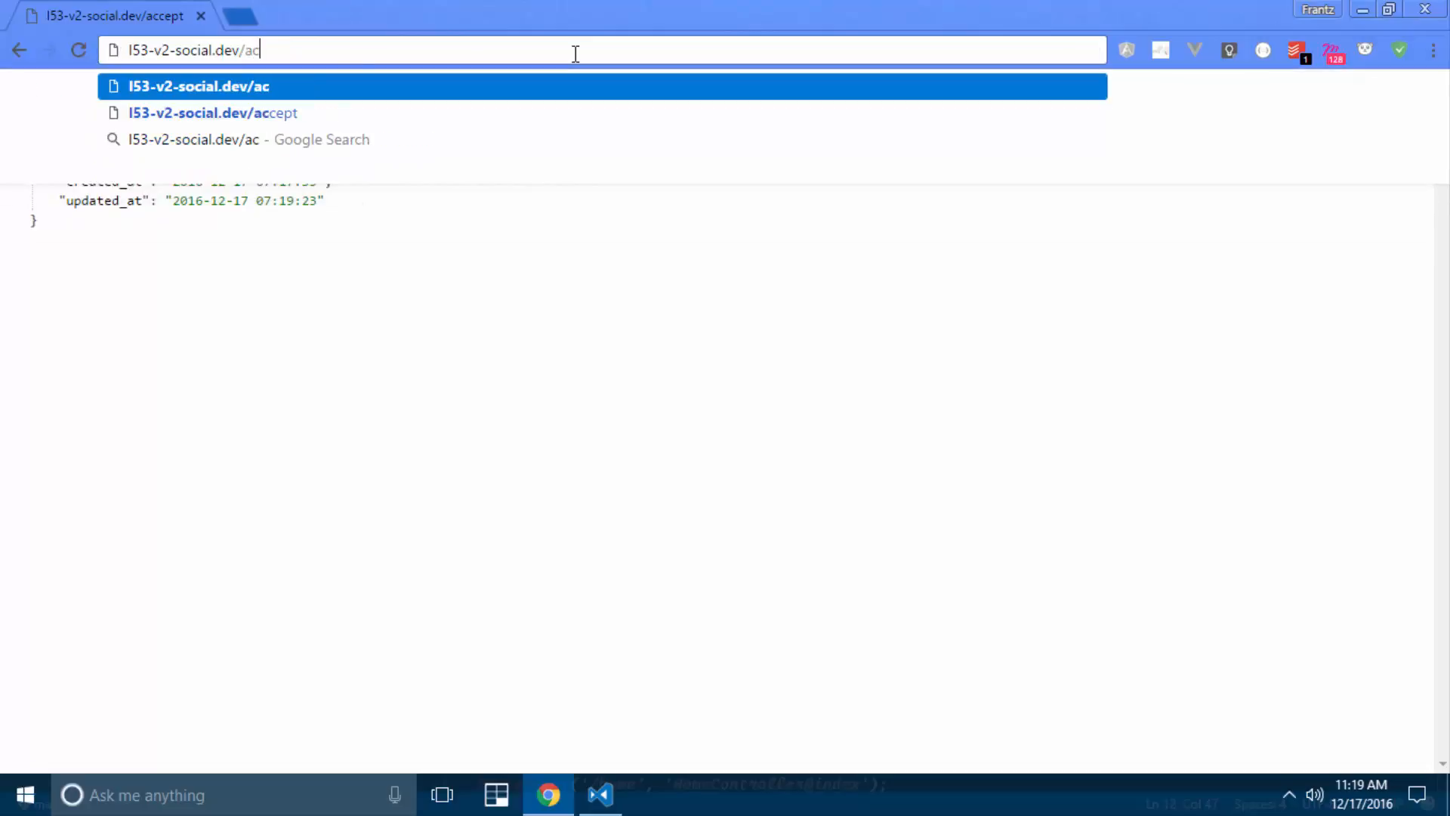
pyautogui.click(599, 794)
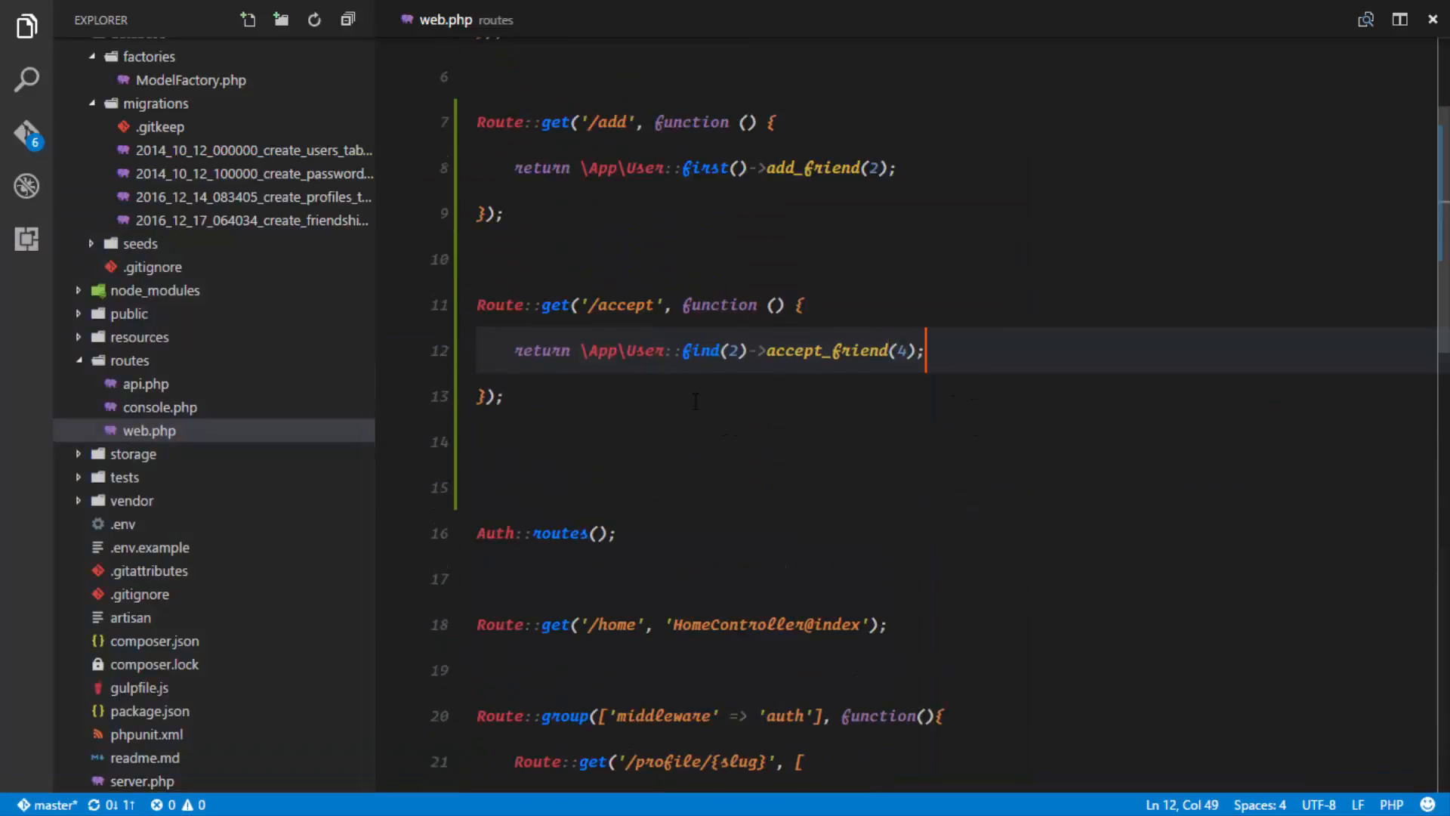
pyautogui.press('ctrl+p')
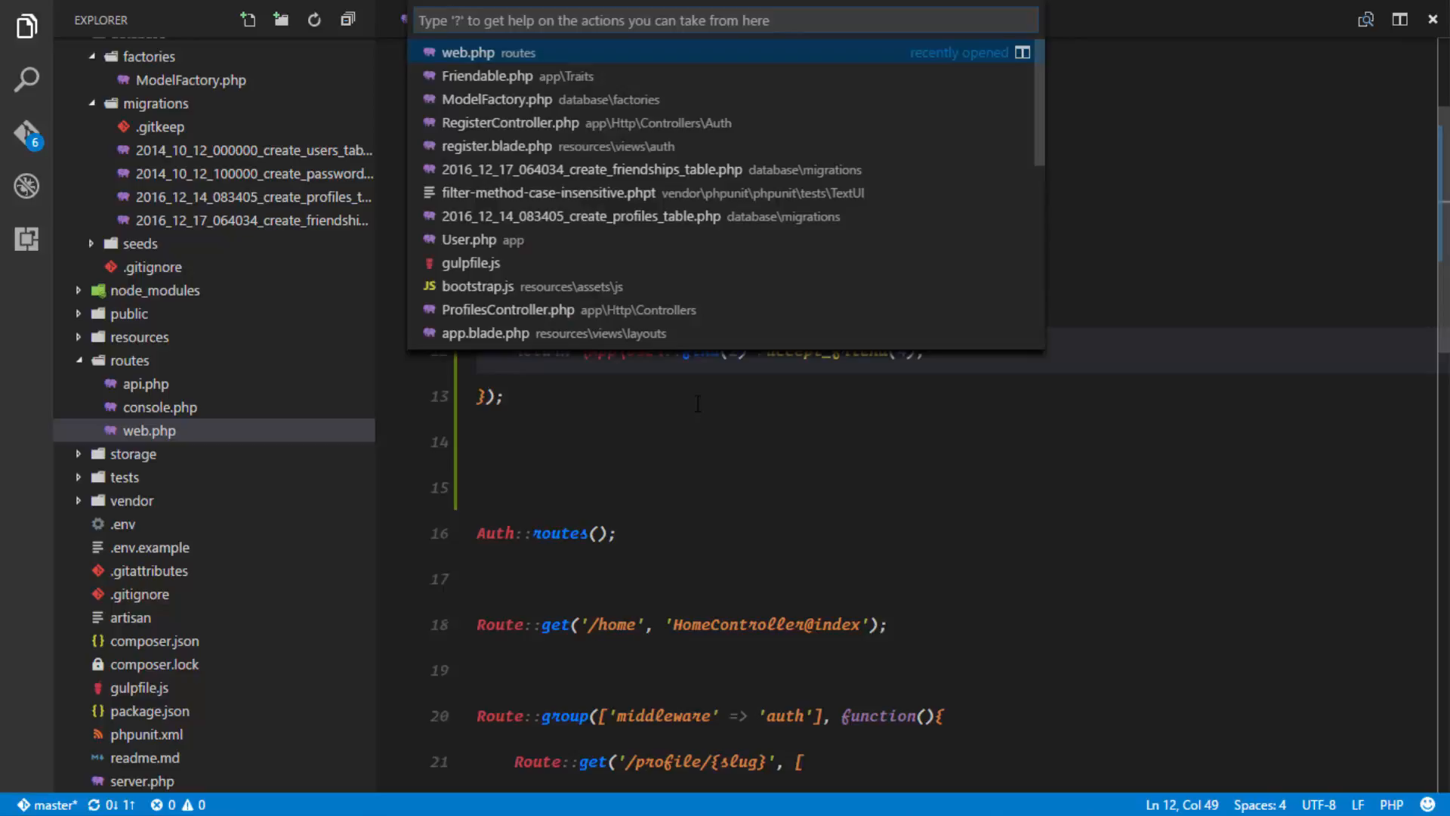